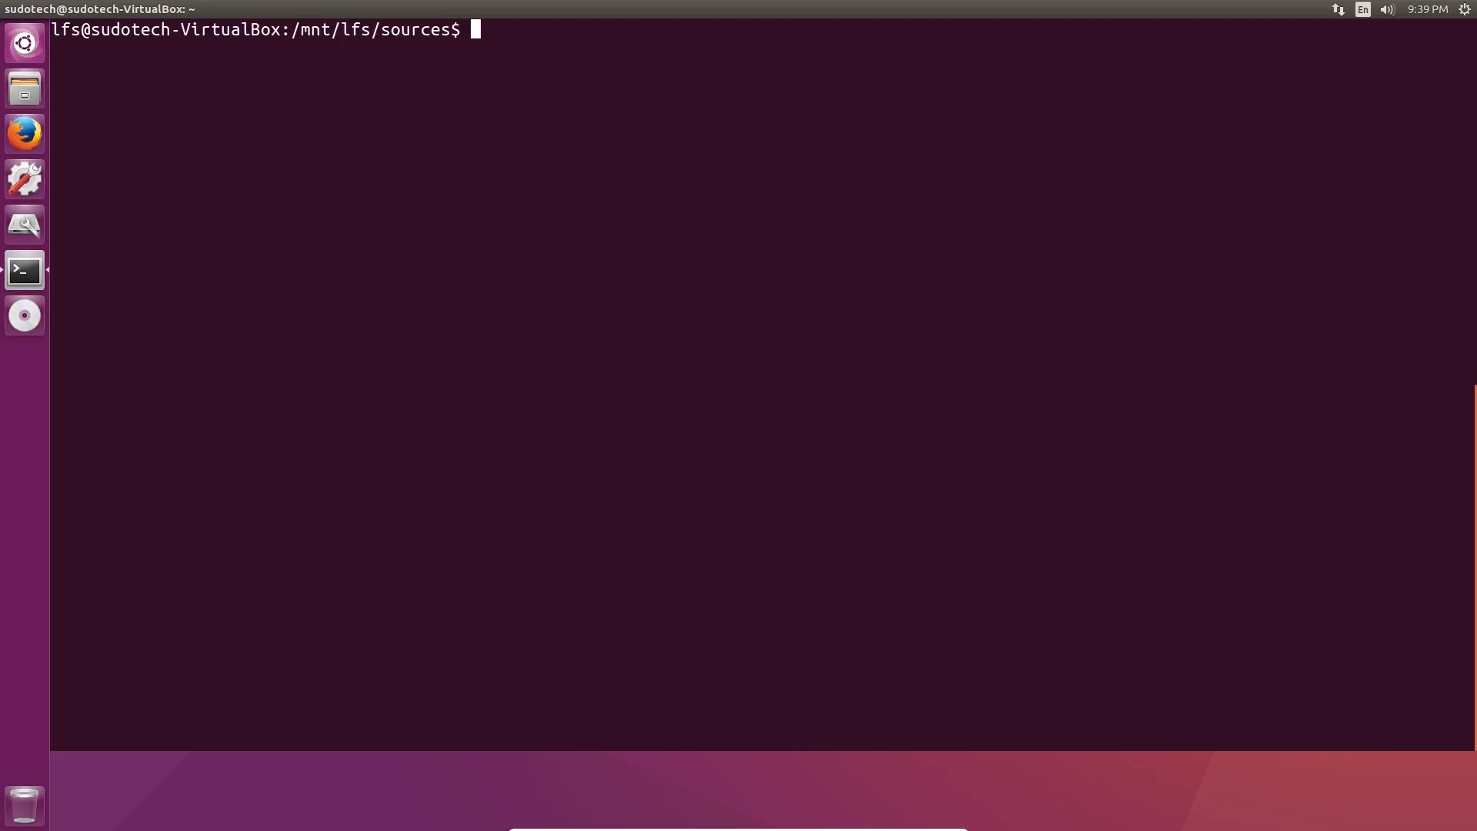
mouse_move(80, 266)
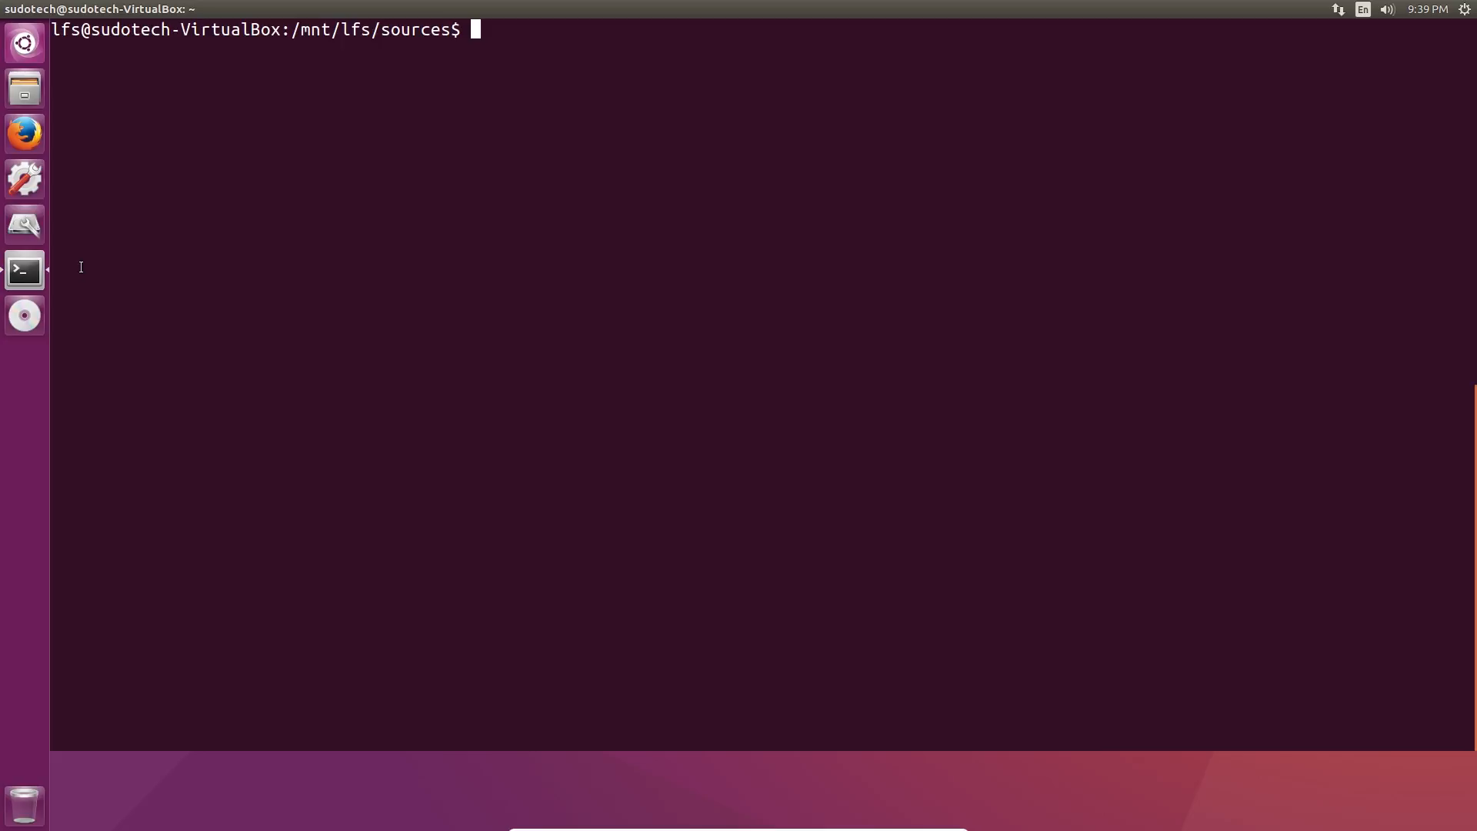
mouse_move(189, 259)
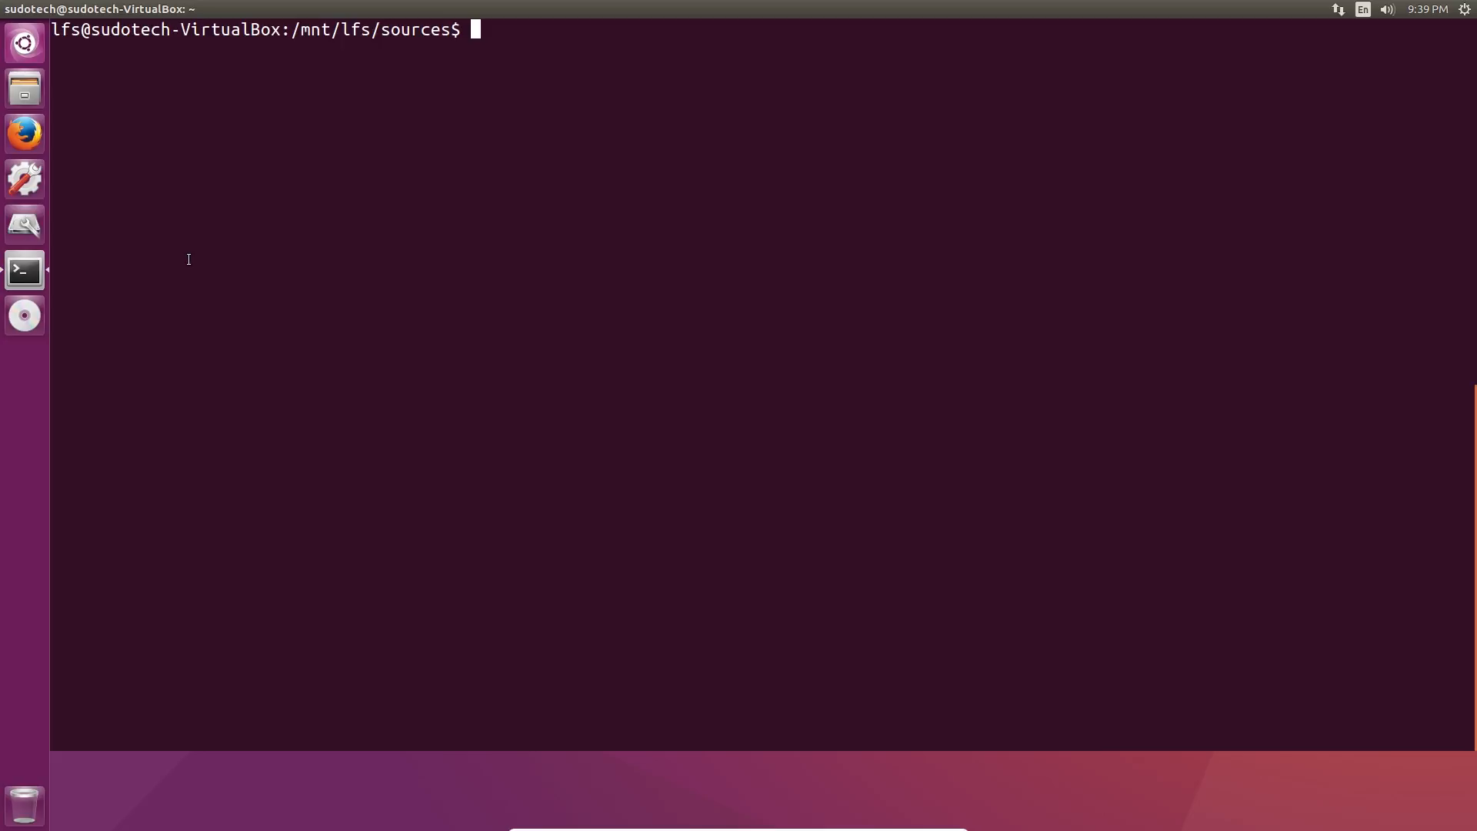
mouse_move(316, 251)
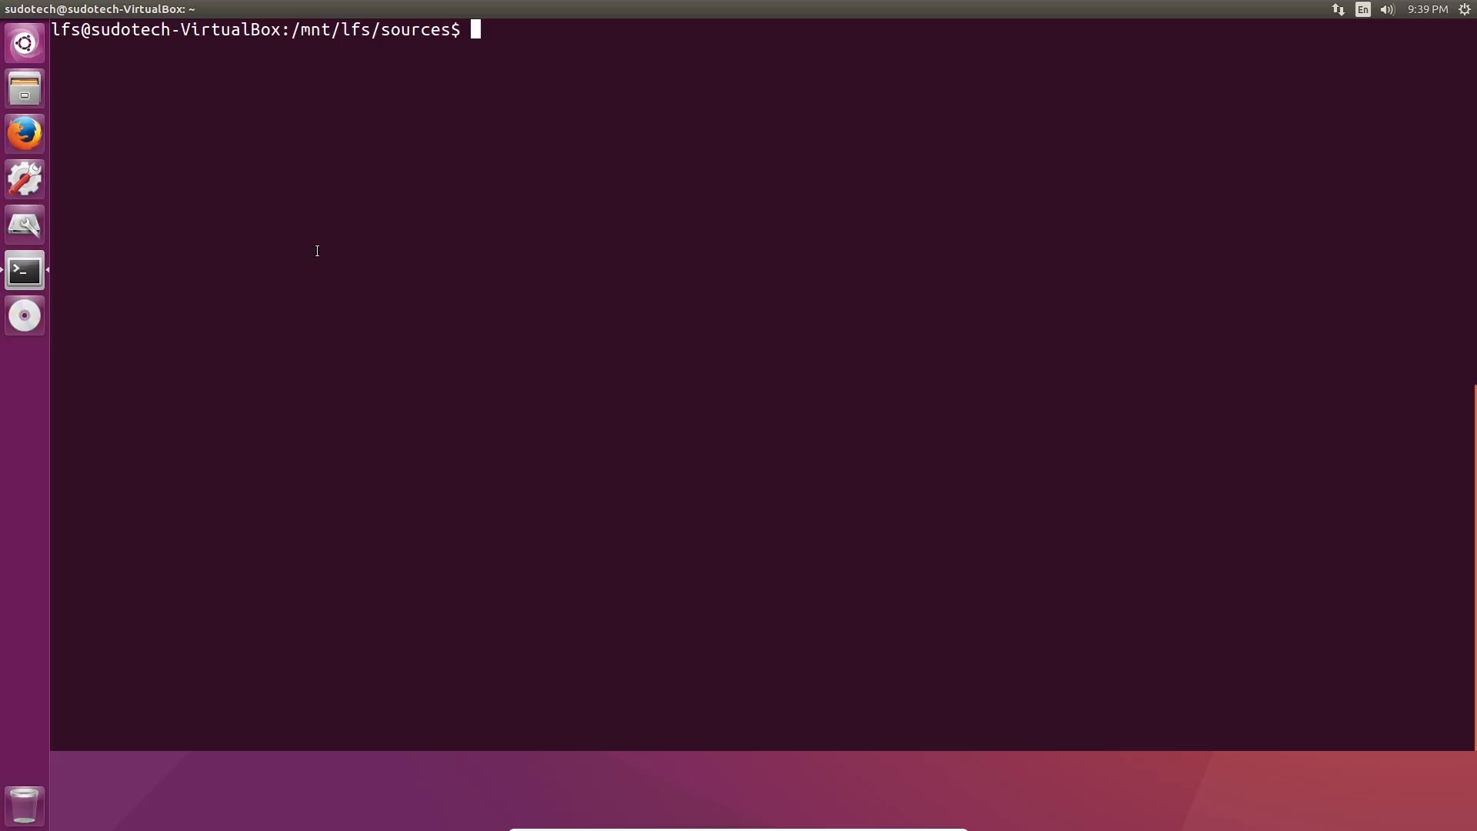
mouse_move(432, 243)
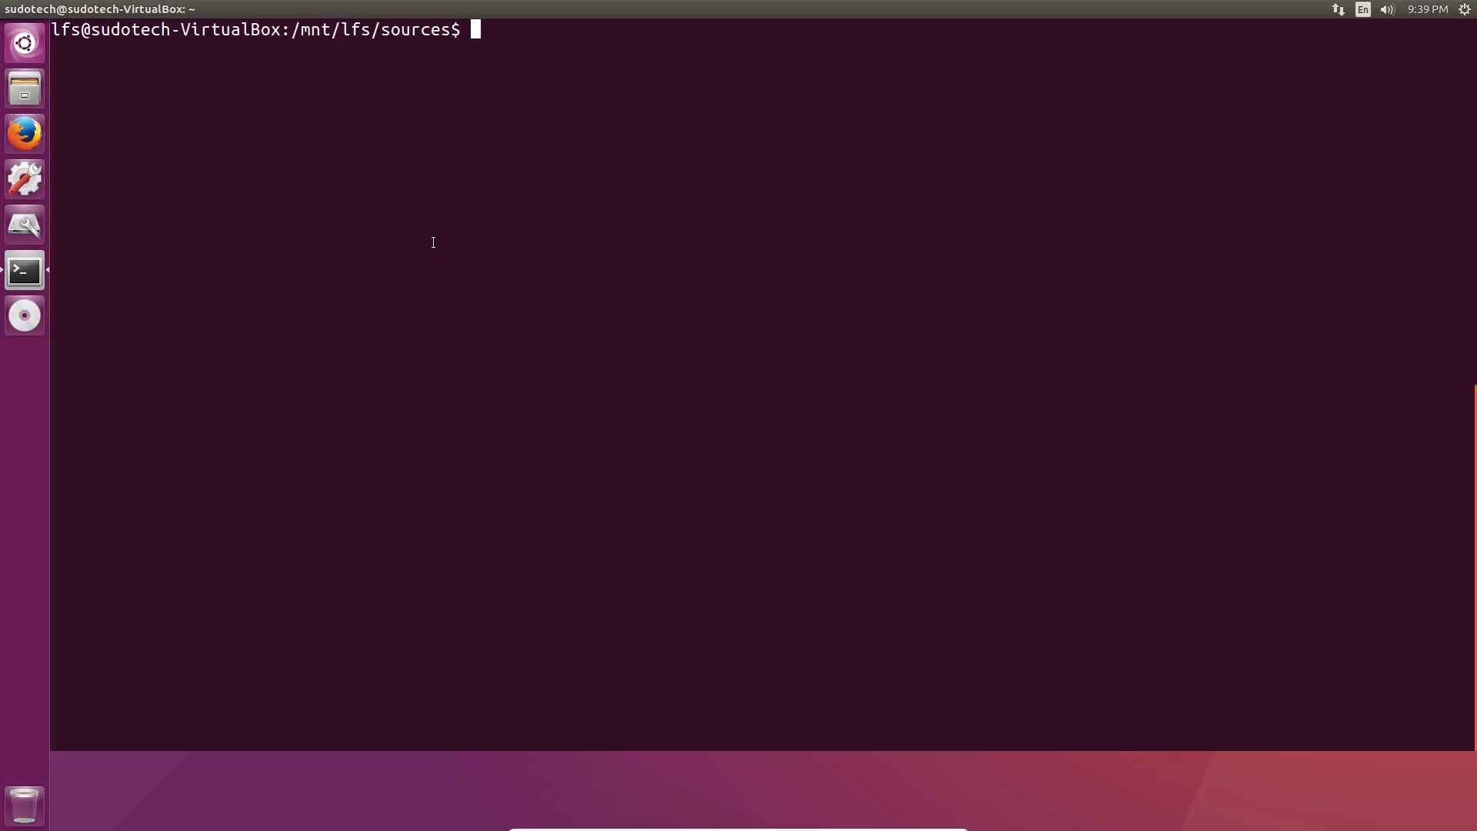
mouse_move(547, 236)
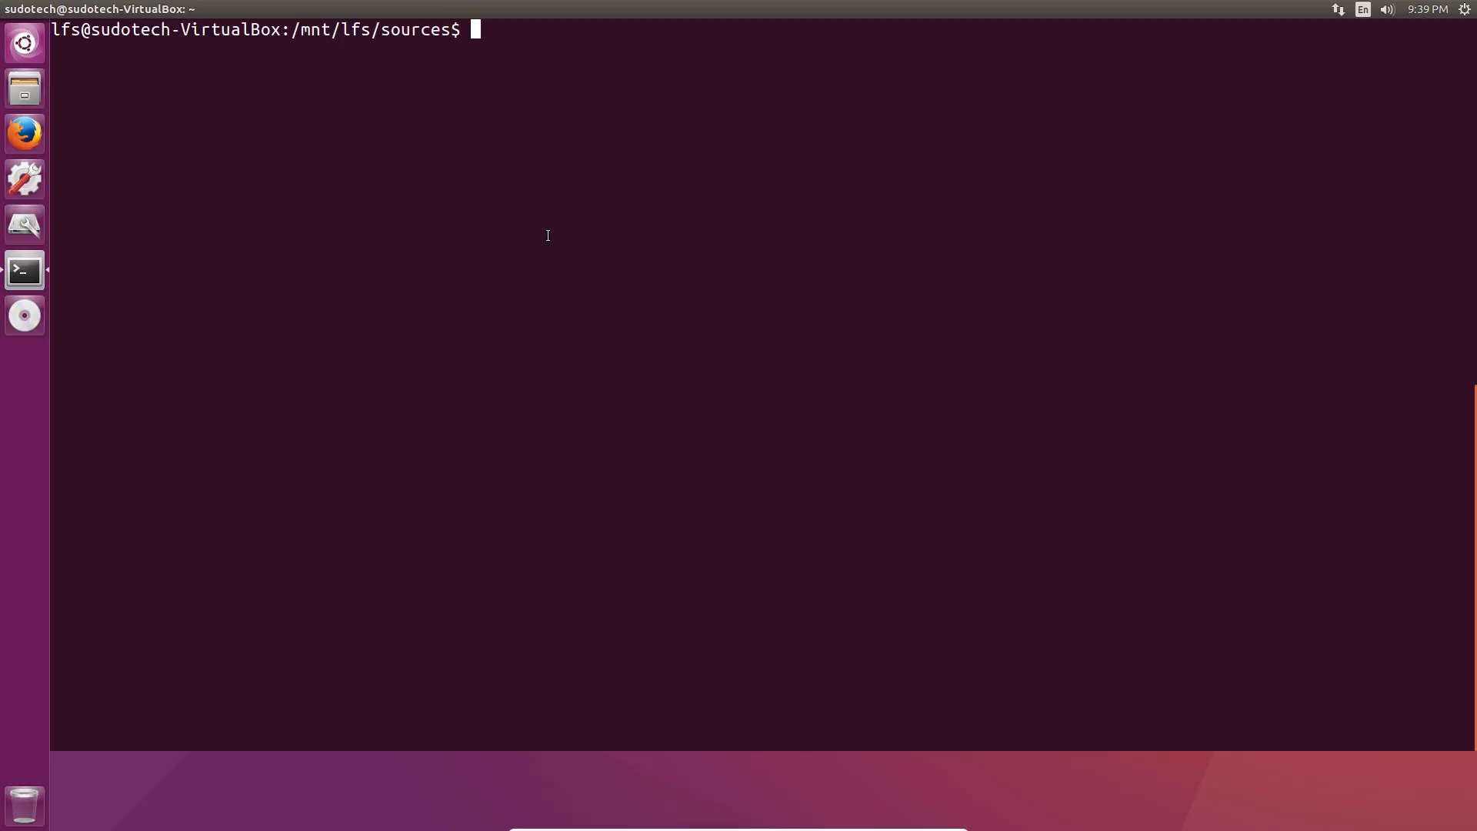
mouse_move(609, 233)
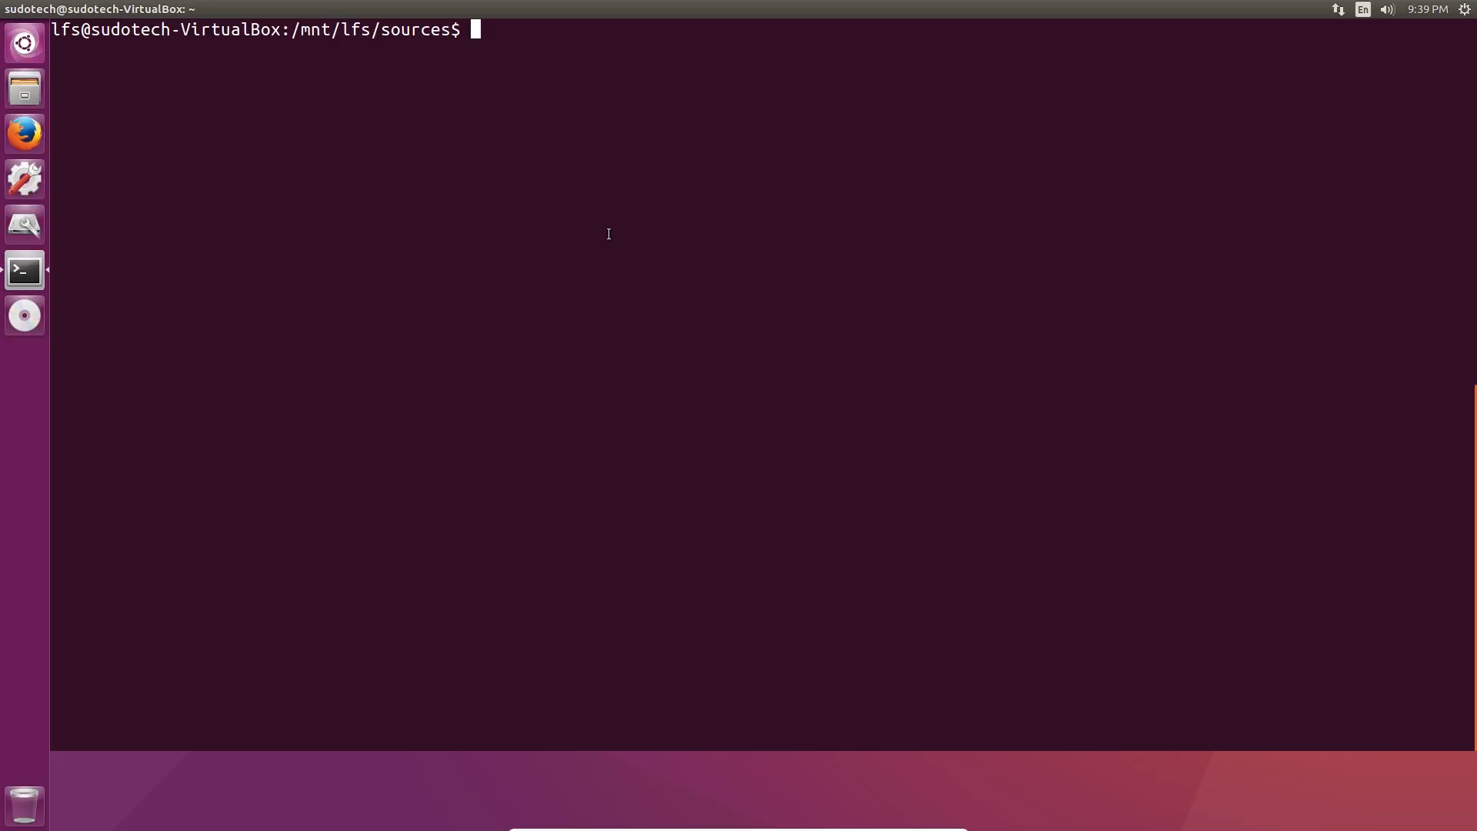
mouse_move(673, 233)
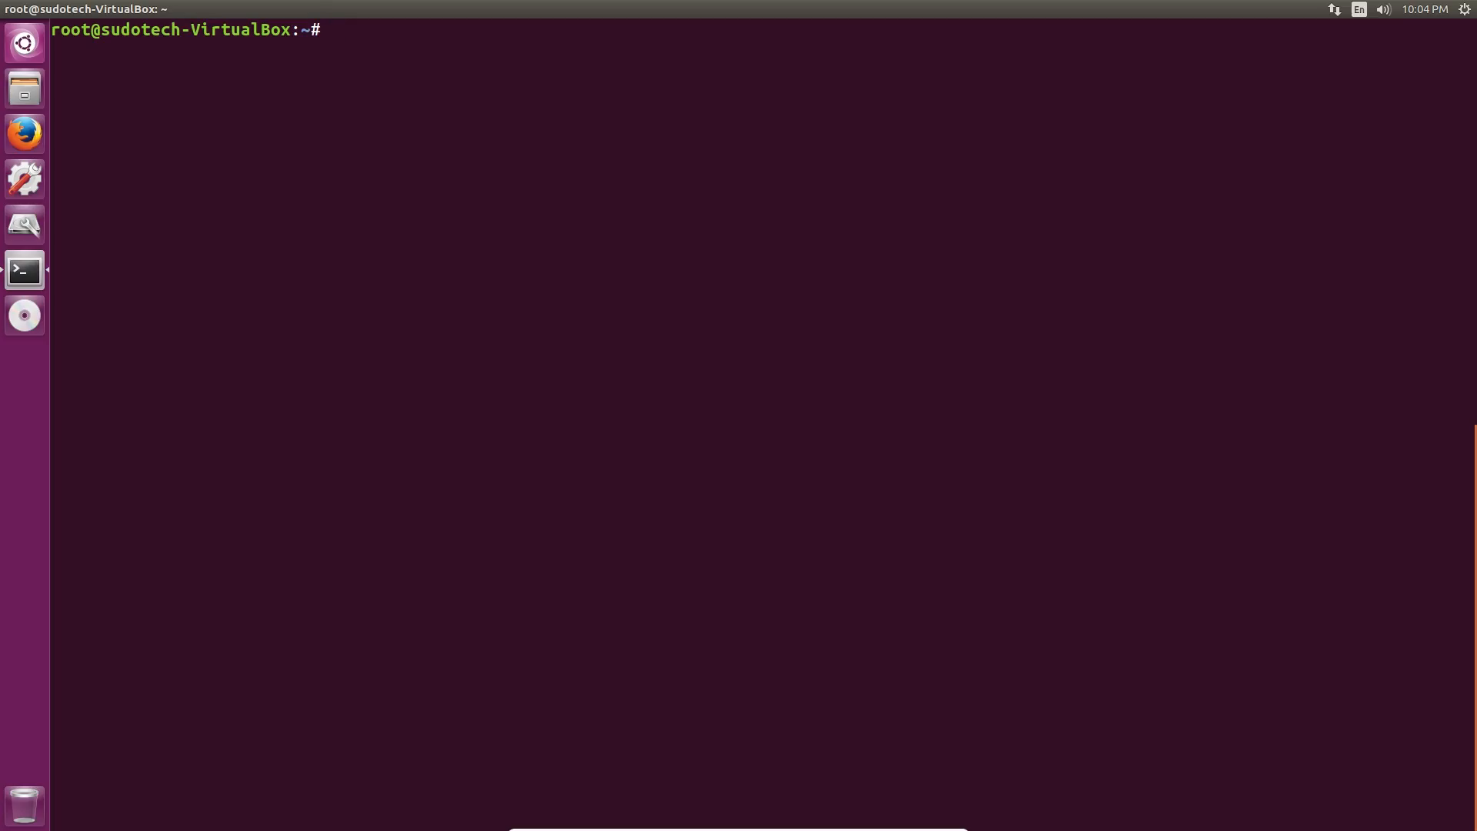
Step: Compose chown -R root:root /mnt/lfs/tools/ at the root prompt to reclaim the tools directory
text(chown)
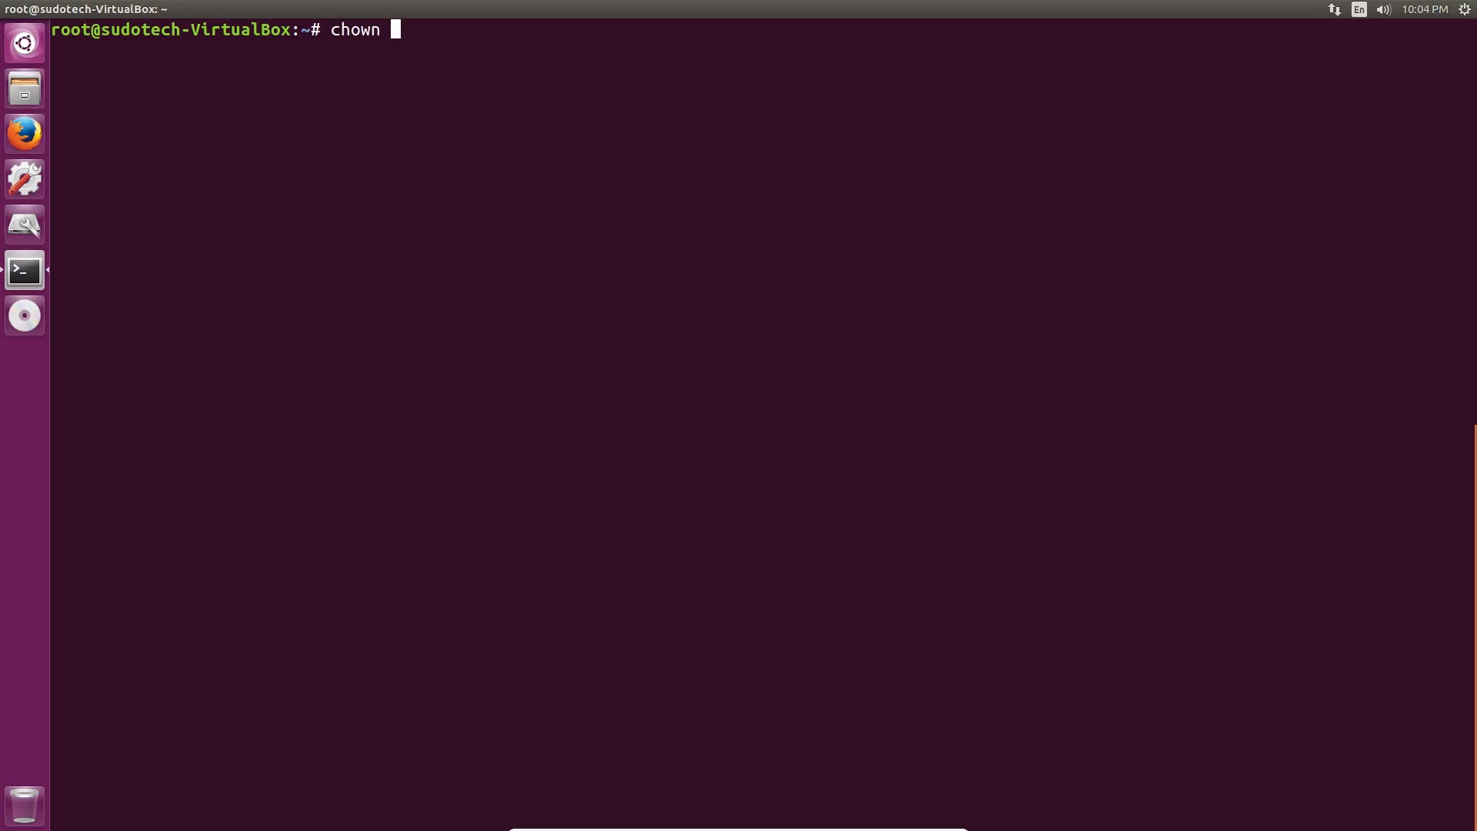
text(-)
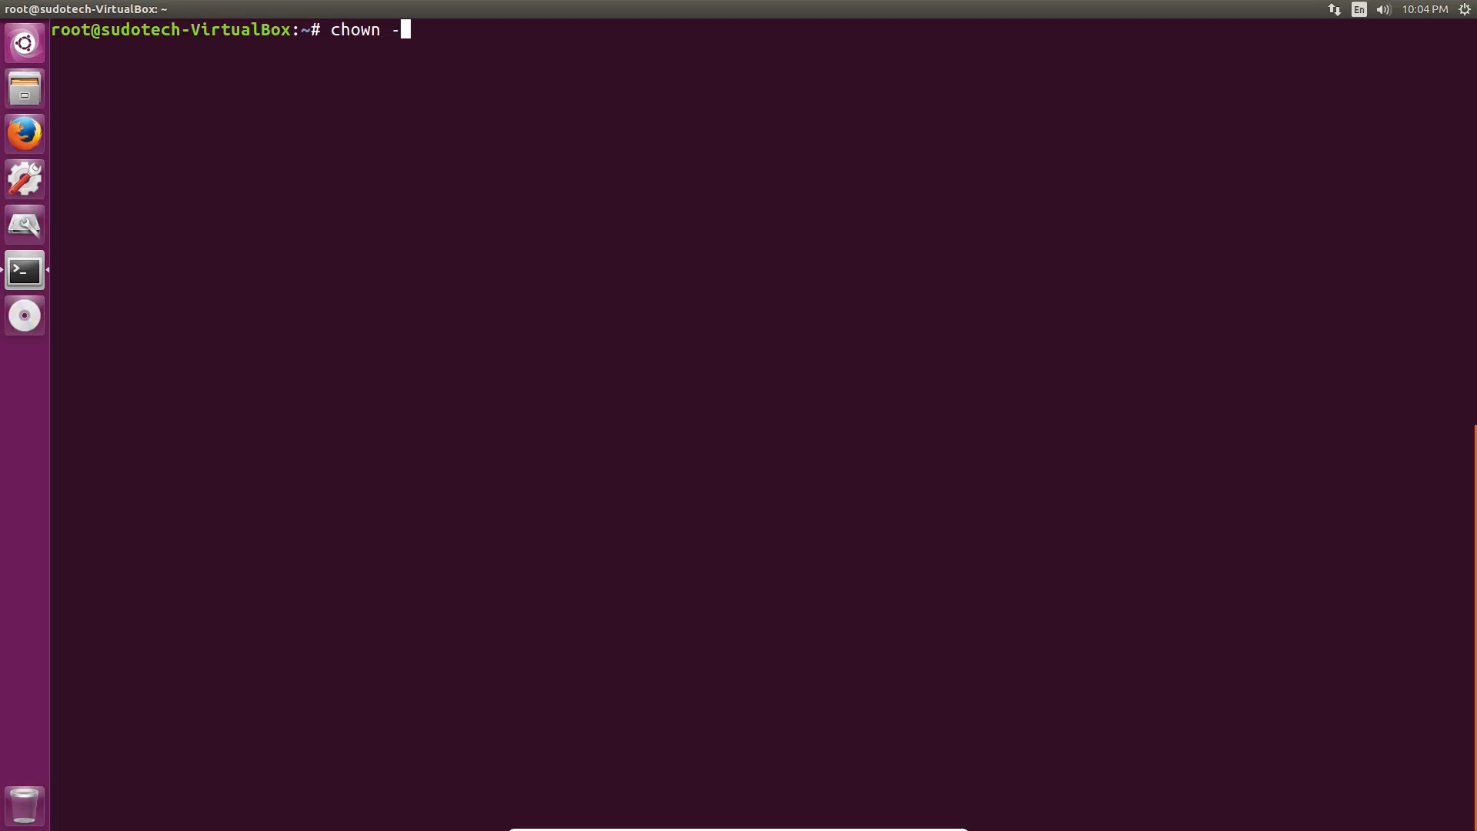
text(R root)
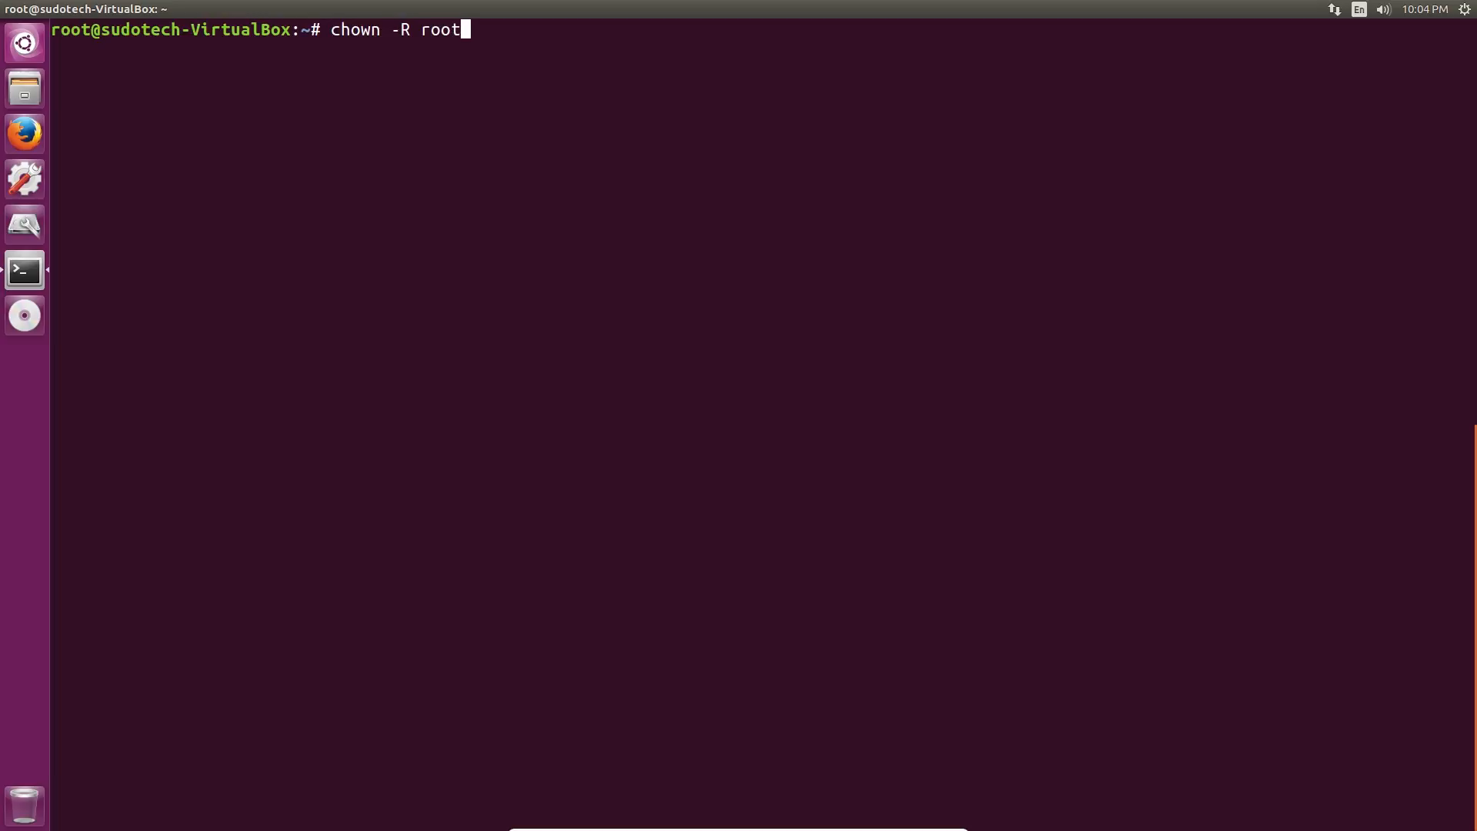
text(:)
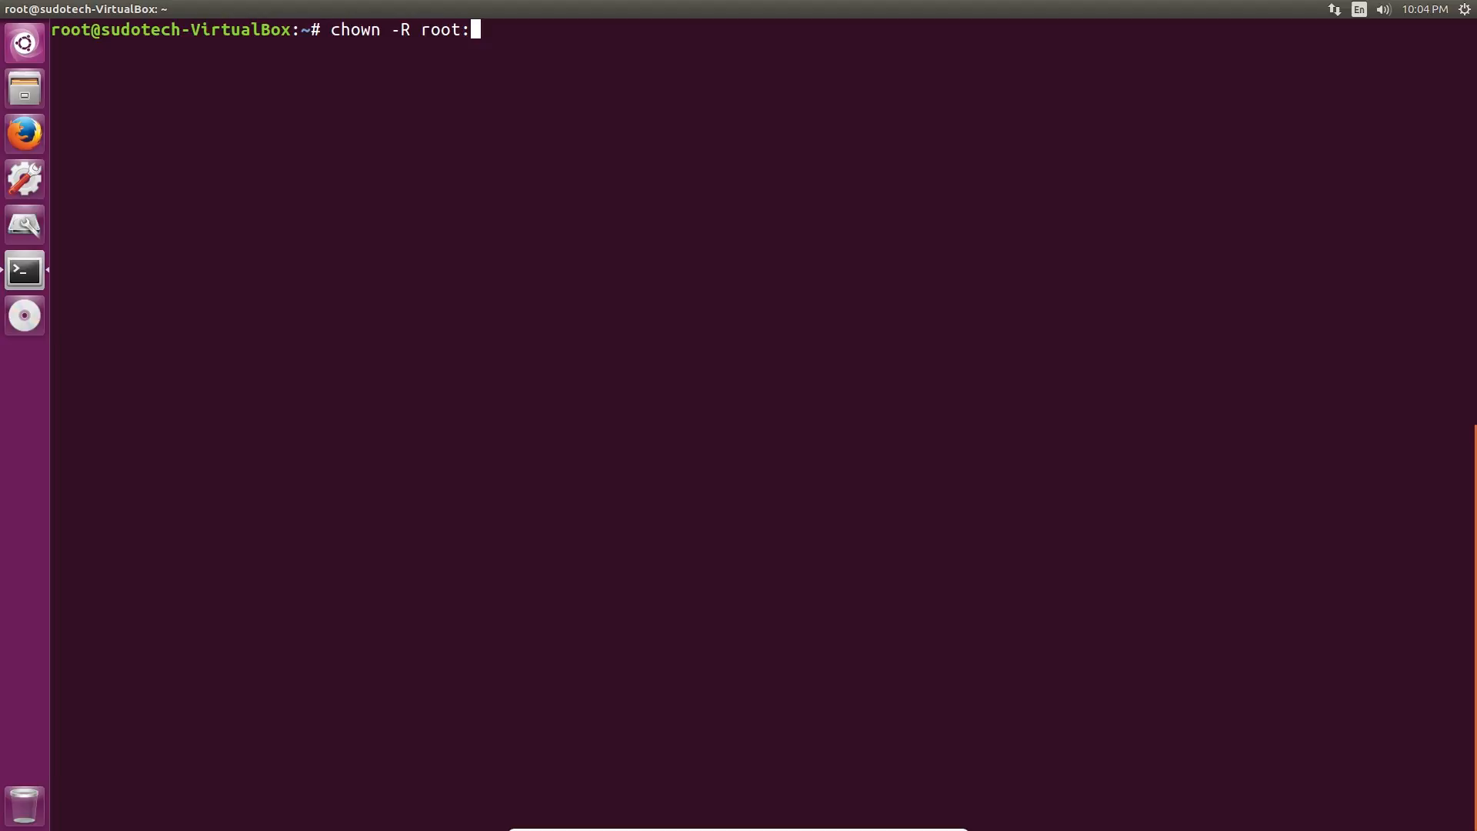
text(root)
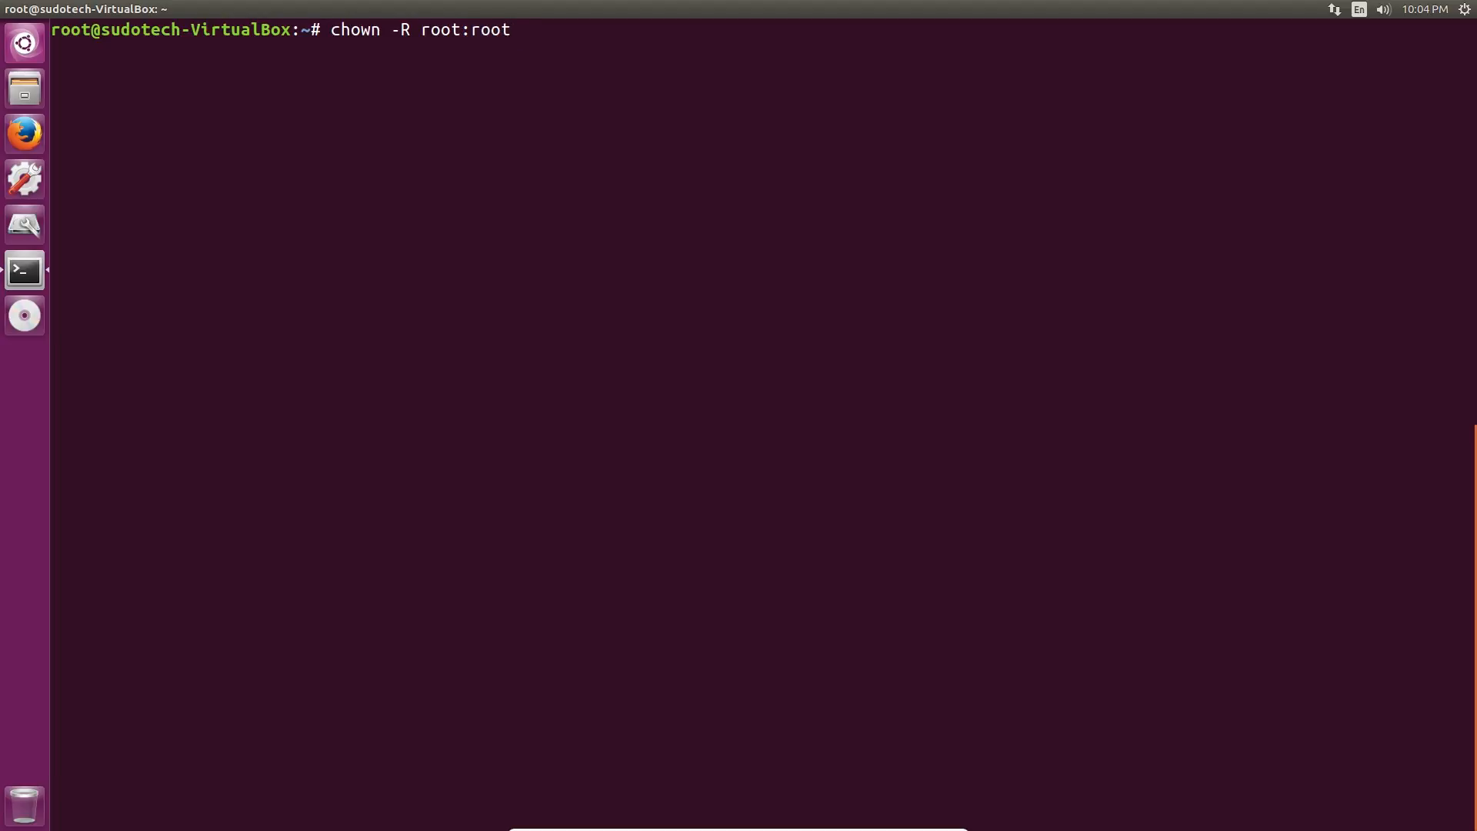
text(/mnt)
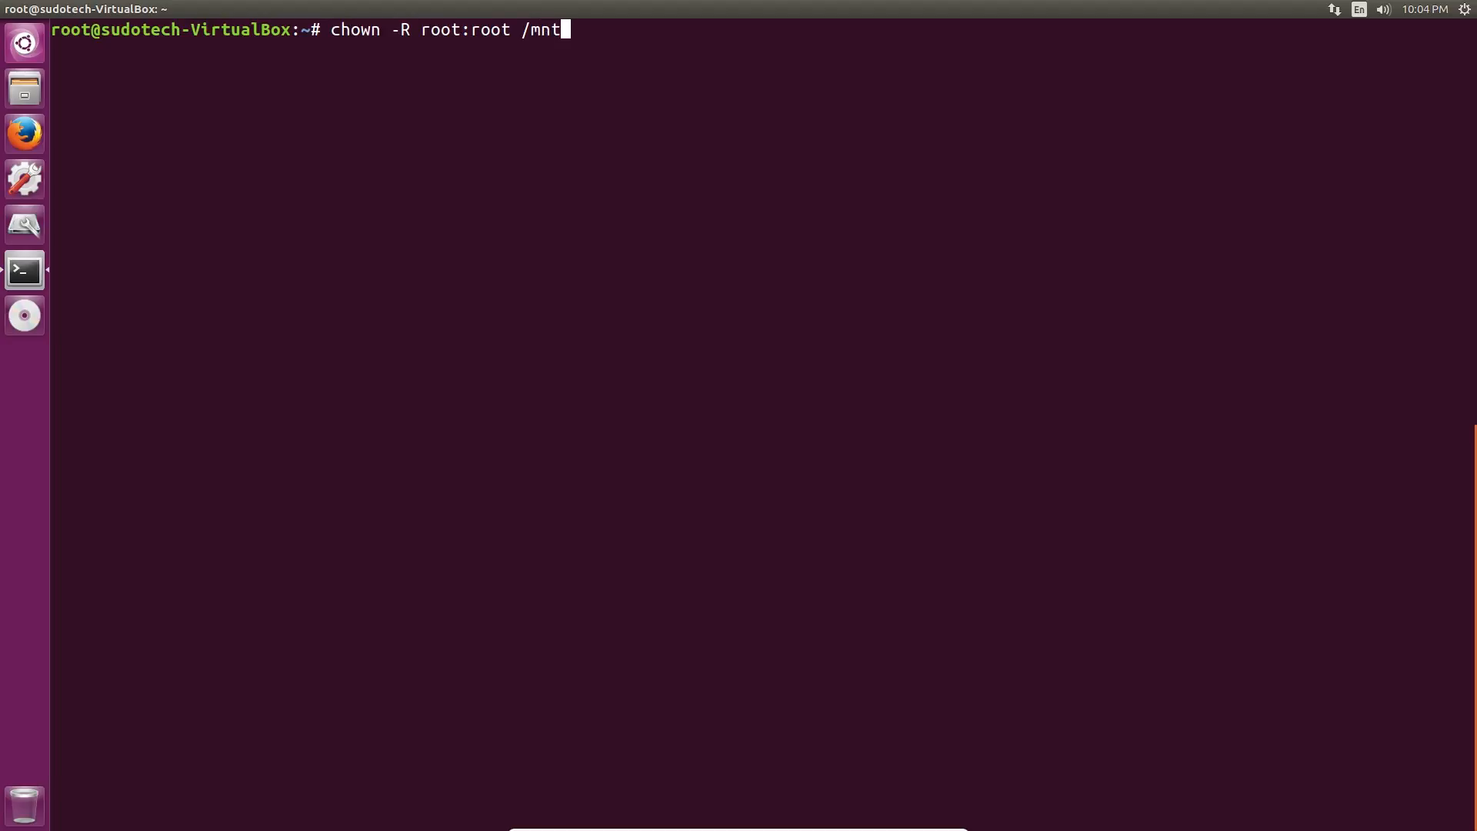
text(/l)
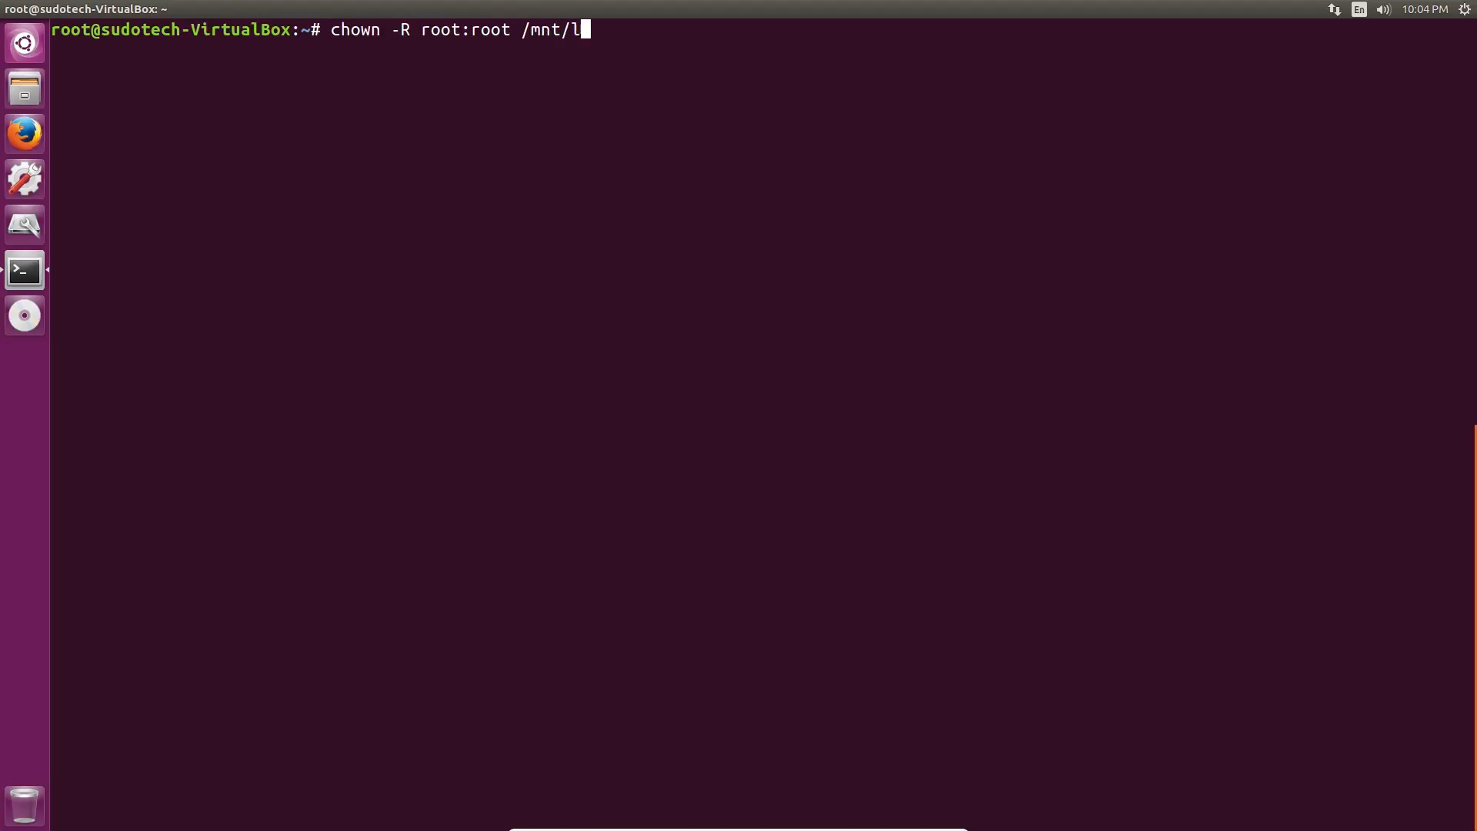
text(fs/)
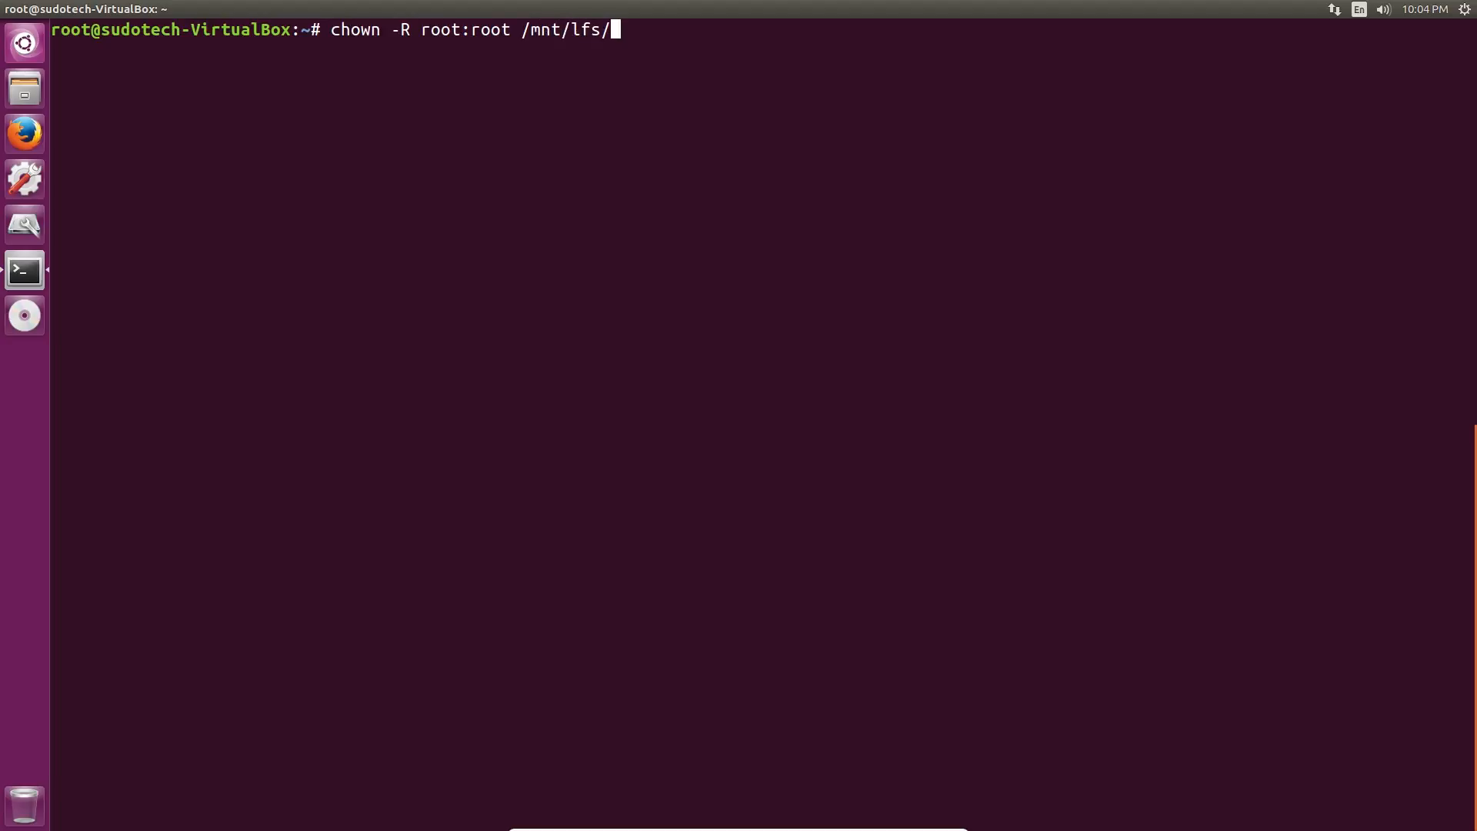
text(tools/)
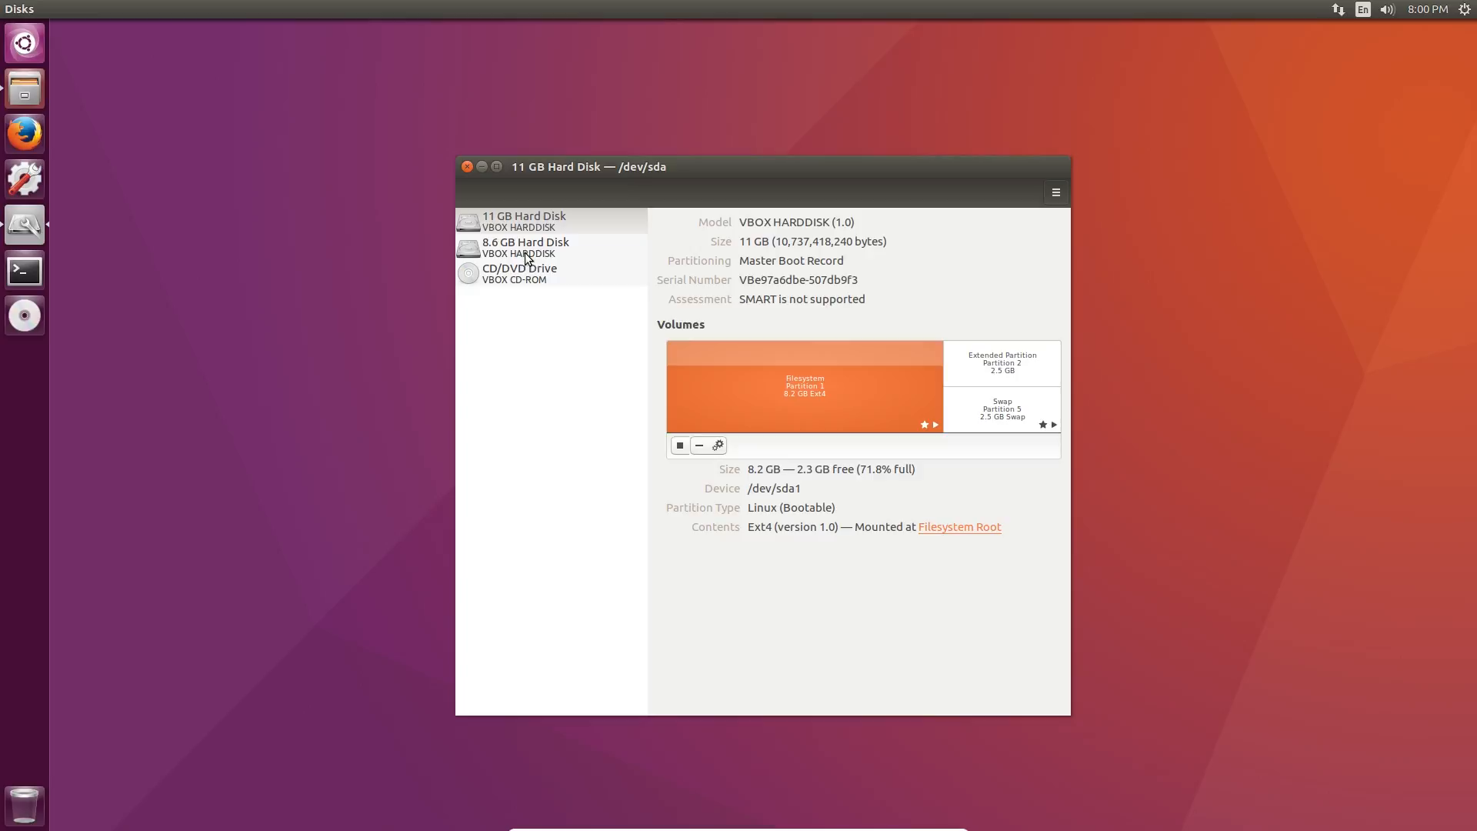
Step: Select the 8.6 GB hard disk, start Create Disk Image… from its actions menu and cancel it
click(527, 246)
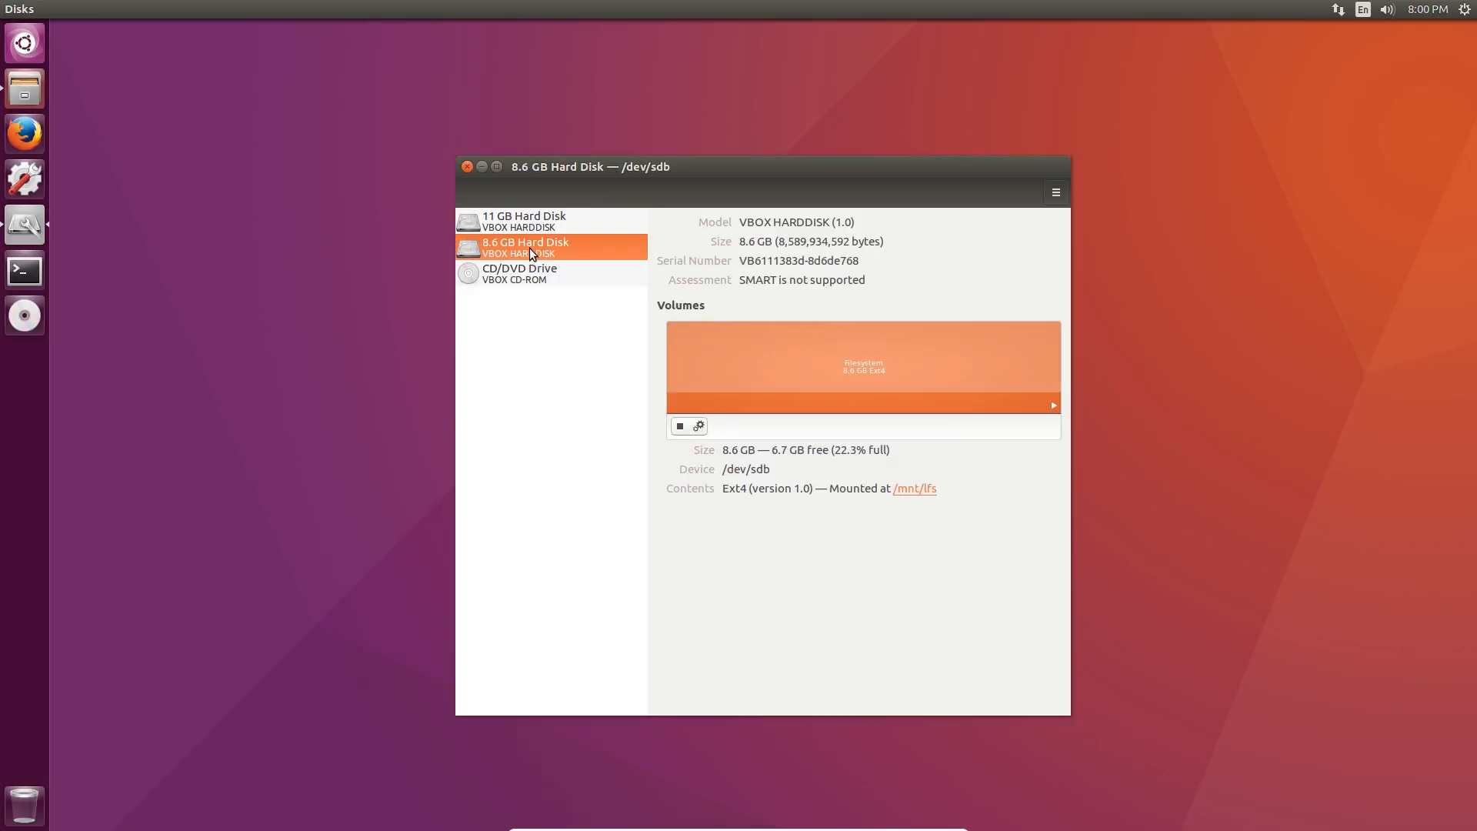
mouse_move(941, 351)
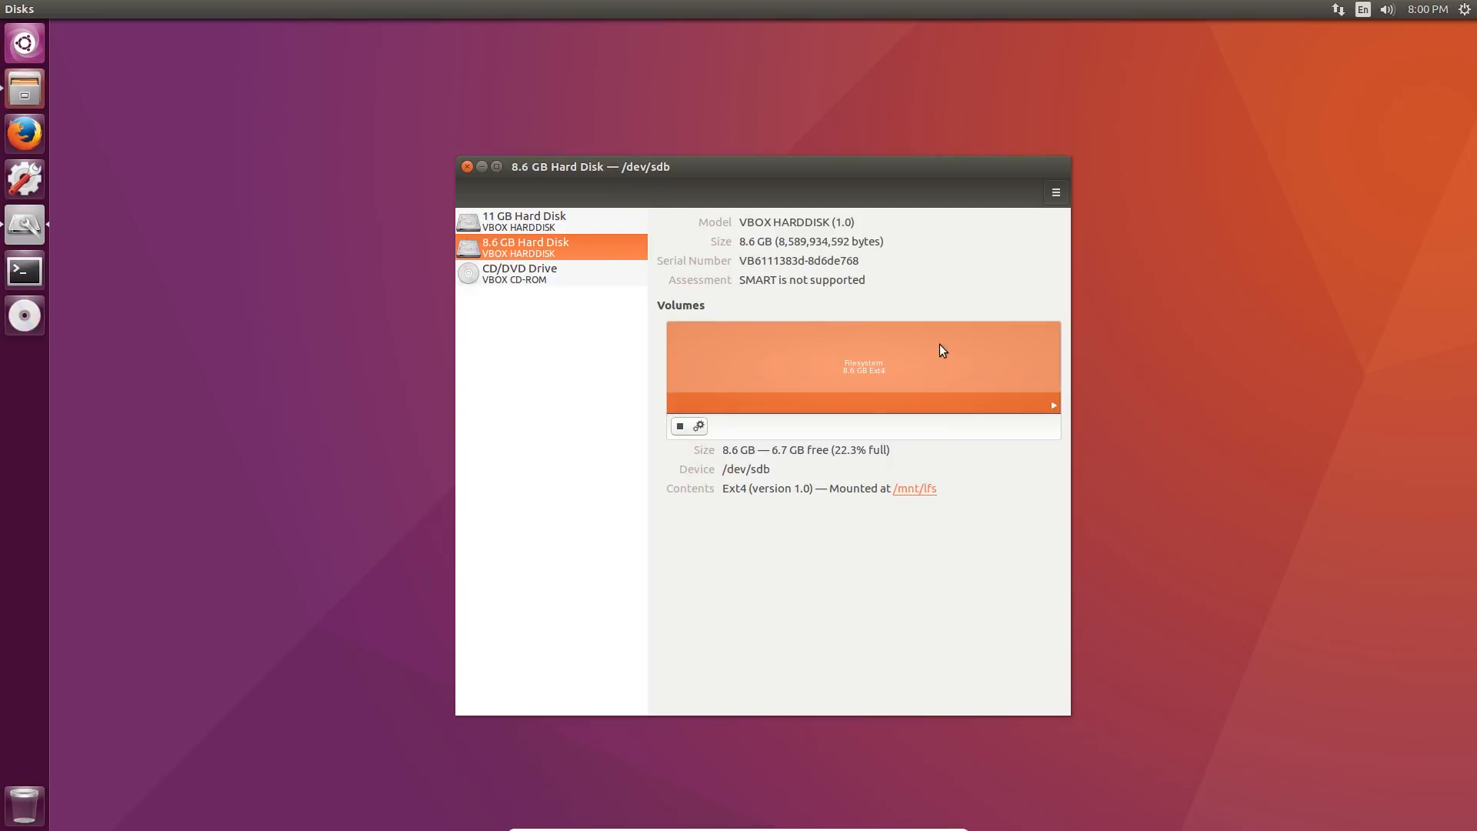
click(1055, 191)
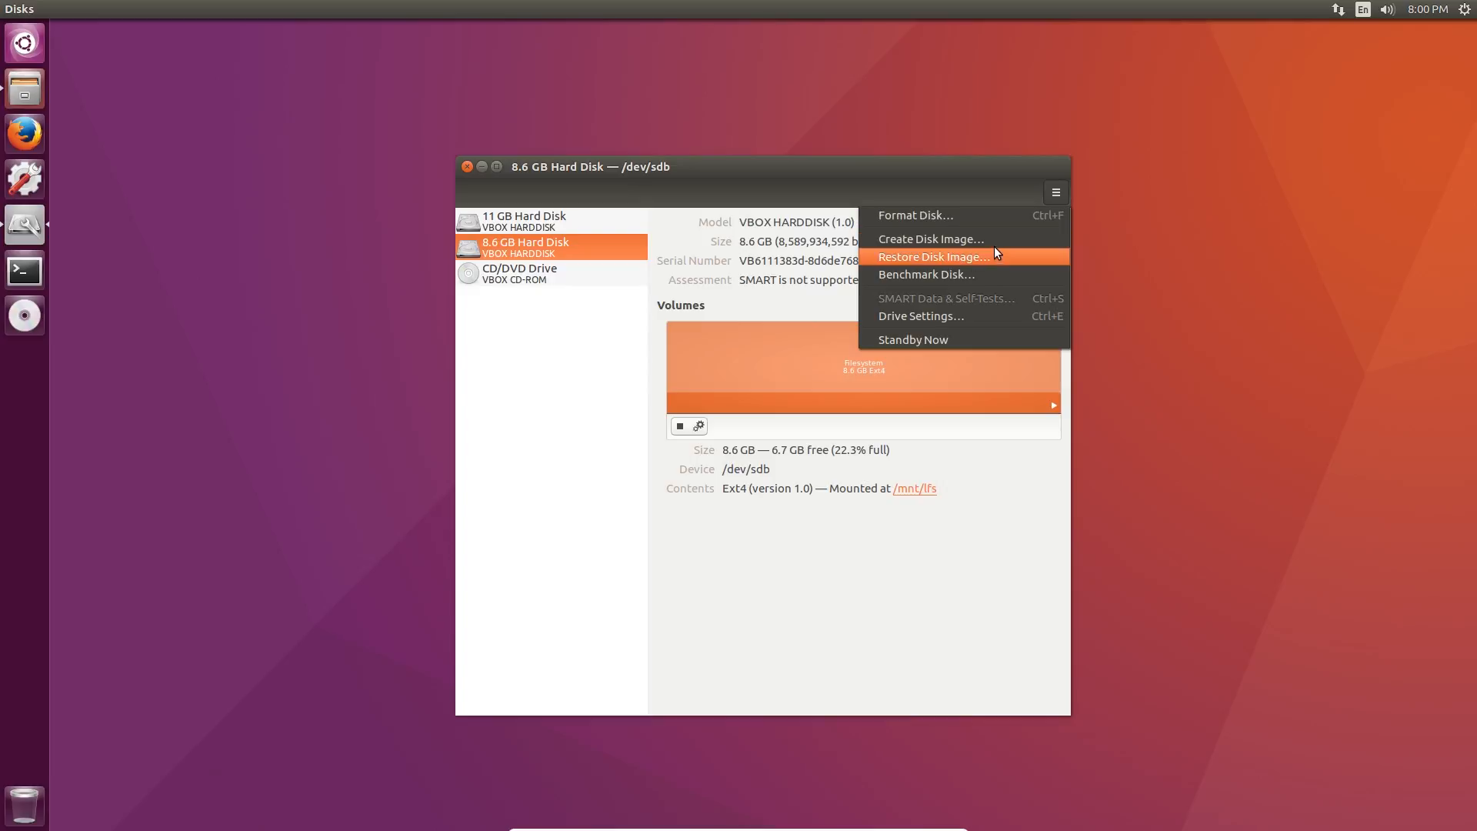
click(932, 238)
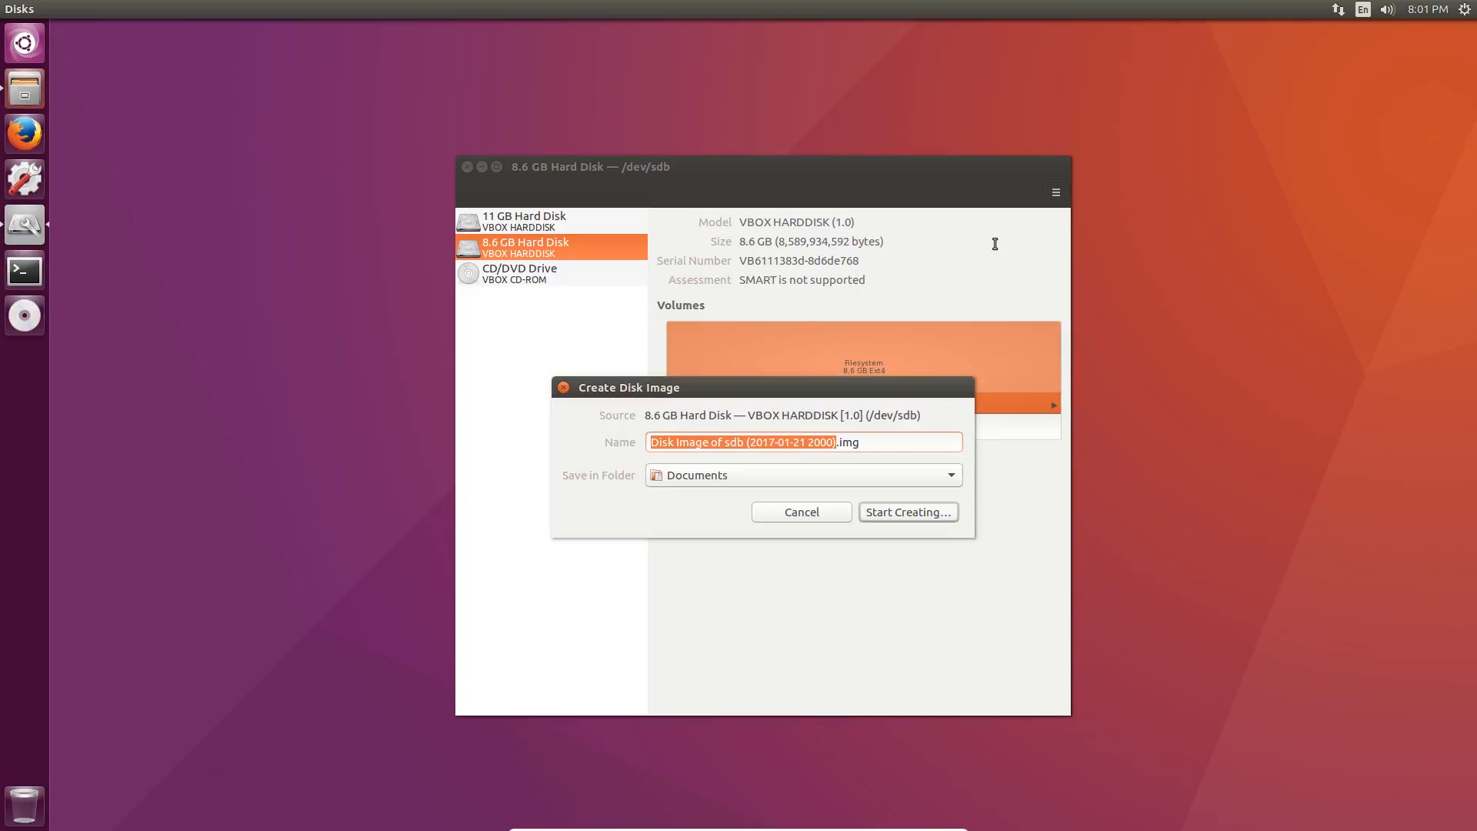
mouse_move(957, 301)
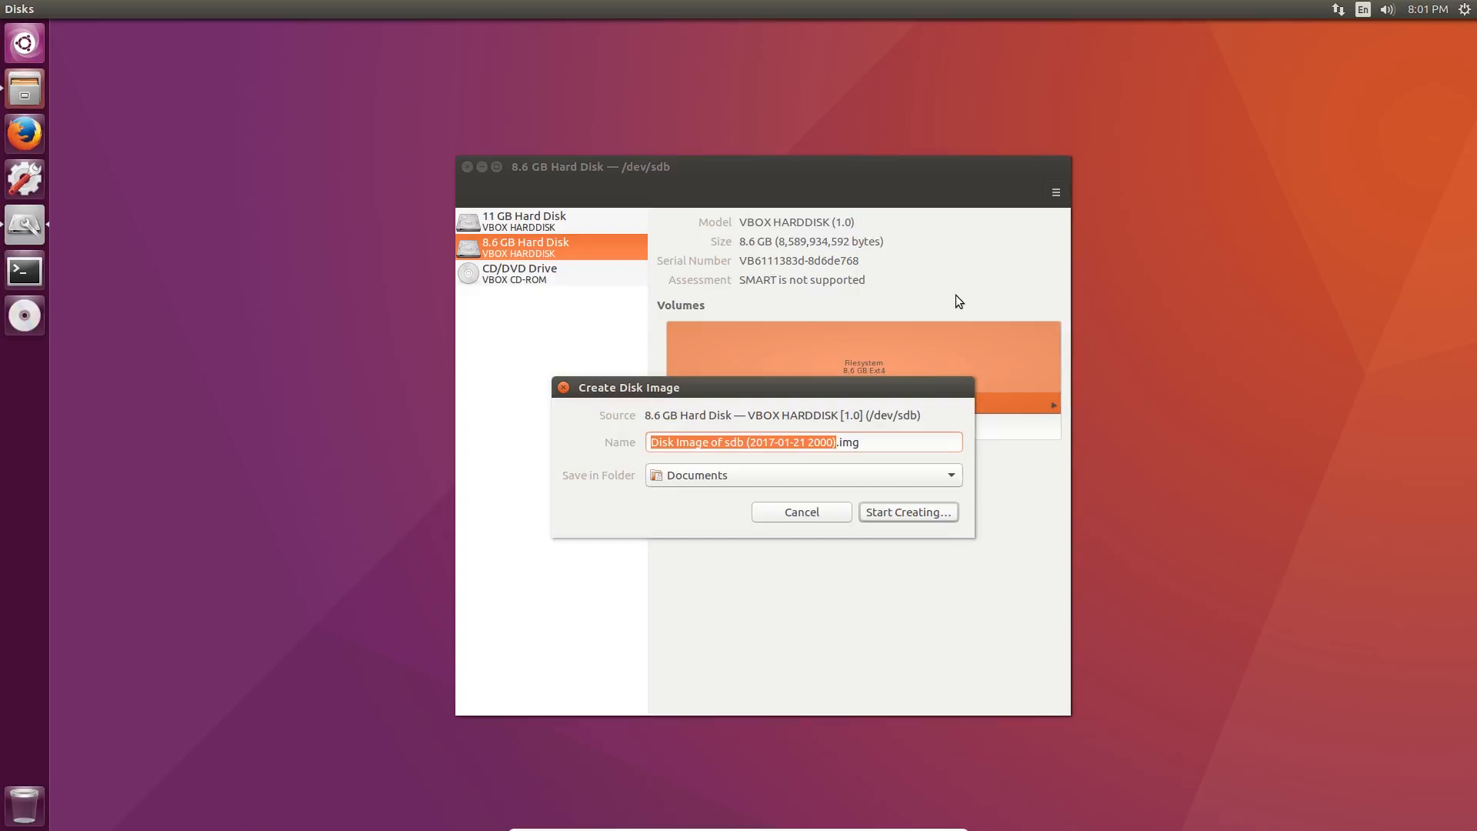
click(895, 443)
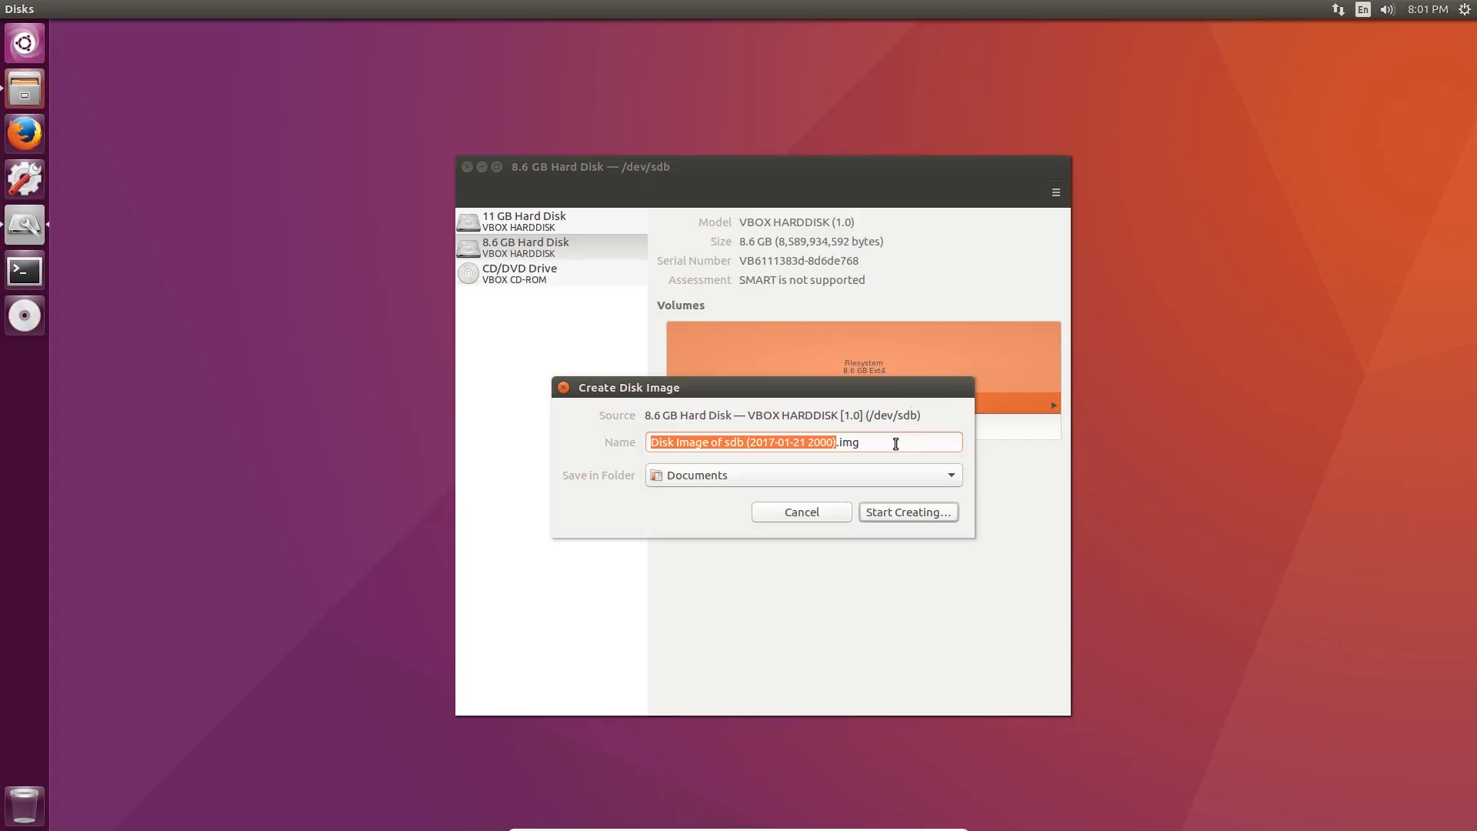
click(895, 443)
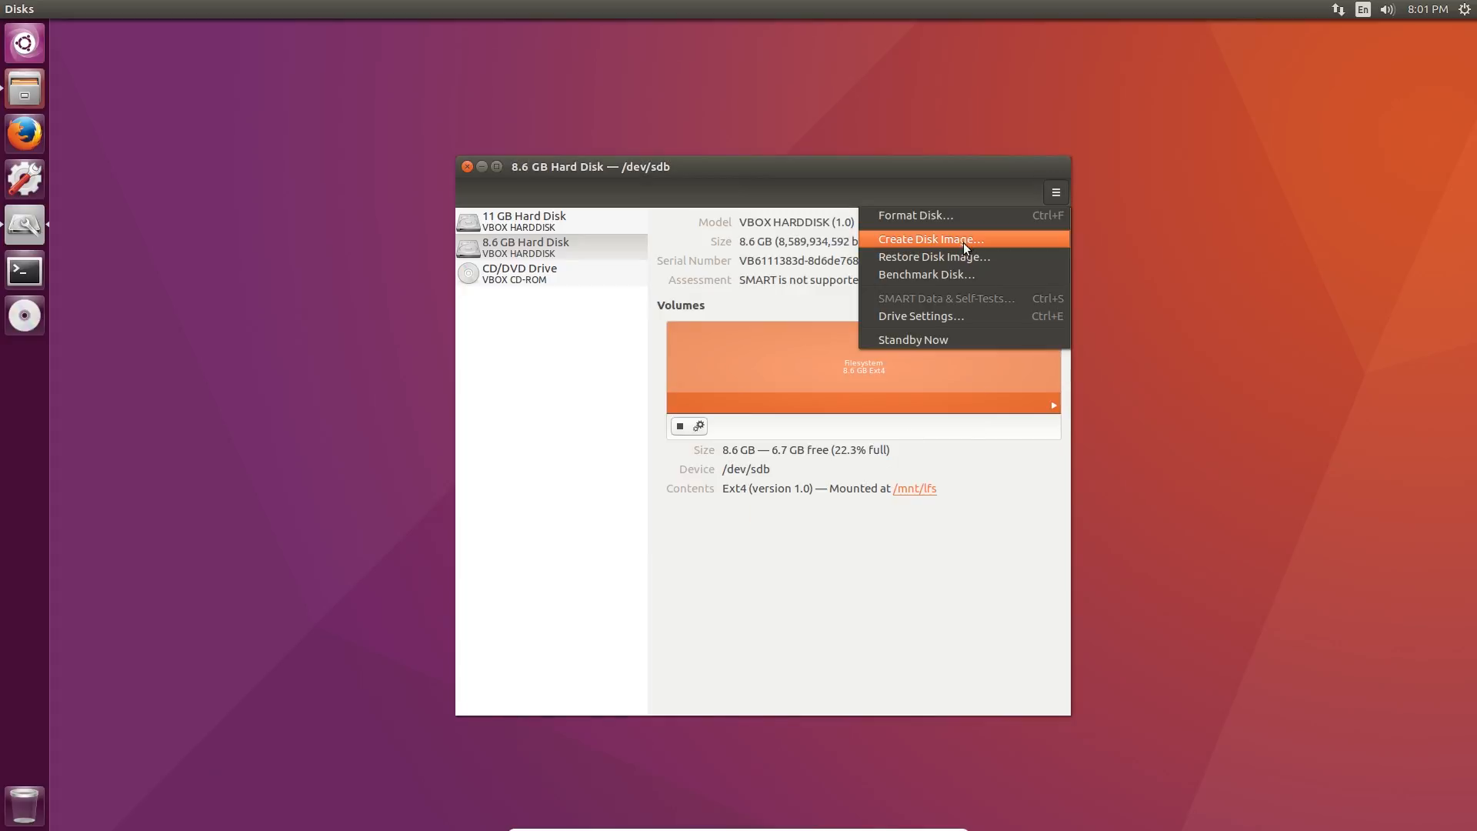
Step: Start Restore Disk Image… for the same disk and dismiss it without choosing an image
click(935, 255)
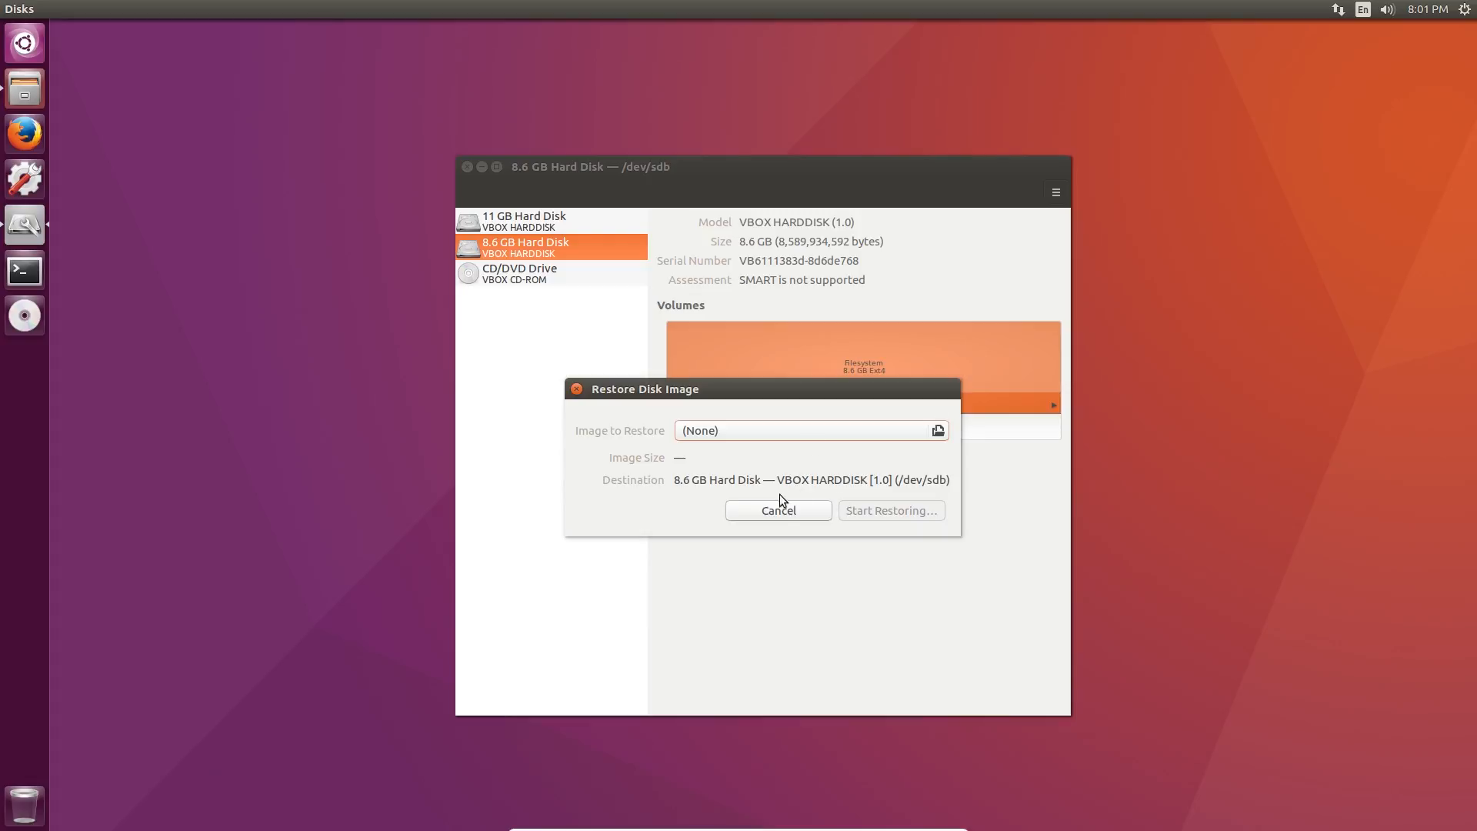
click(778, 509)
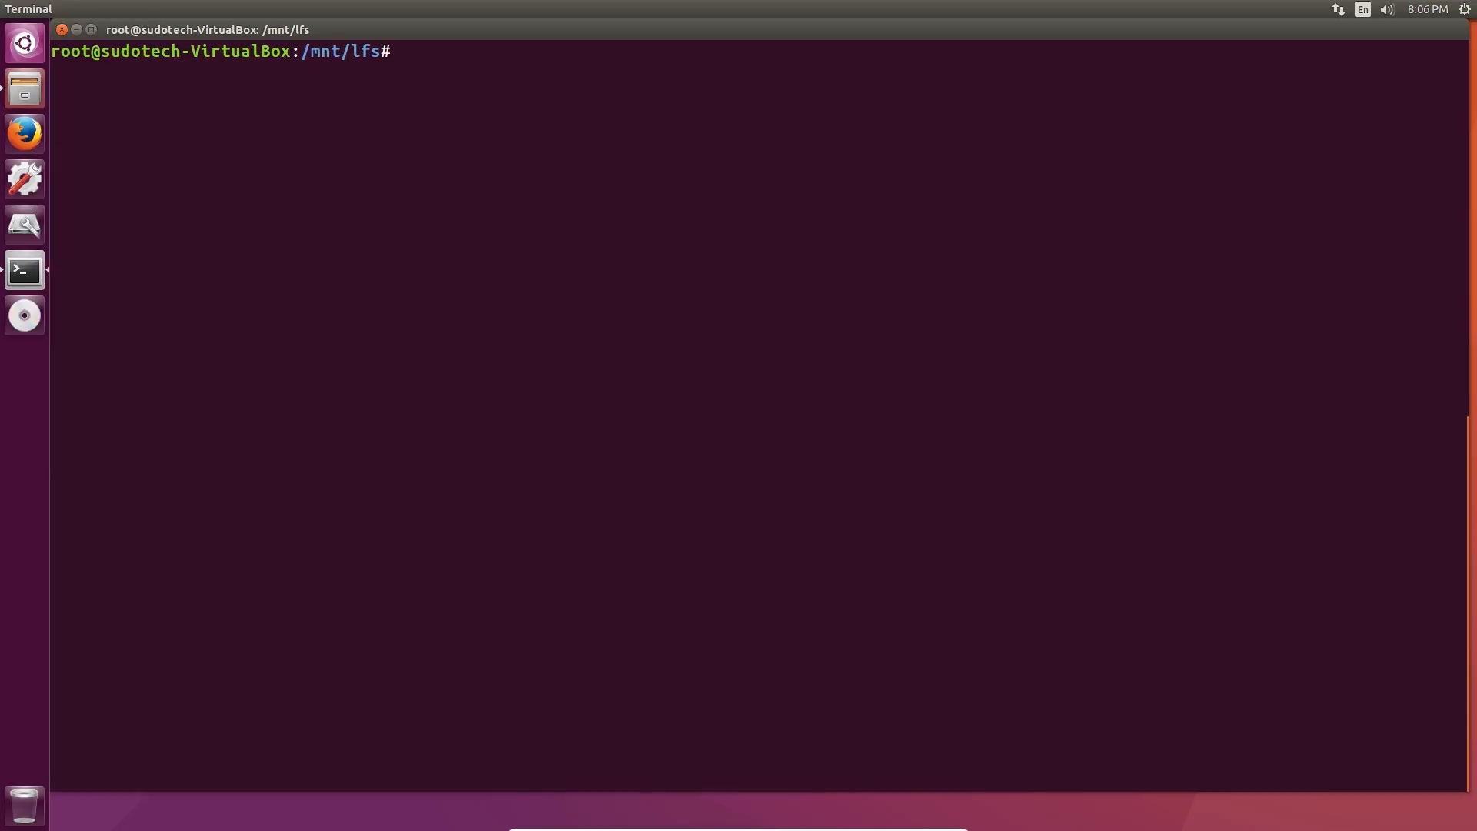
Step: Archive /tools as lfs-tools.tar.gz with tar -cvzf from /mnt/lfs
text(tar -cvzf lfs-tools.tar.gz /tools)
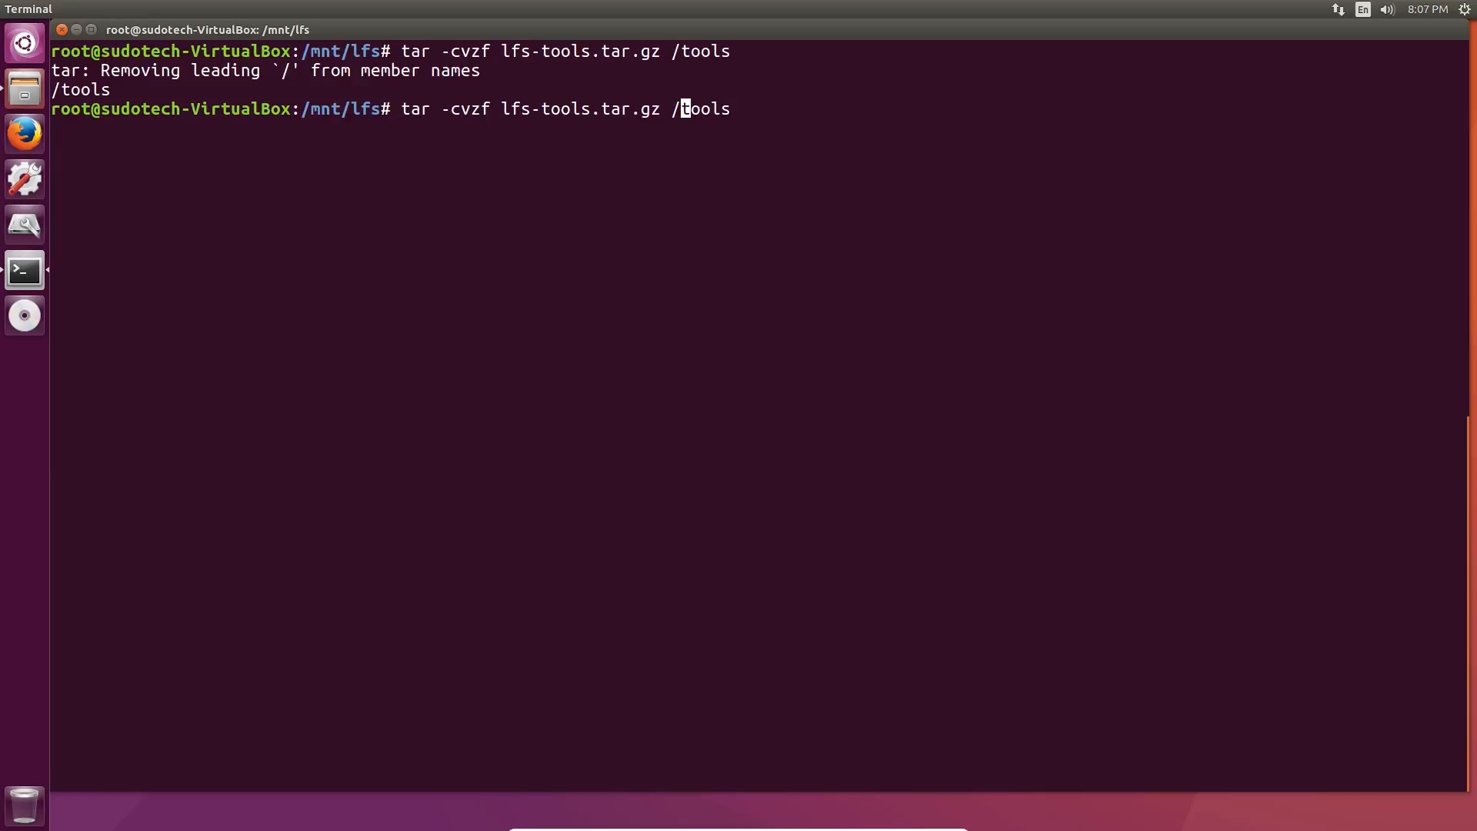
key(Return)
text(expo)
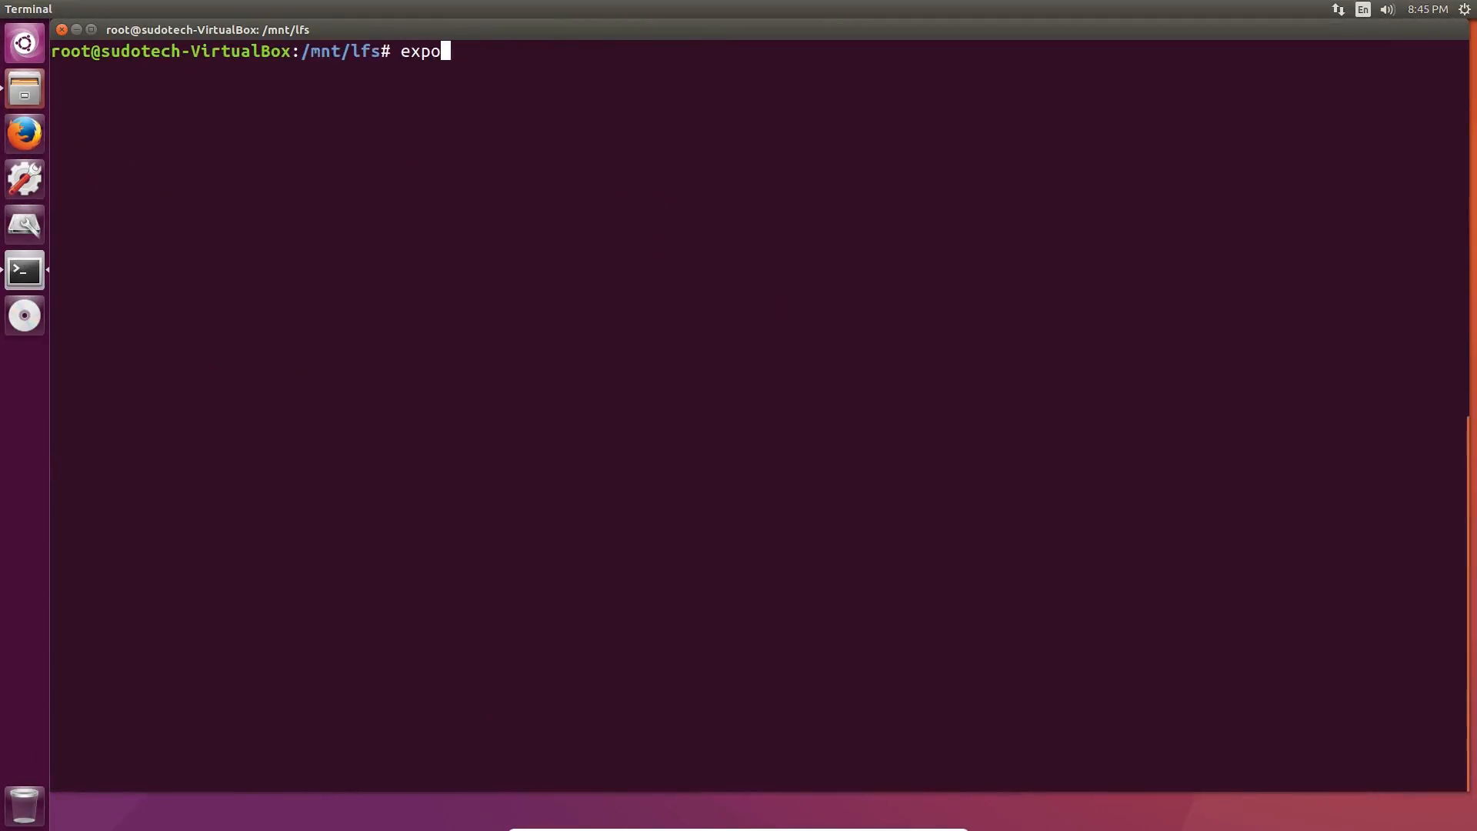
Step: Export LFS=/mnt/lfs and create the $LFS dev, proc, sys and run directories with mkdir -pv
text(rt LFS)
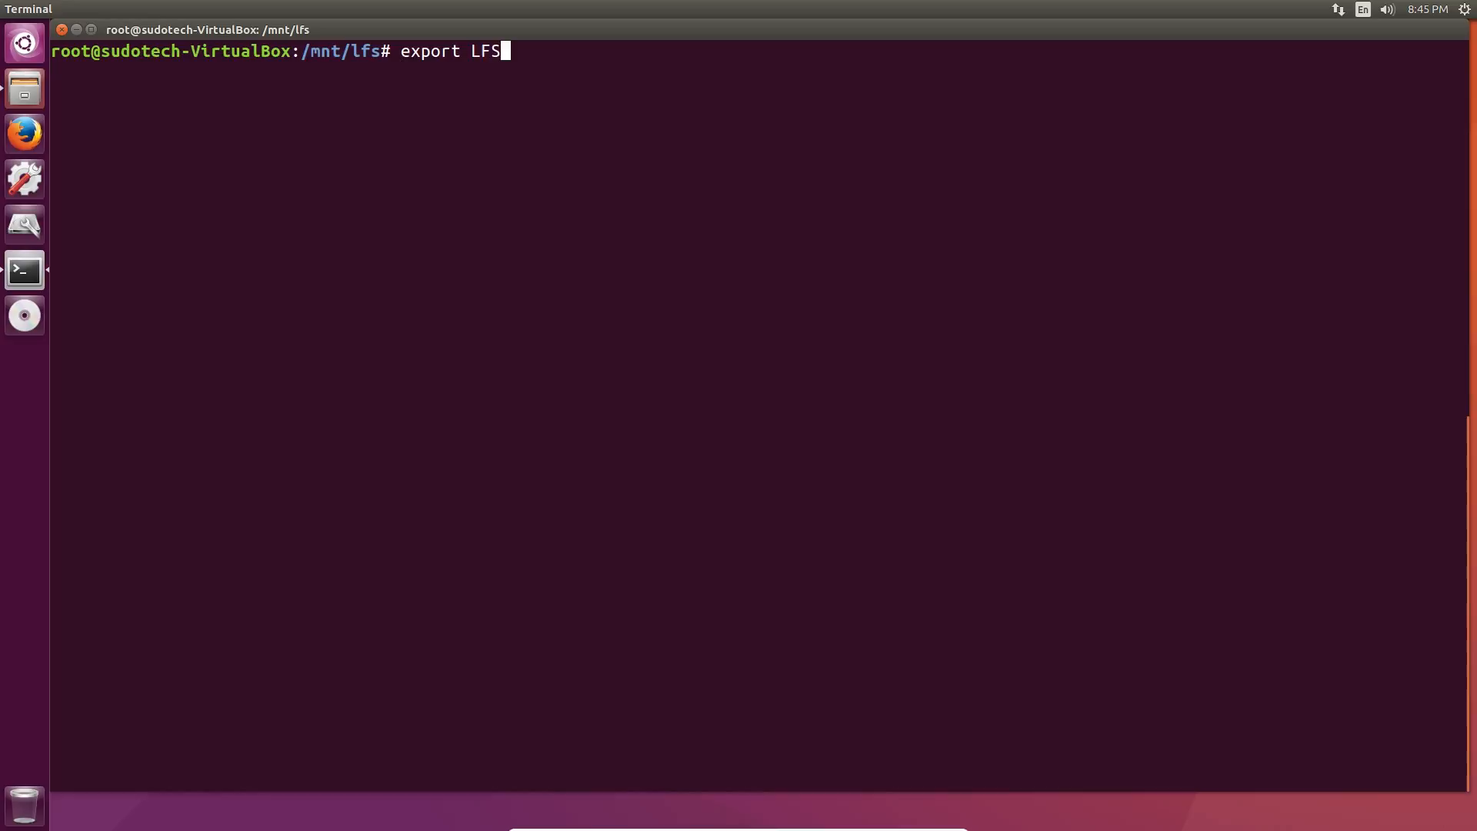
text(=/mnt/lfs)
text(echo $LFS)
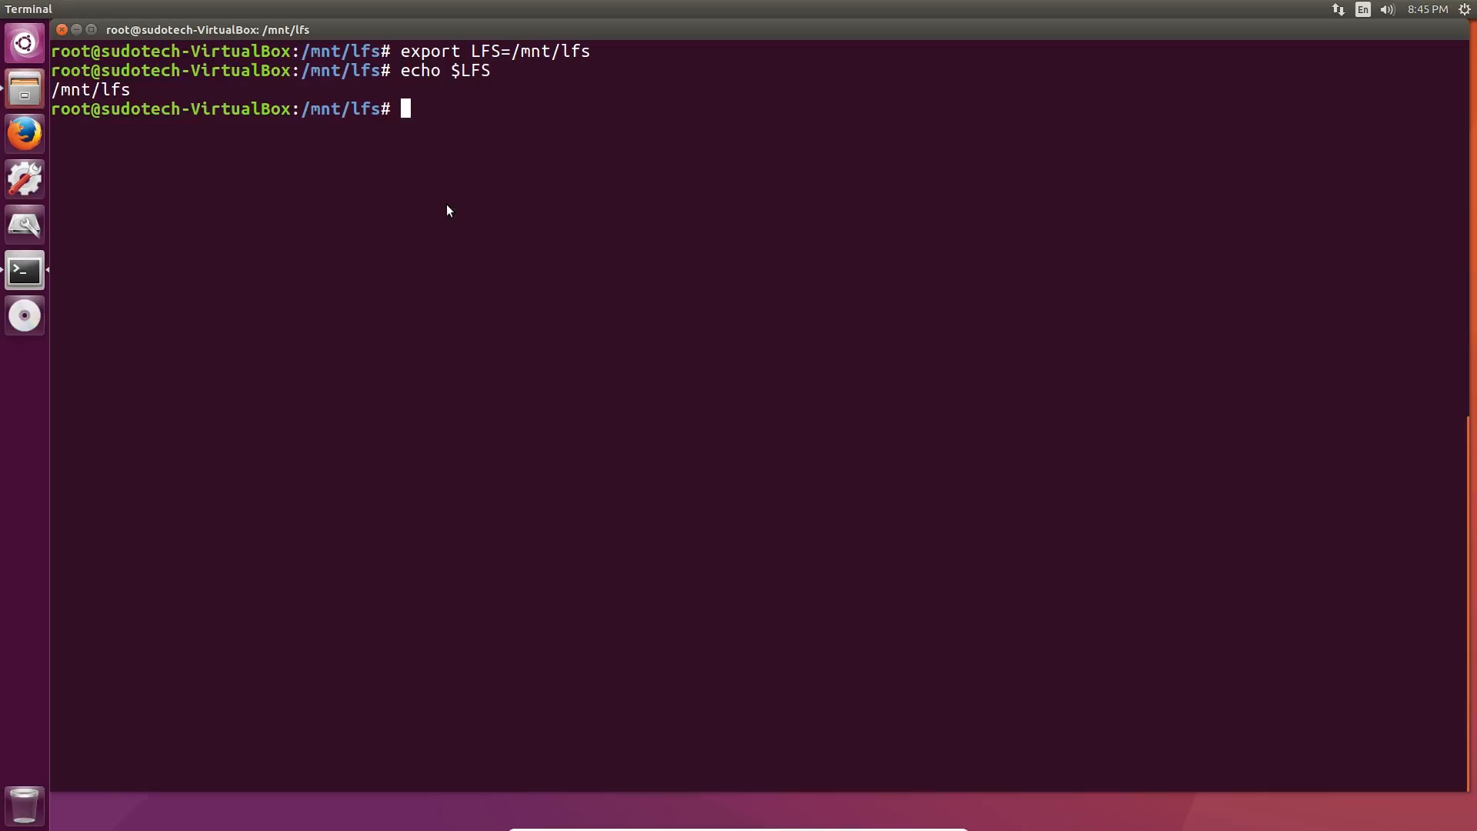
text(mkdir -pv $LFS/{dev,proc,sys,run})
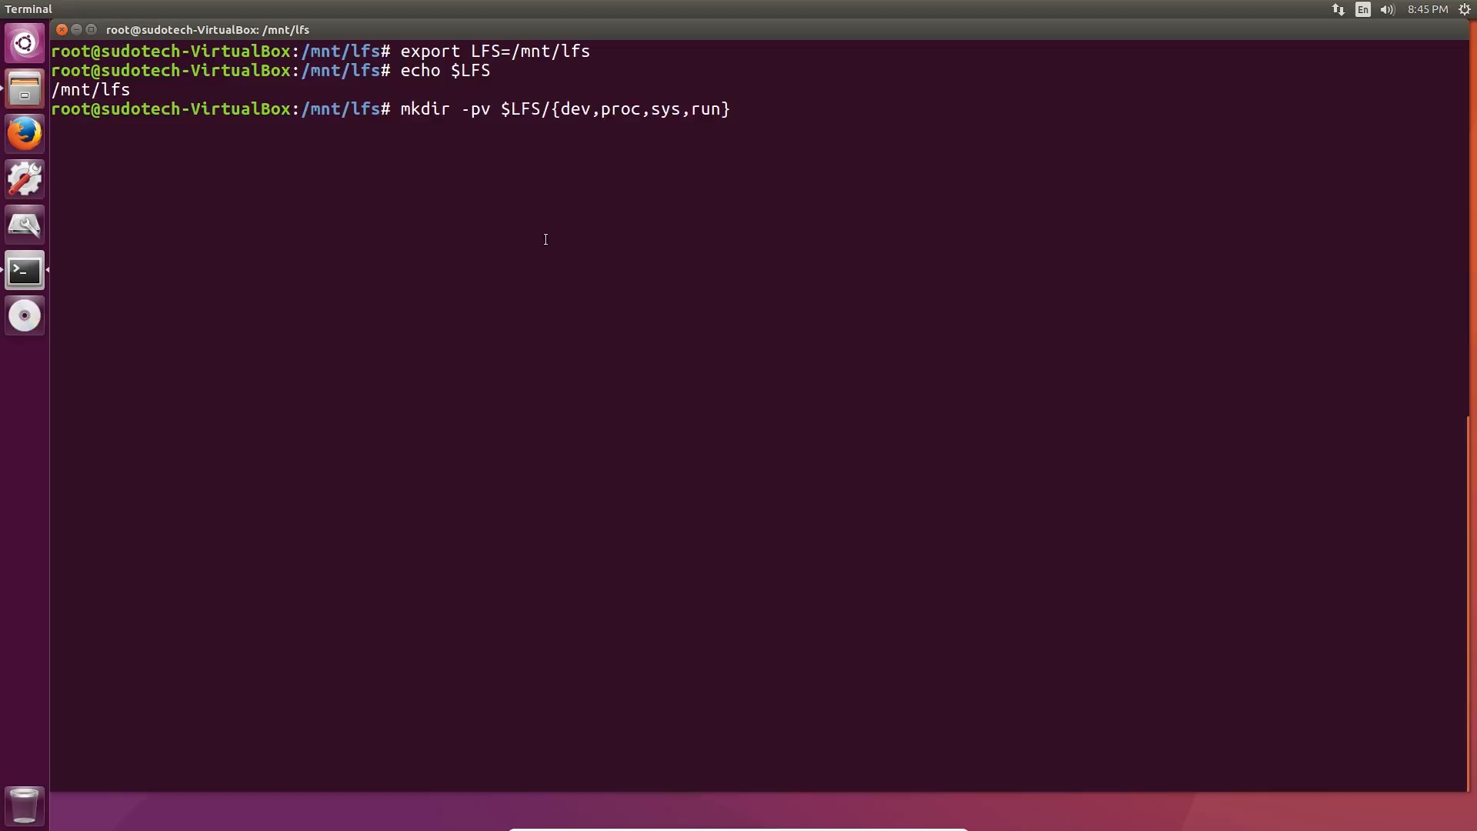
key(Return)
text(mknod -m 666 $LFS/dev/null c 1 3)
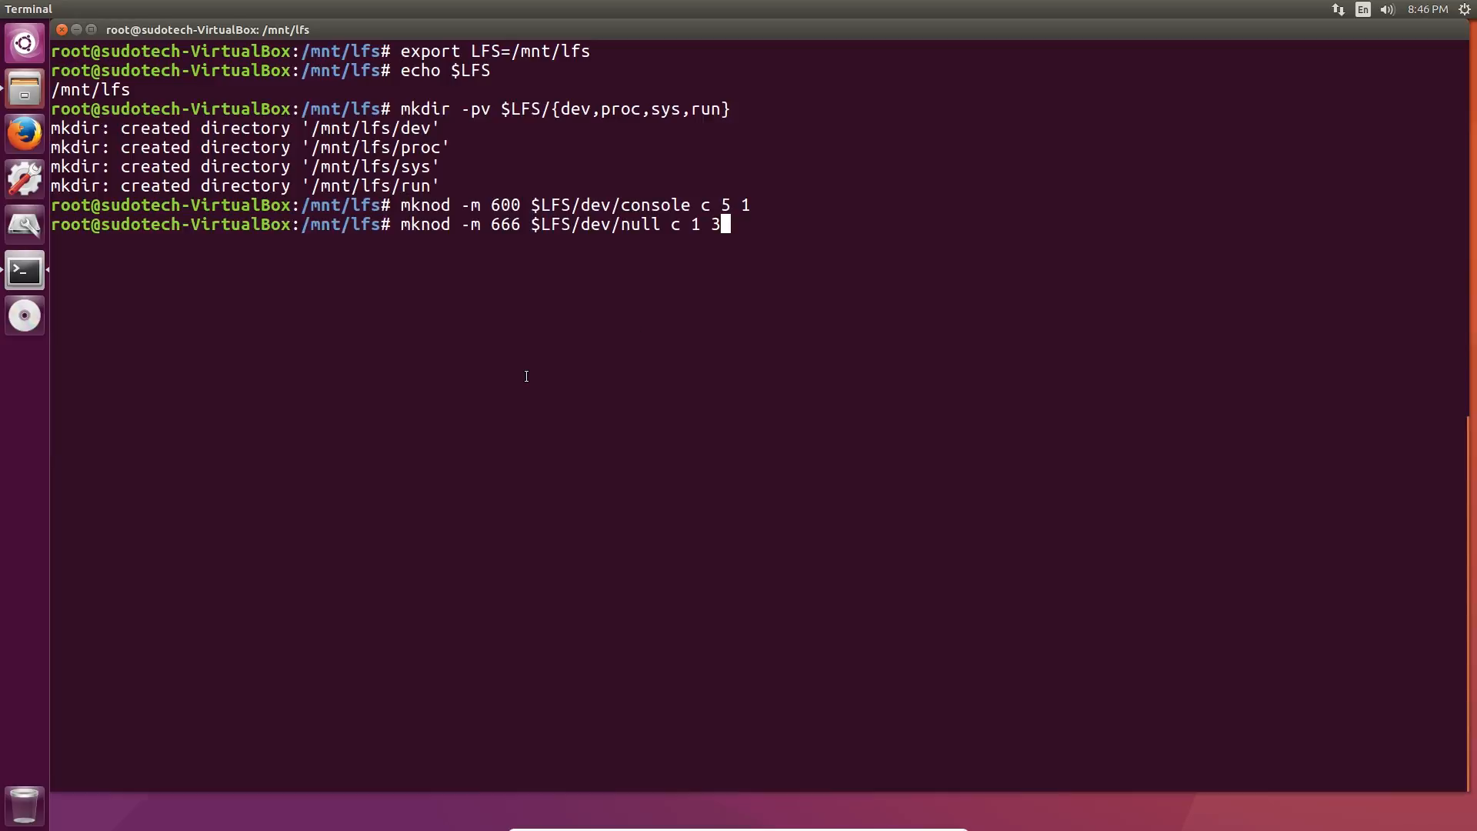
Step: Paste and run the mounts for /dev, devpts, proc, sysfs and the tmpfs on run
right_click(526, 375)
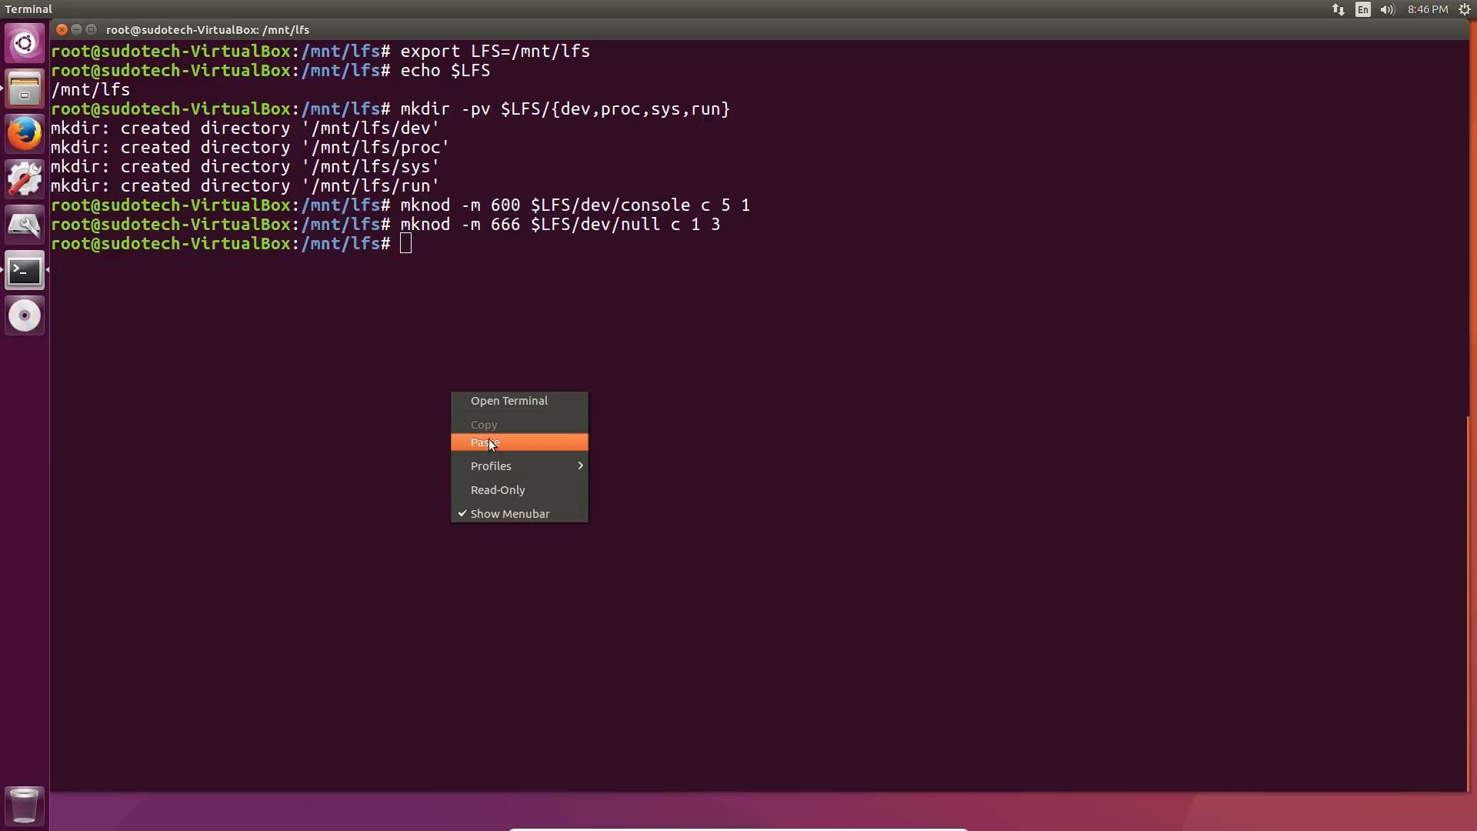
click(486, 443)
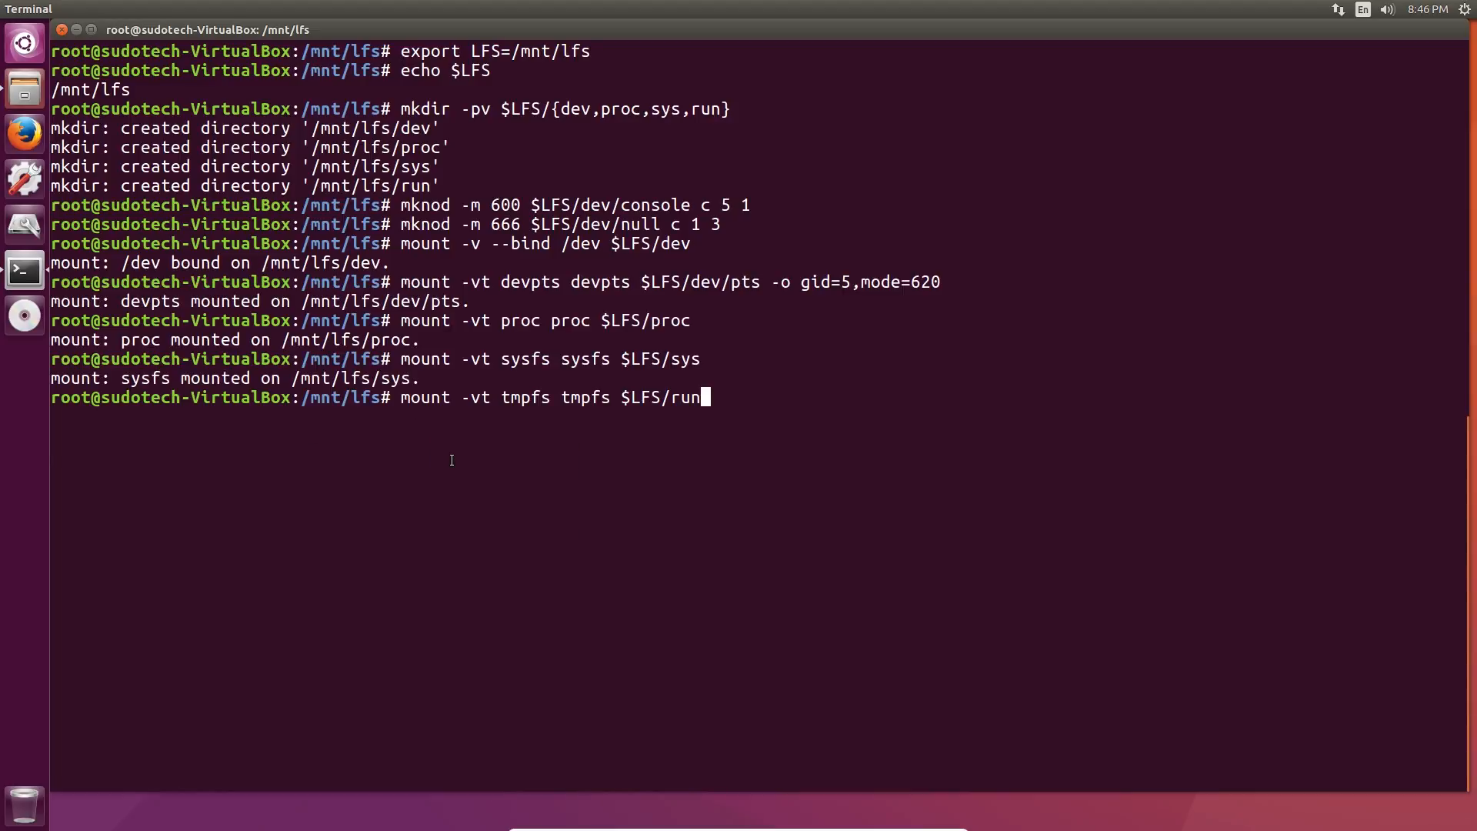
key(Return)
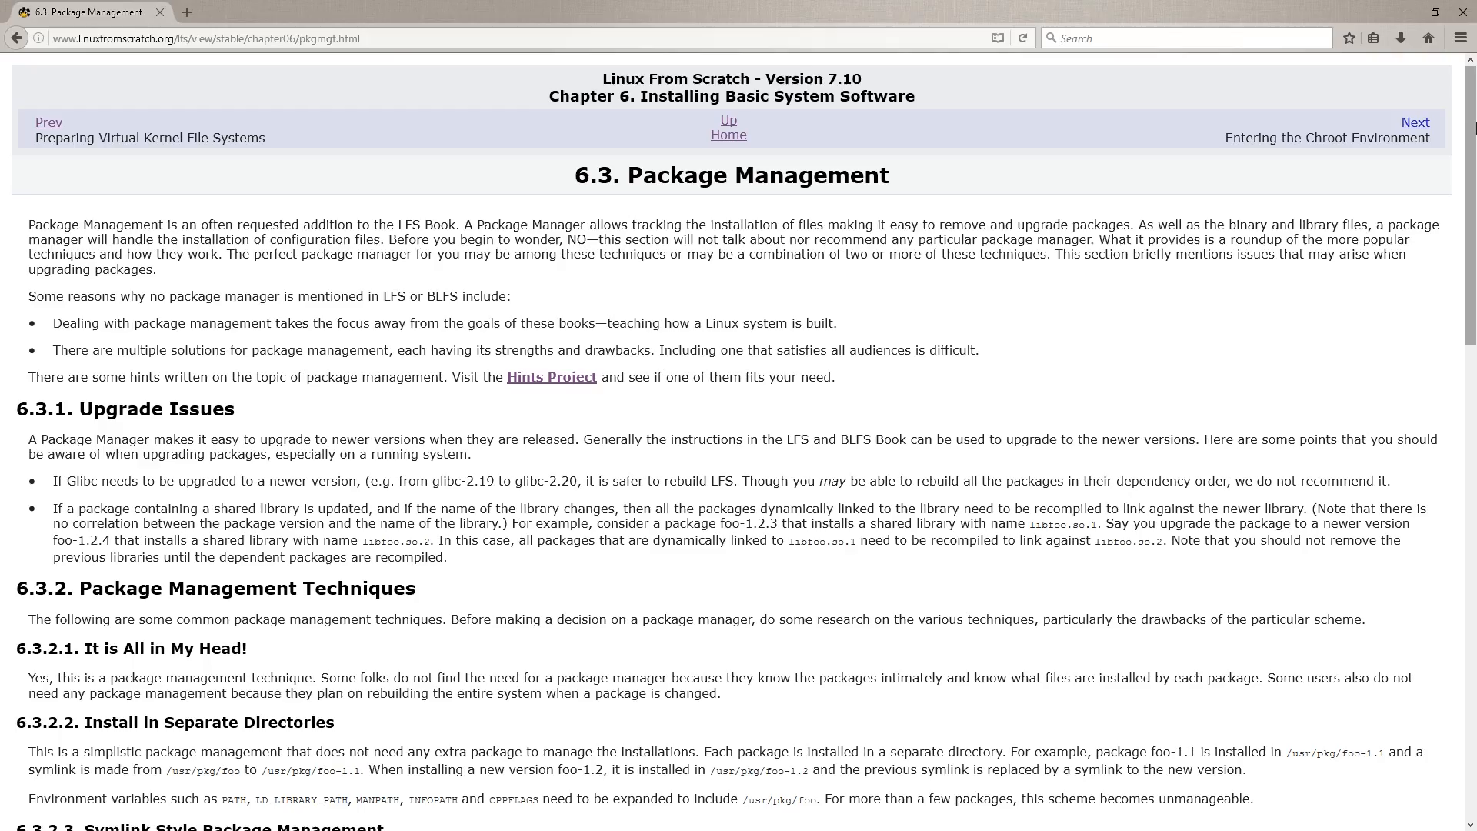
scroll(down, 3)
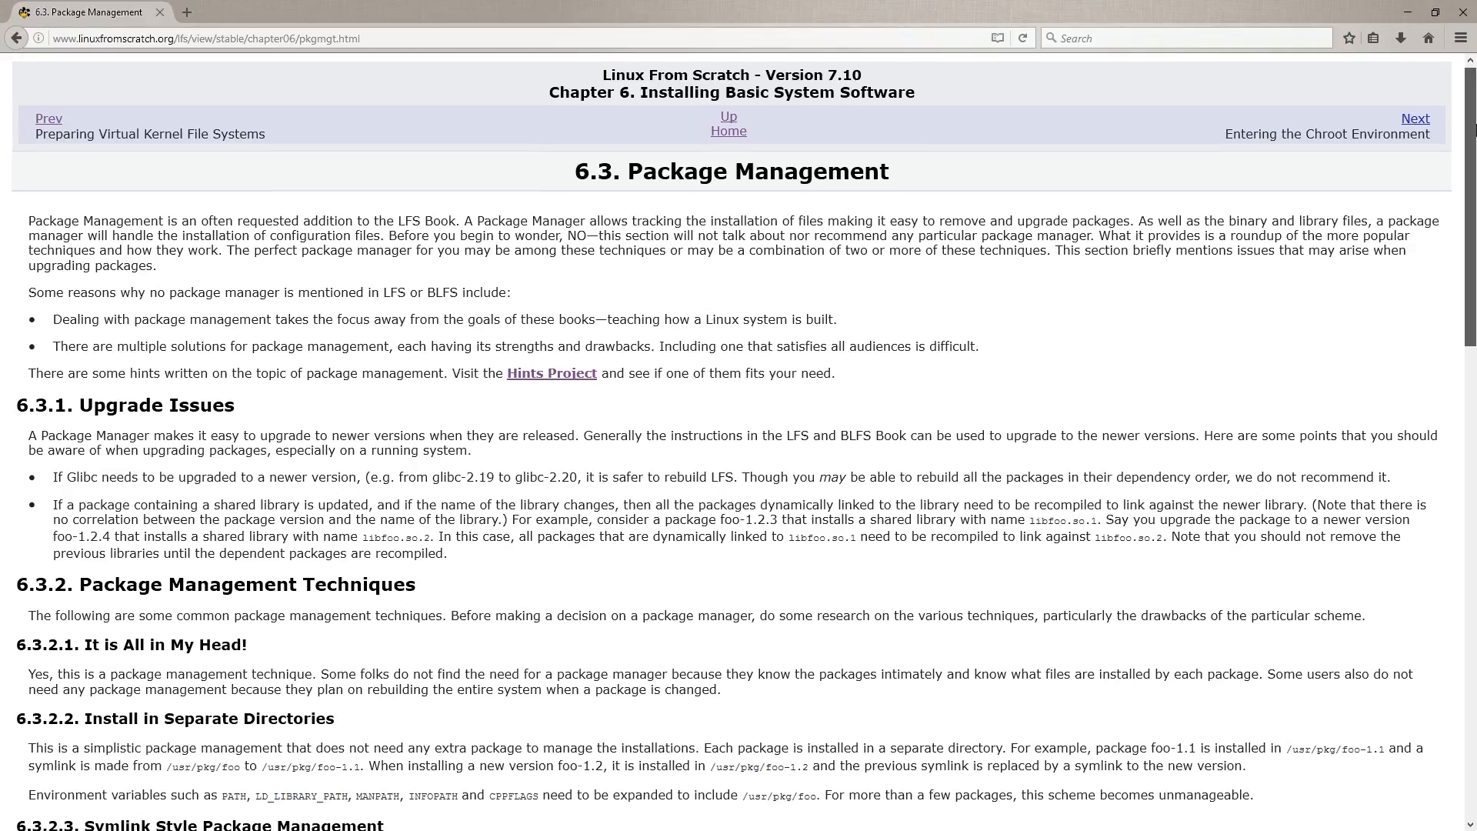
scroll(down, 3)
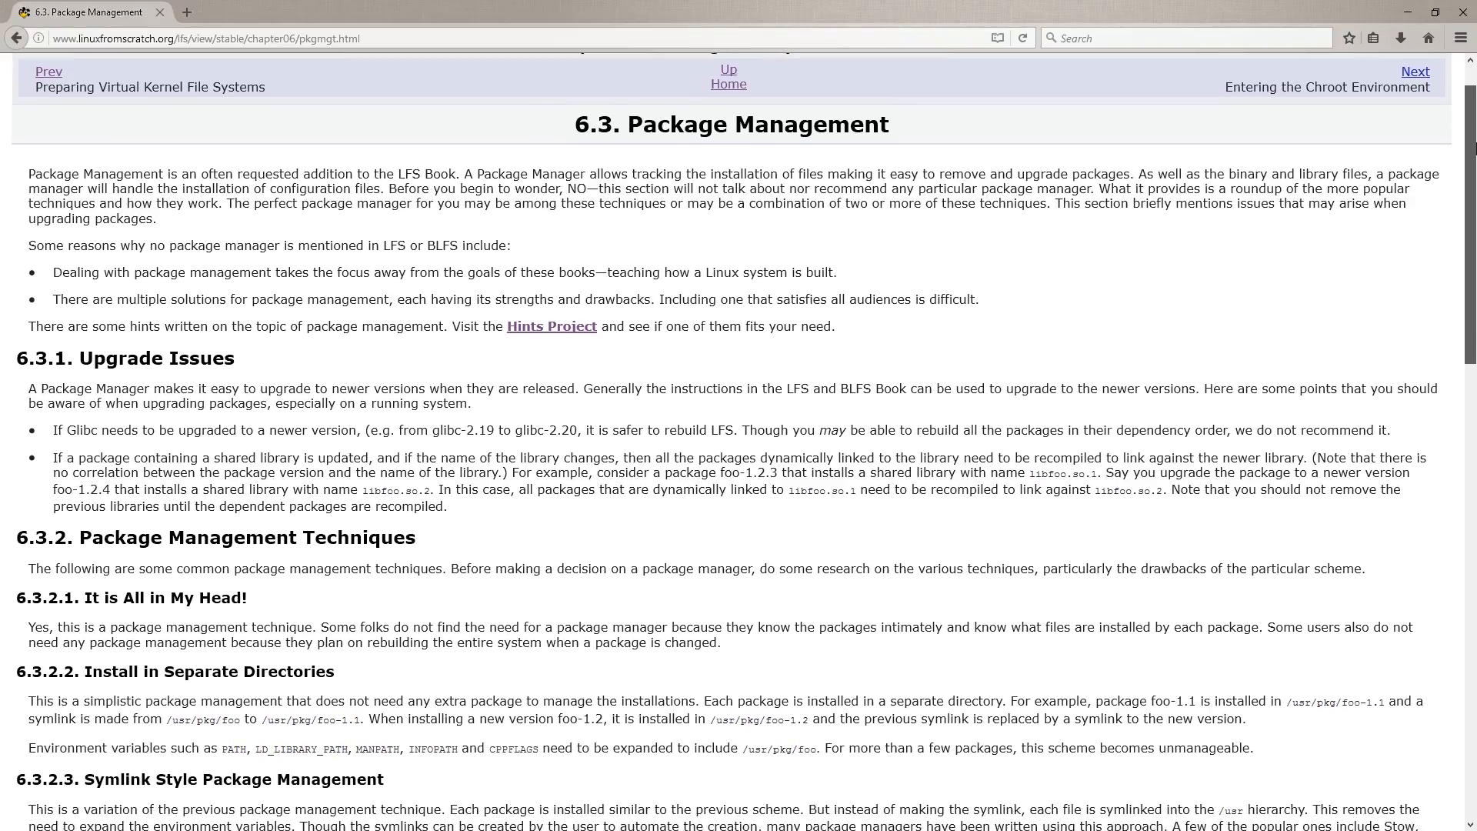
scroll(down, 3)
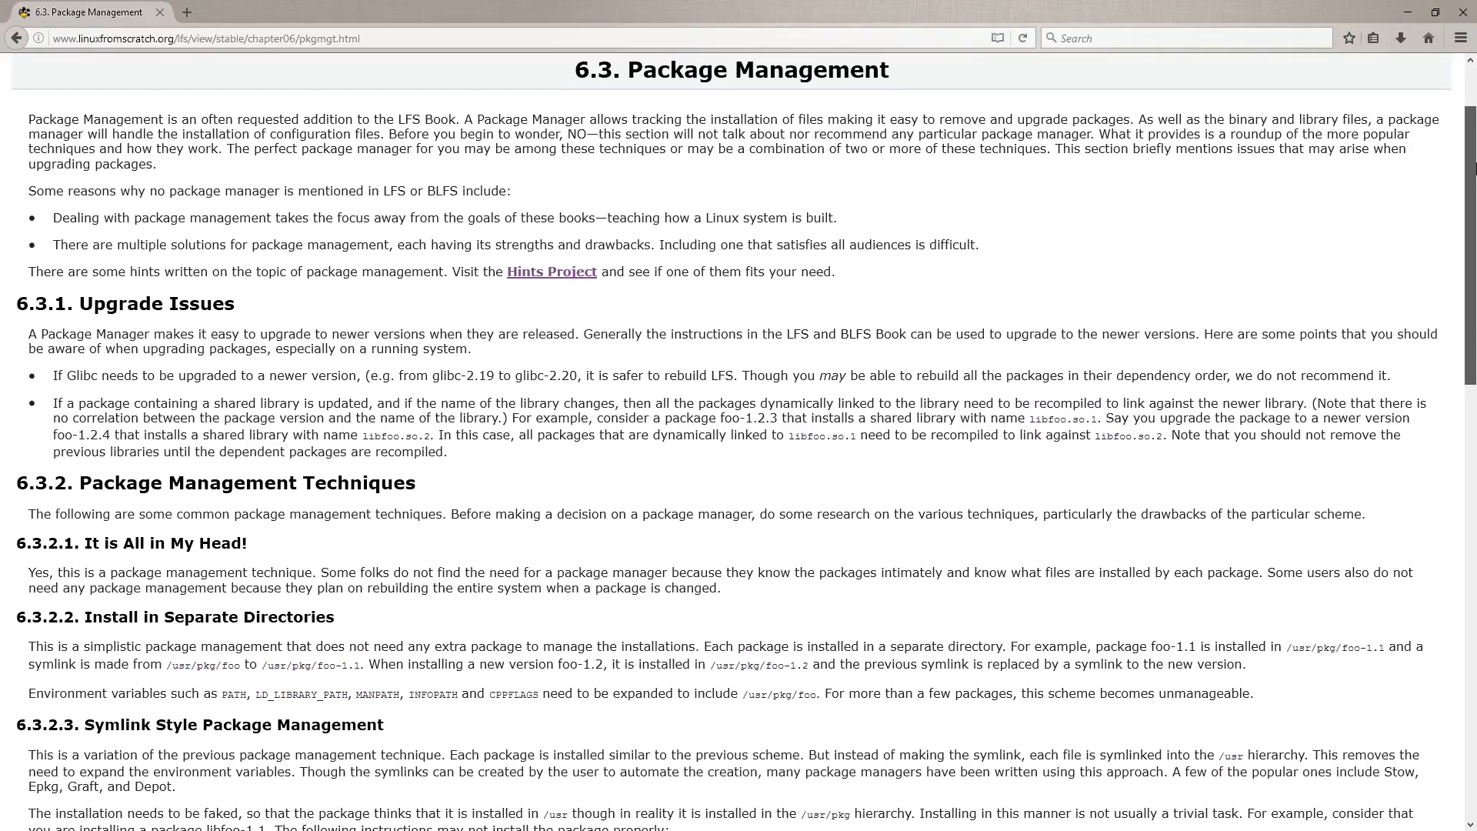
scroll(down, 3)
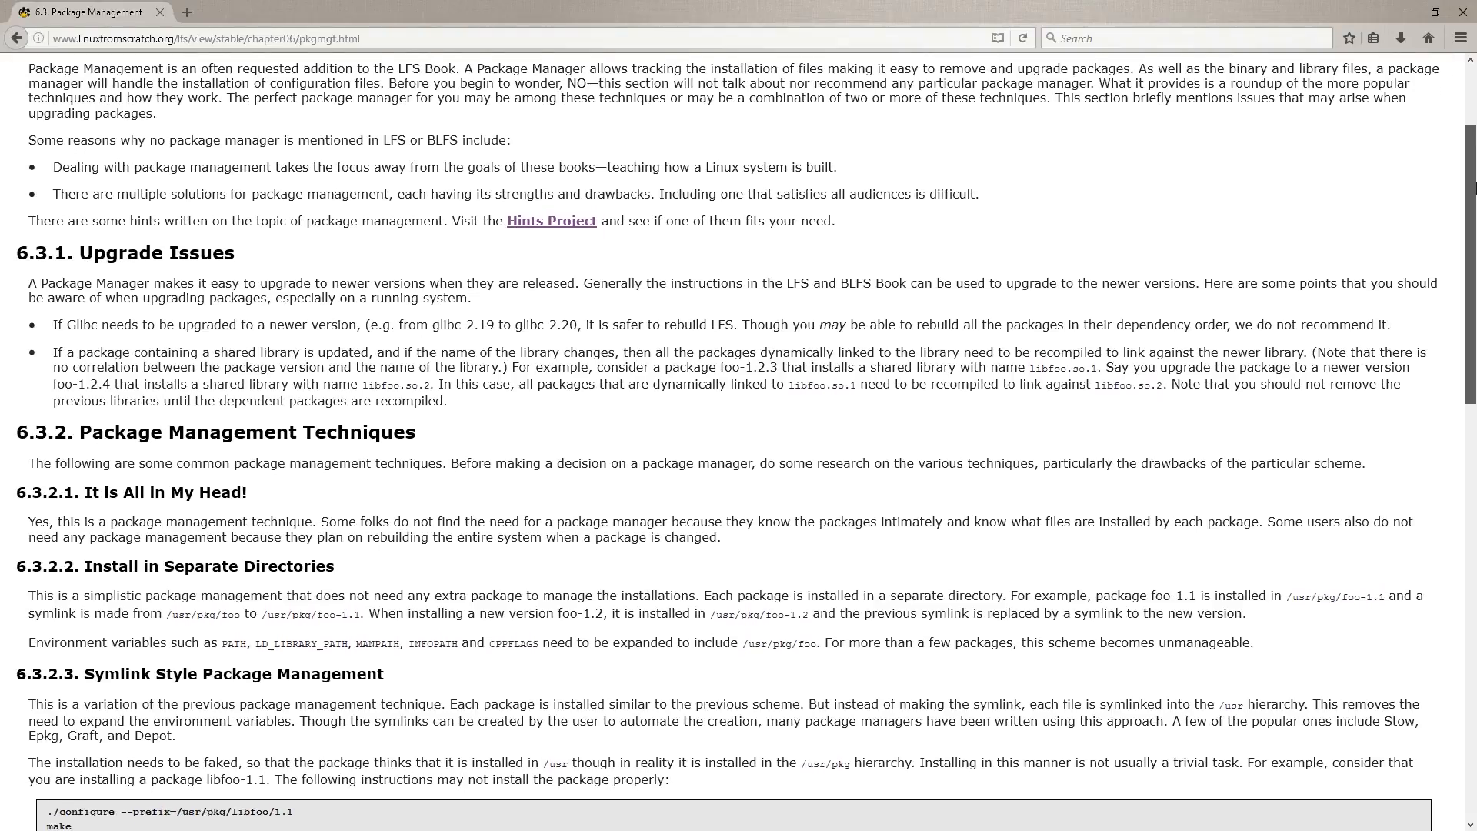
scroll(down, 3)
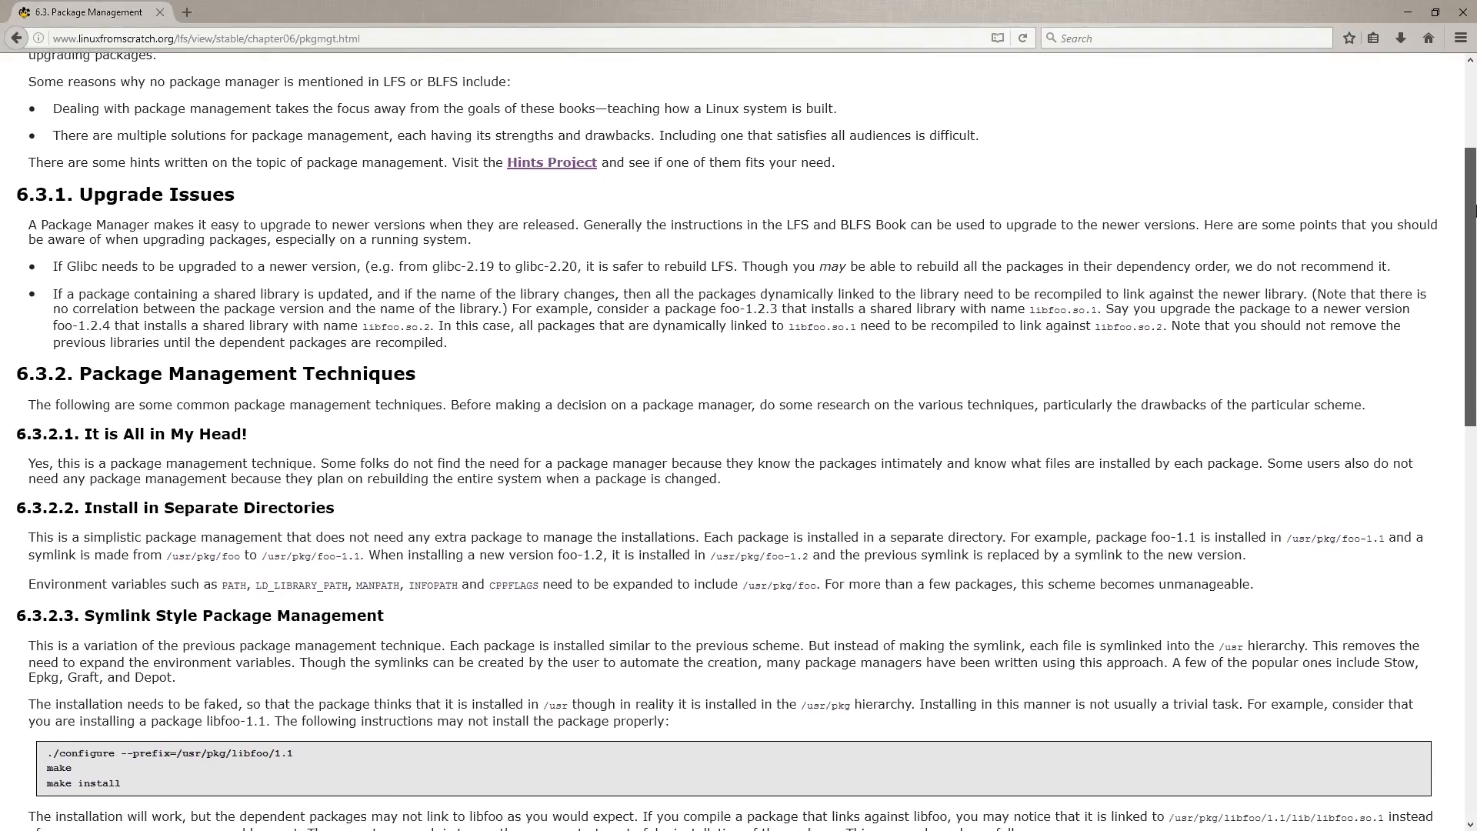
scroll(down, 3)
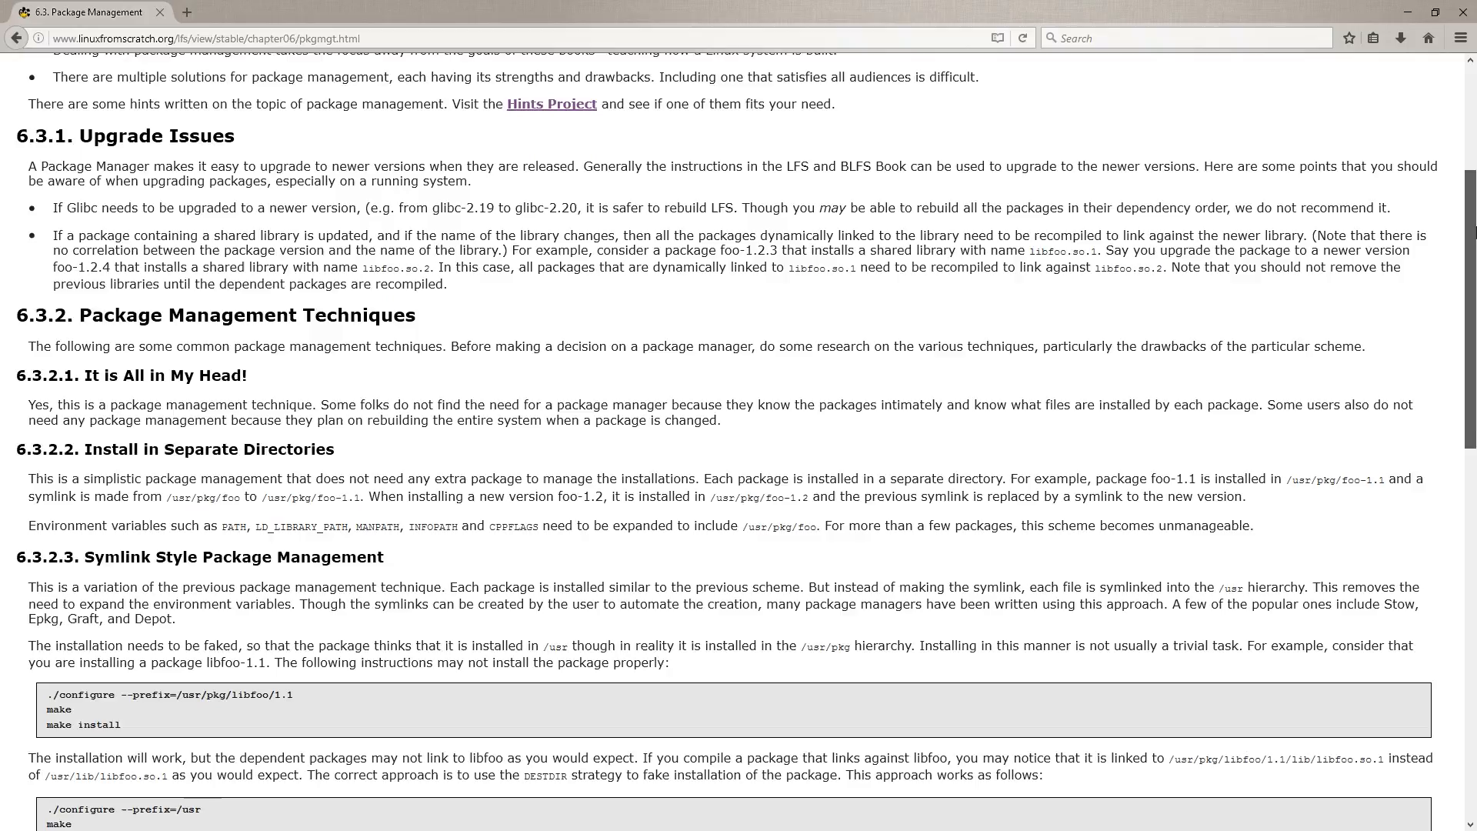
scroll(down, 3)
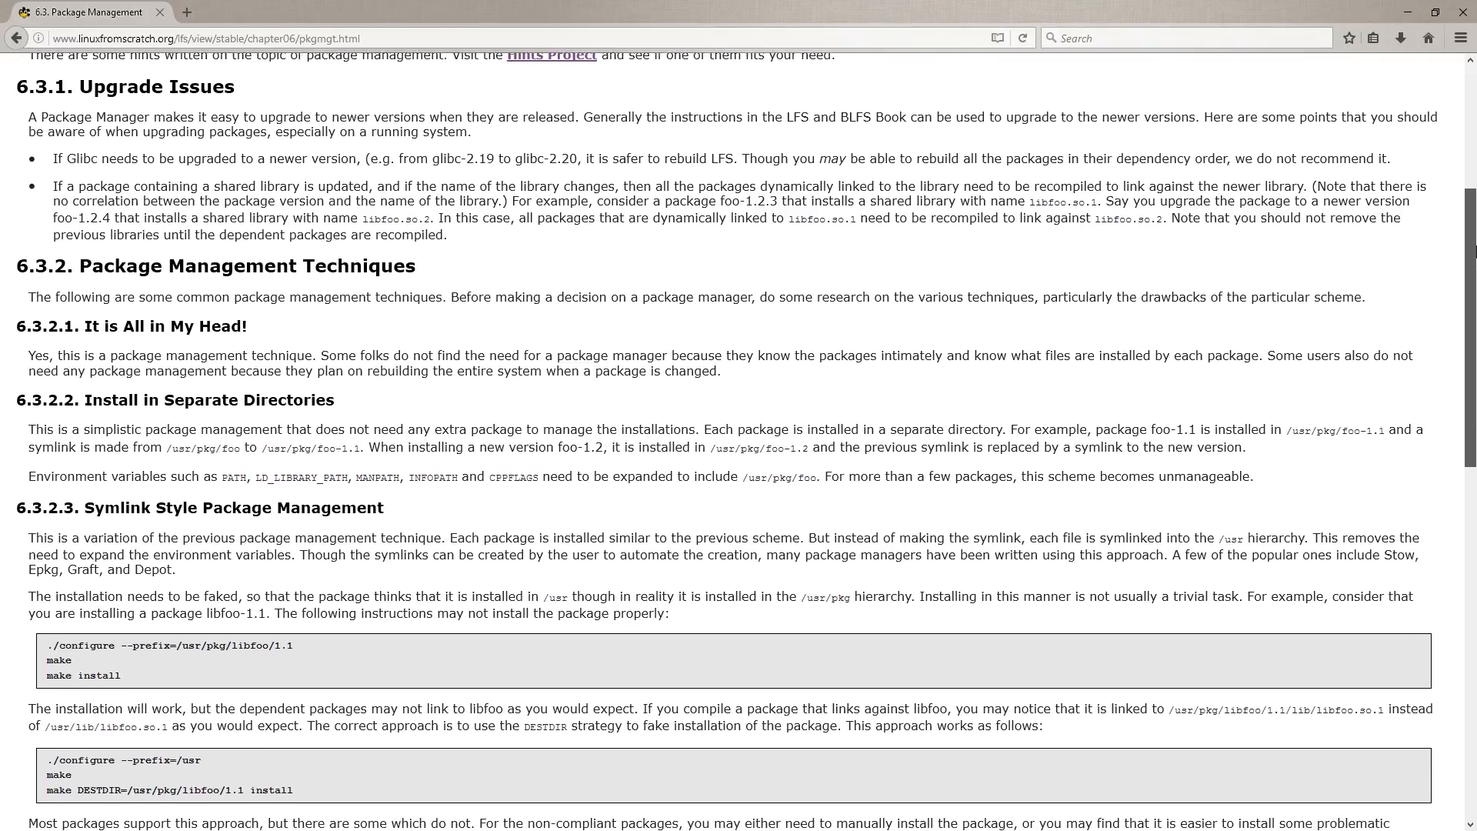
scroll(down, 3)
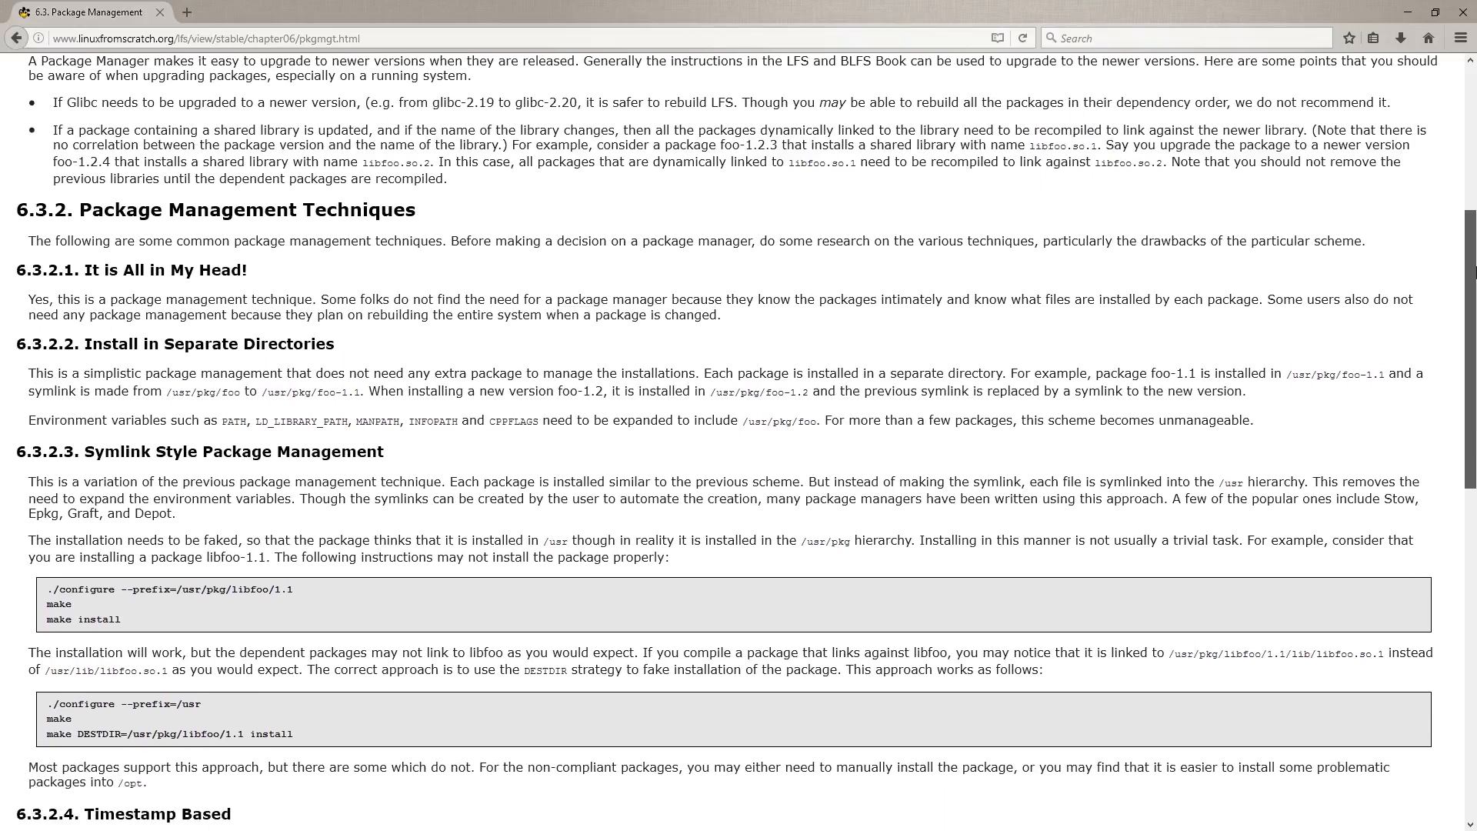
scroll(down, 3)
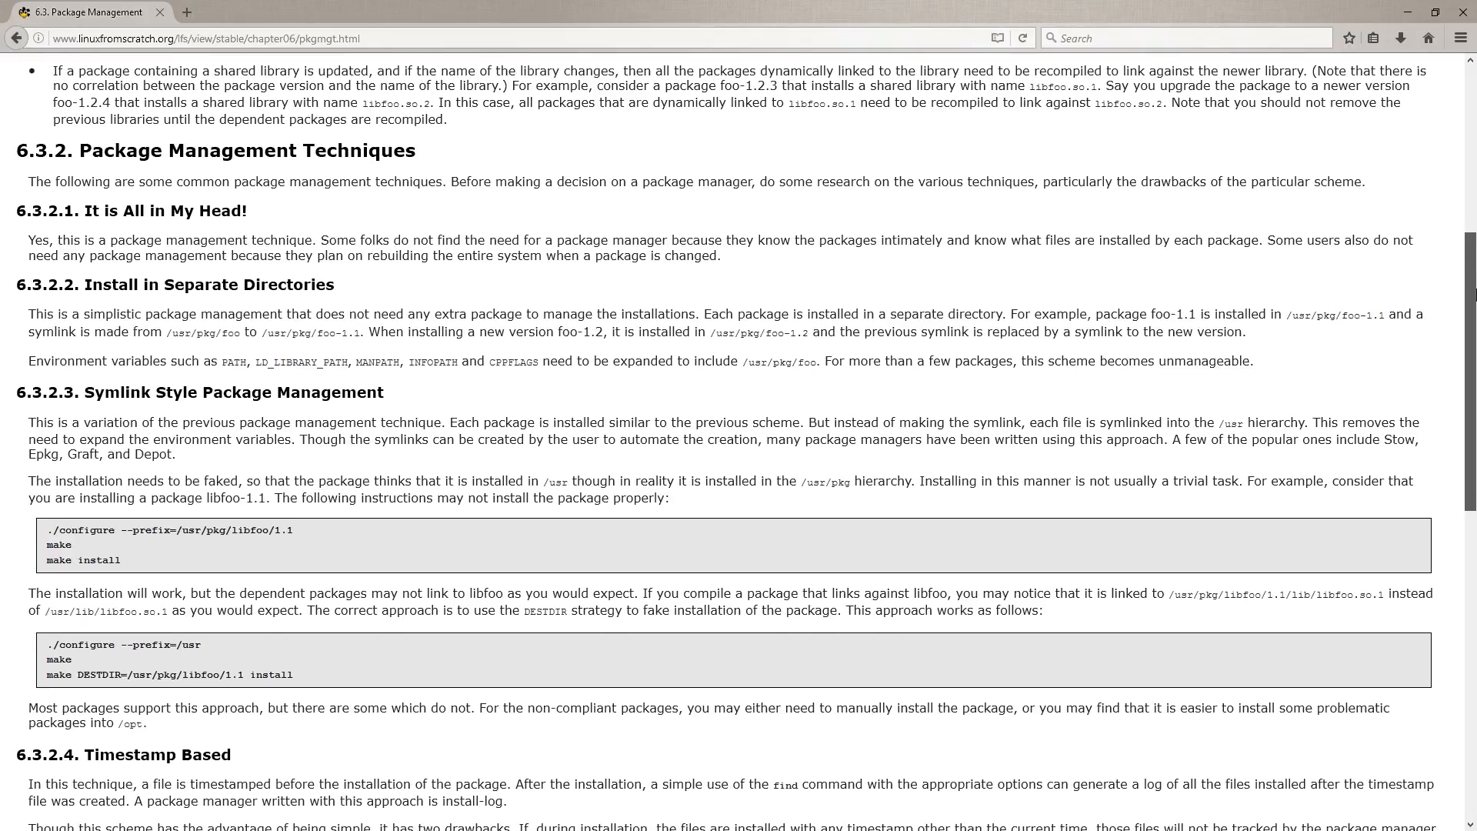
scroll(down, 3)
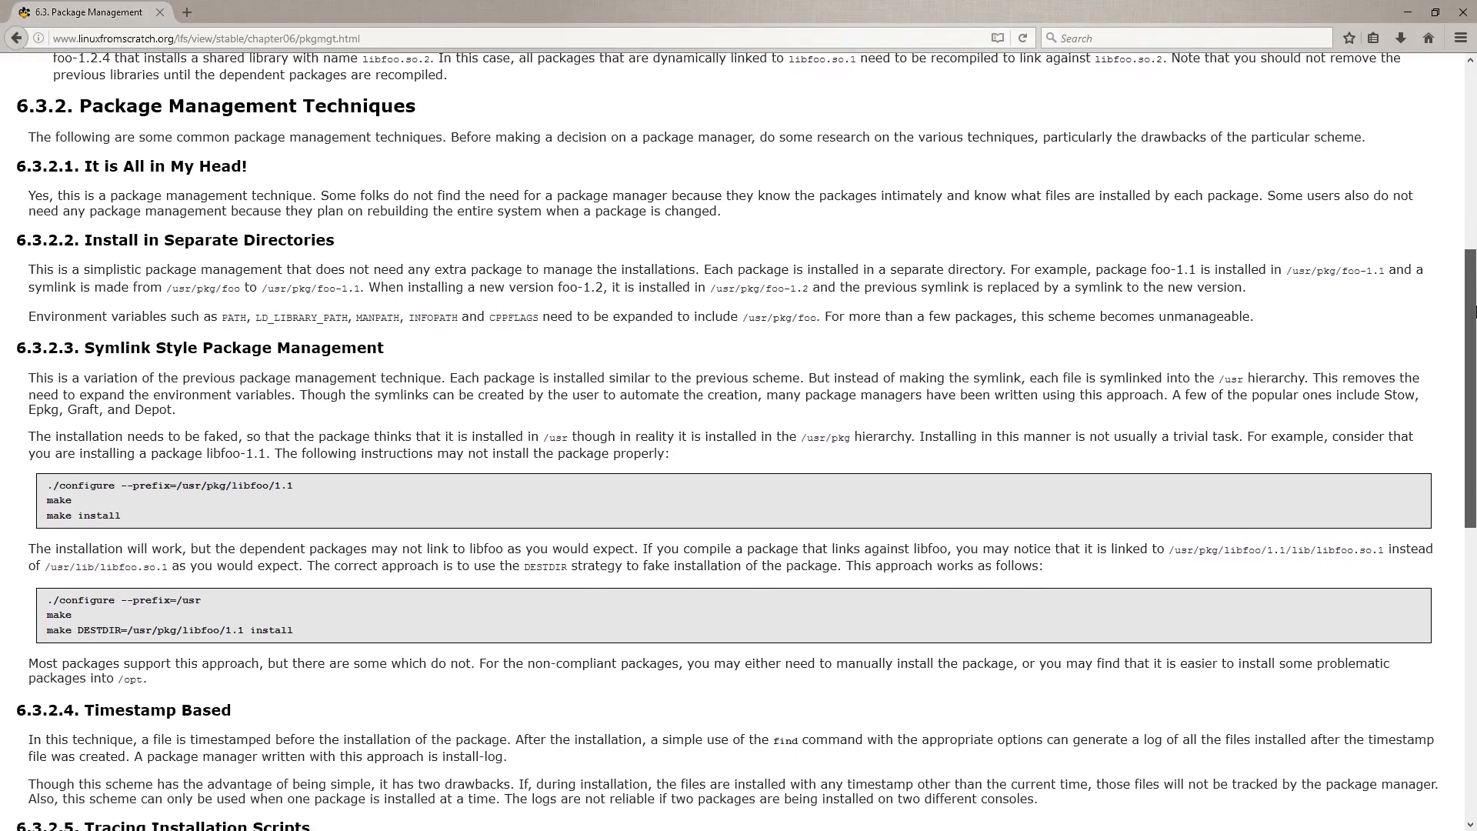
scroll(down, 3)
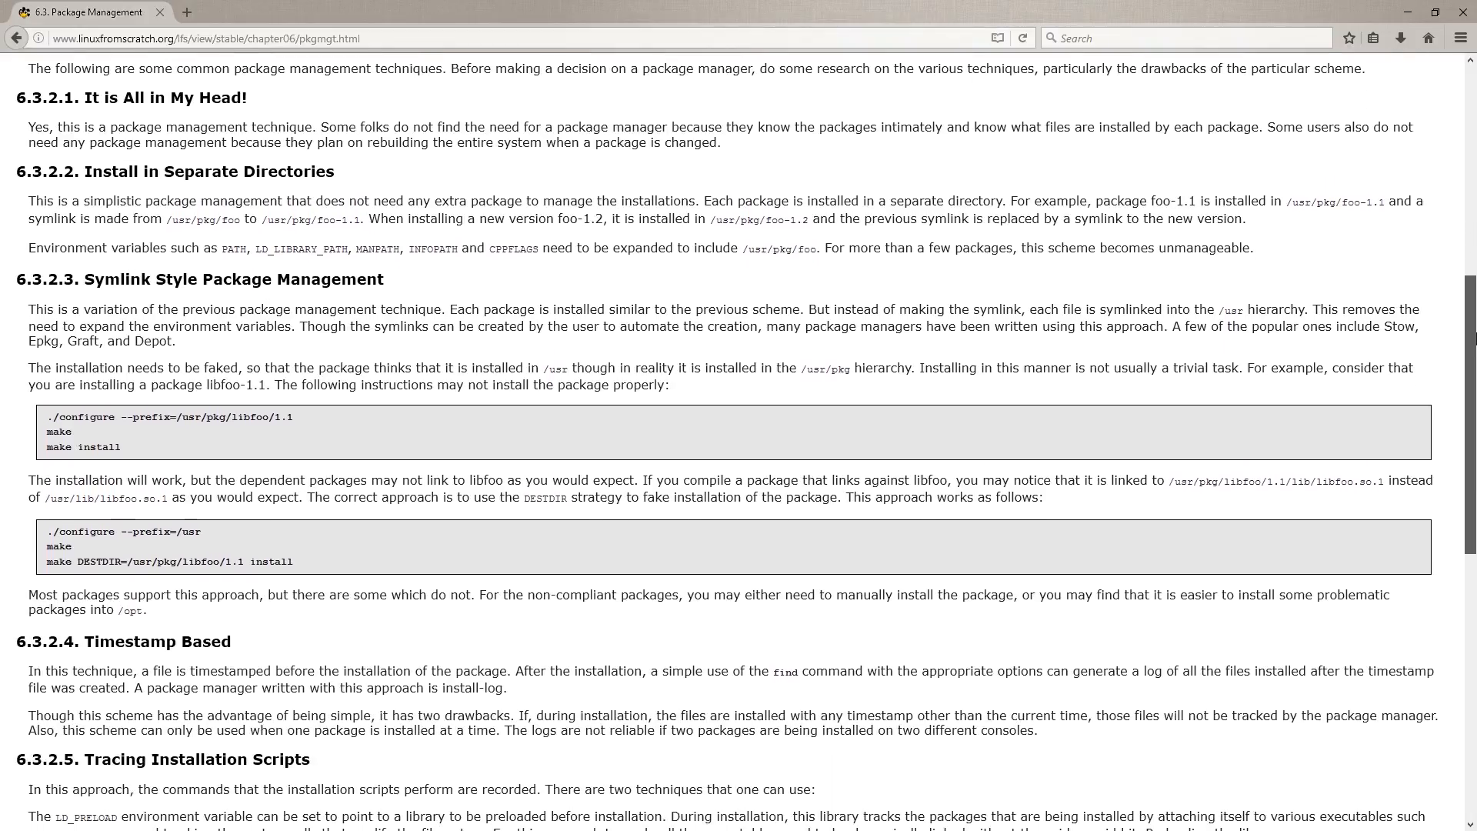
scroll(down, 3)
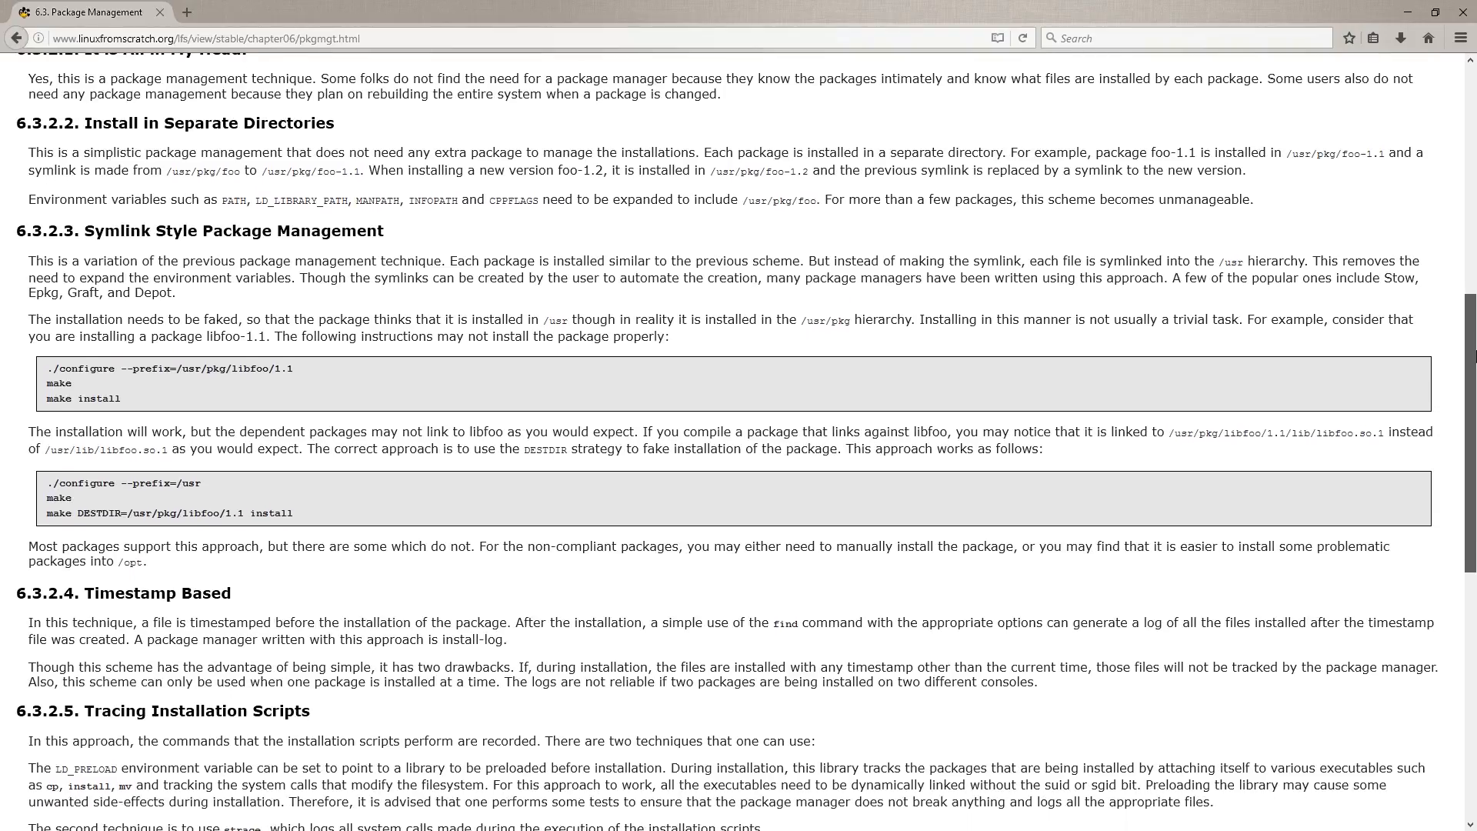
scroll(down, 3)
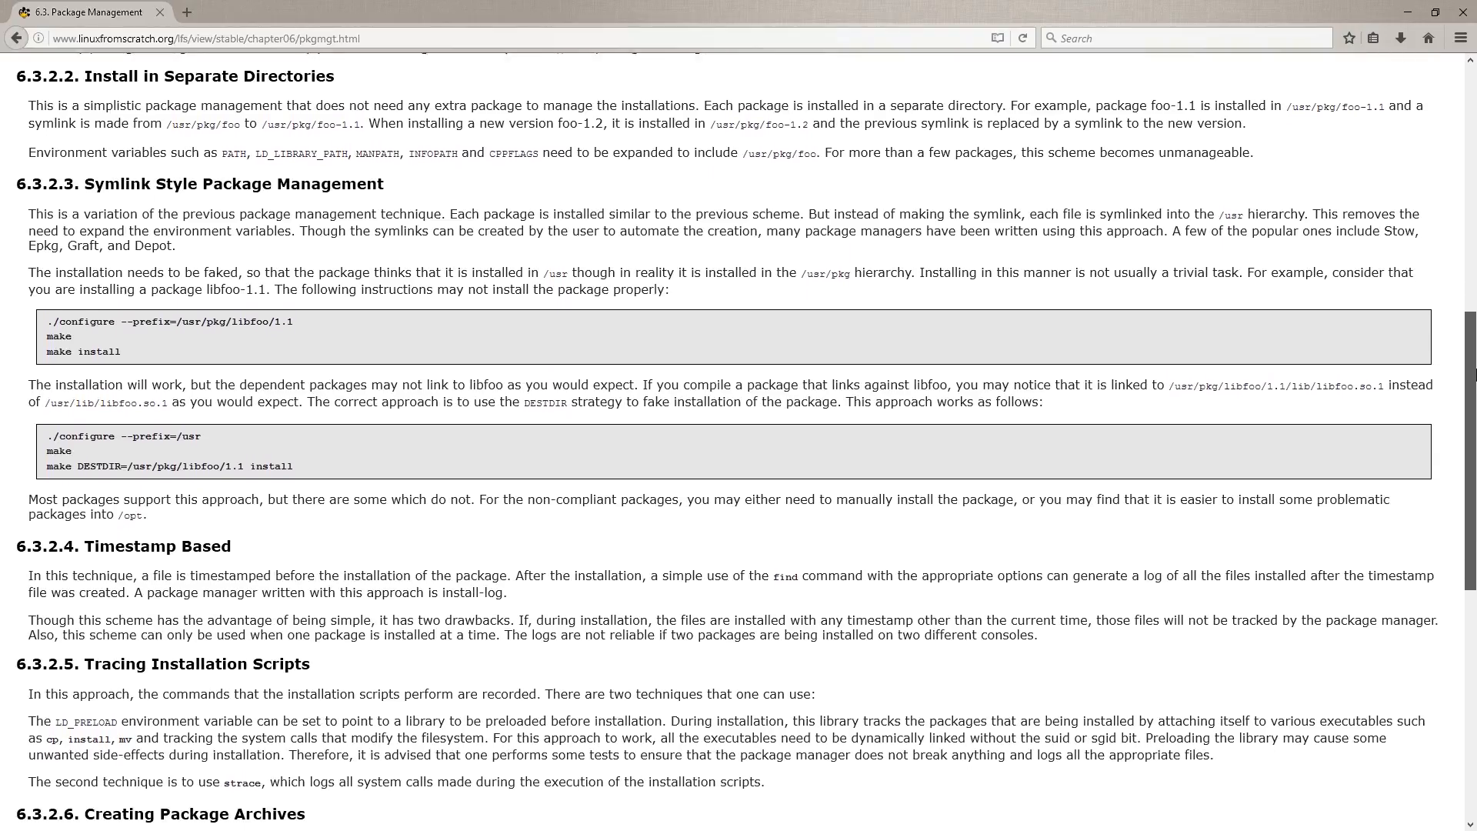
scroll(down, 3)
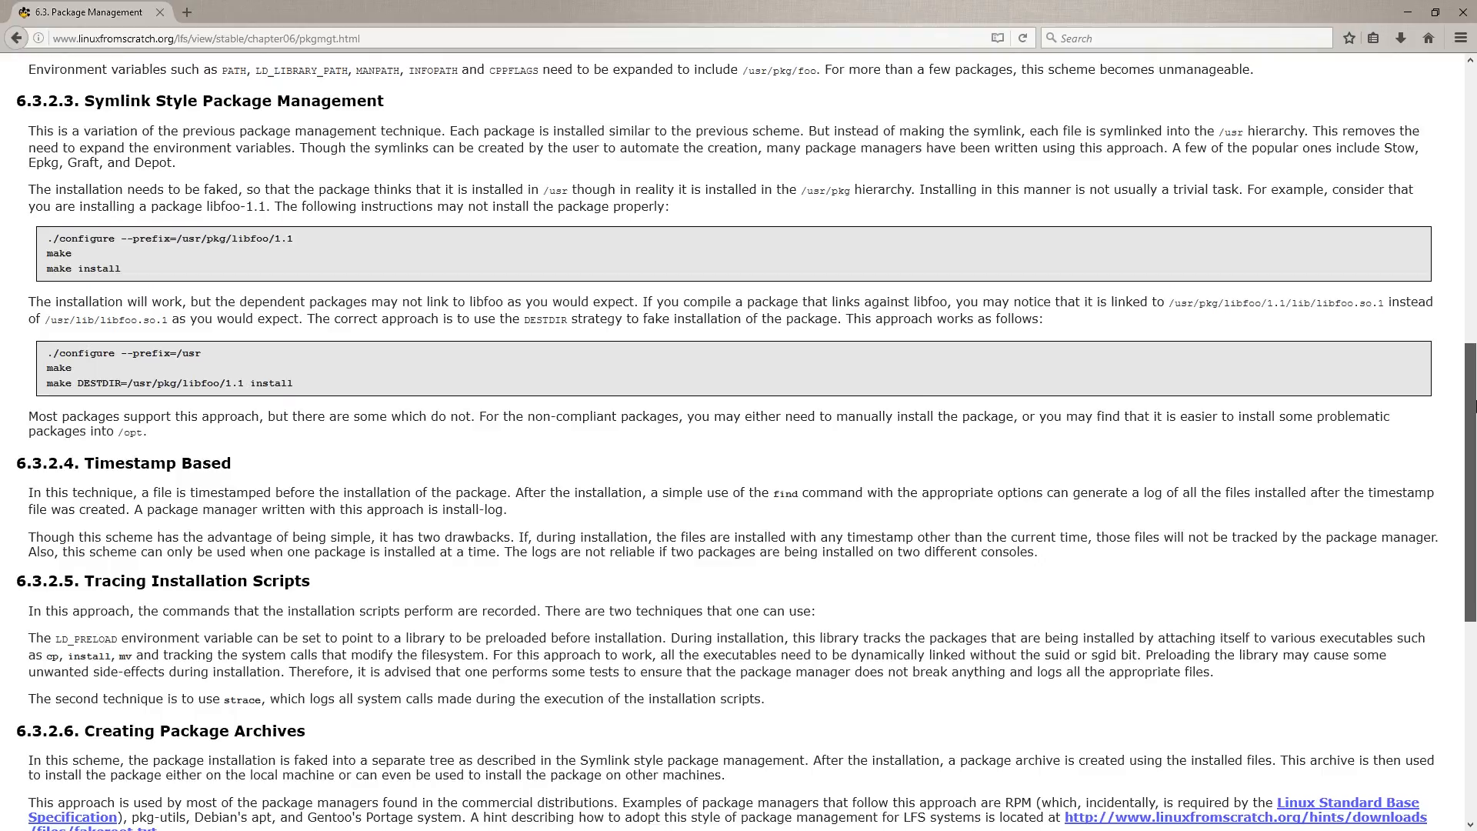
scroll(down, 3)
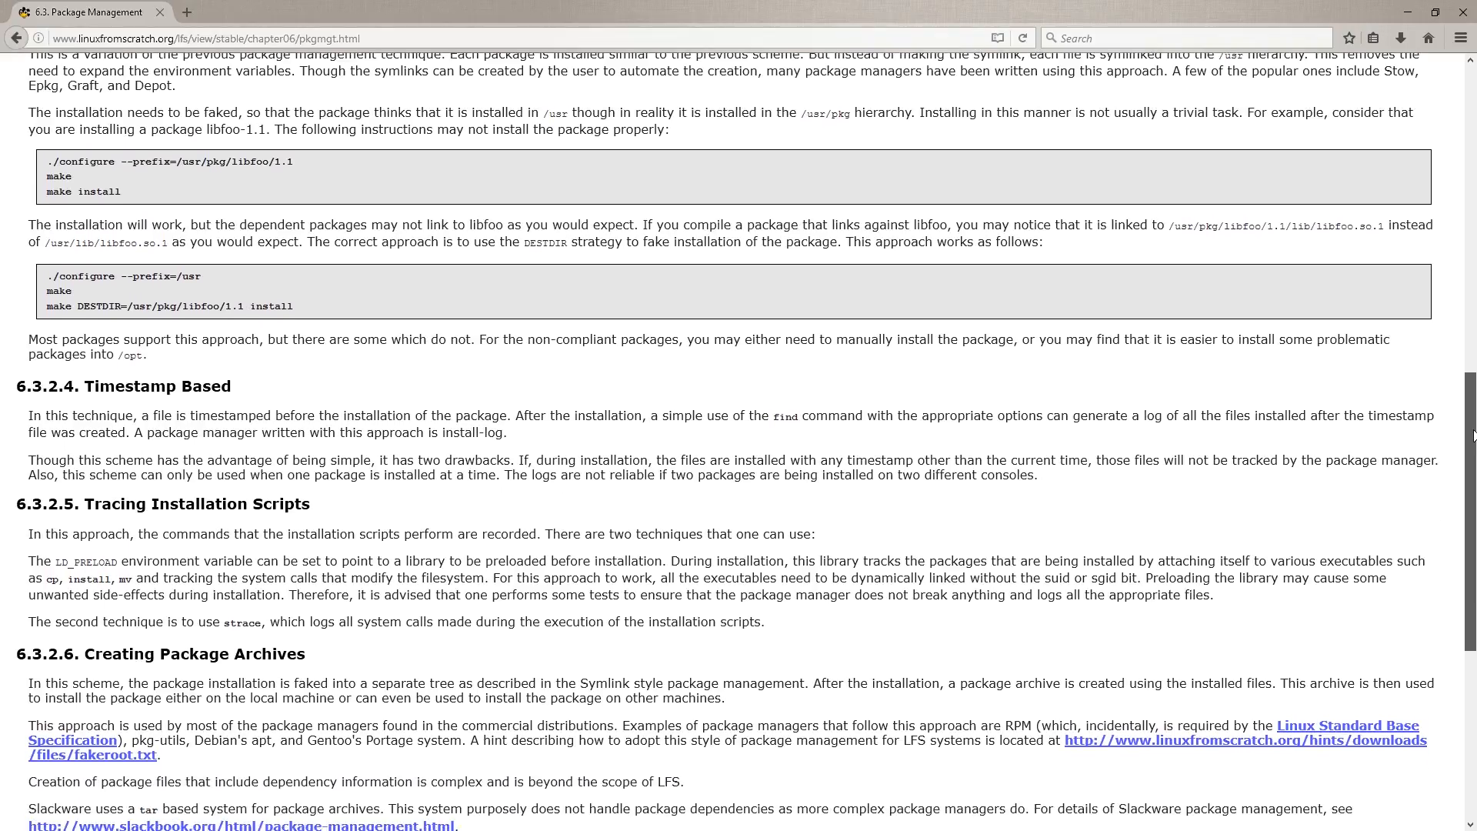
scroll(down, 3)
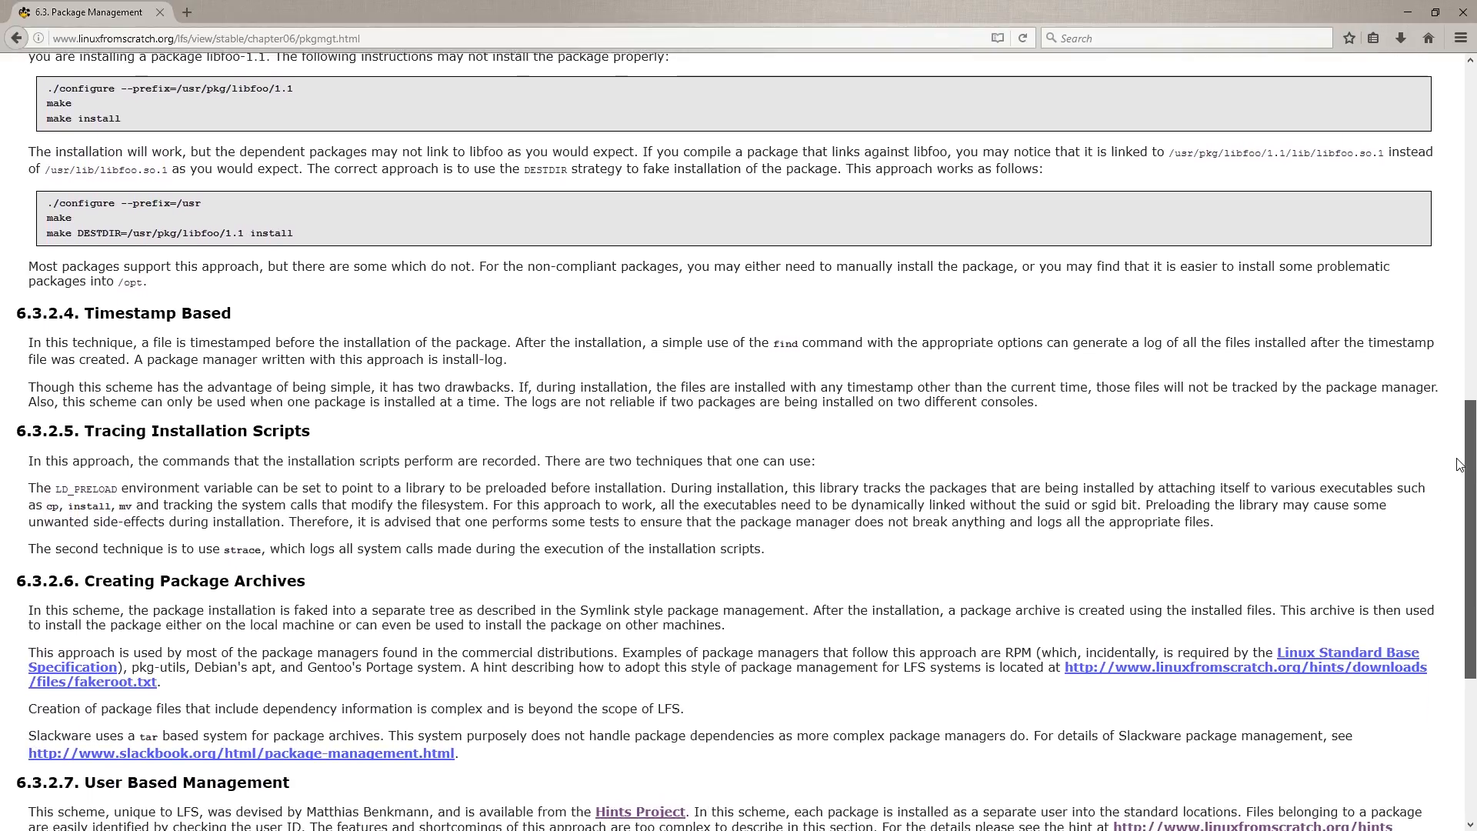
scroll(down, 3)
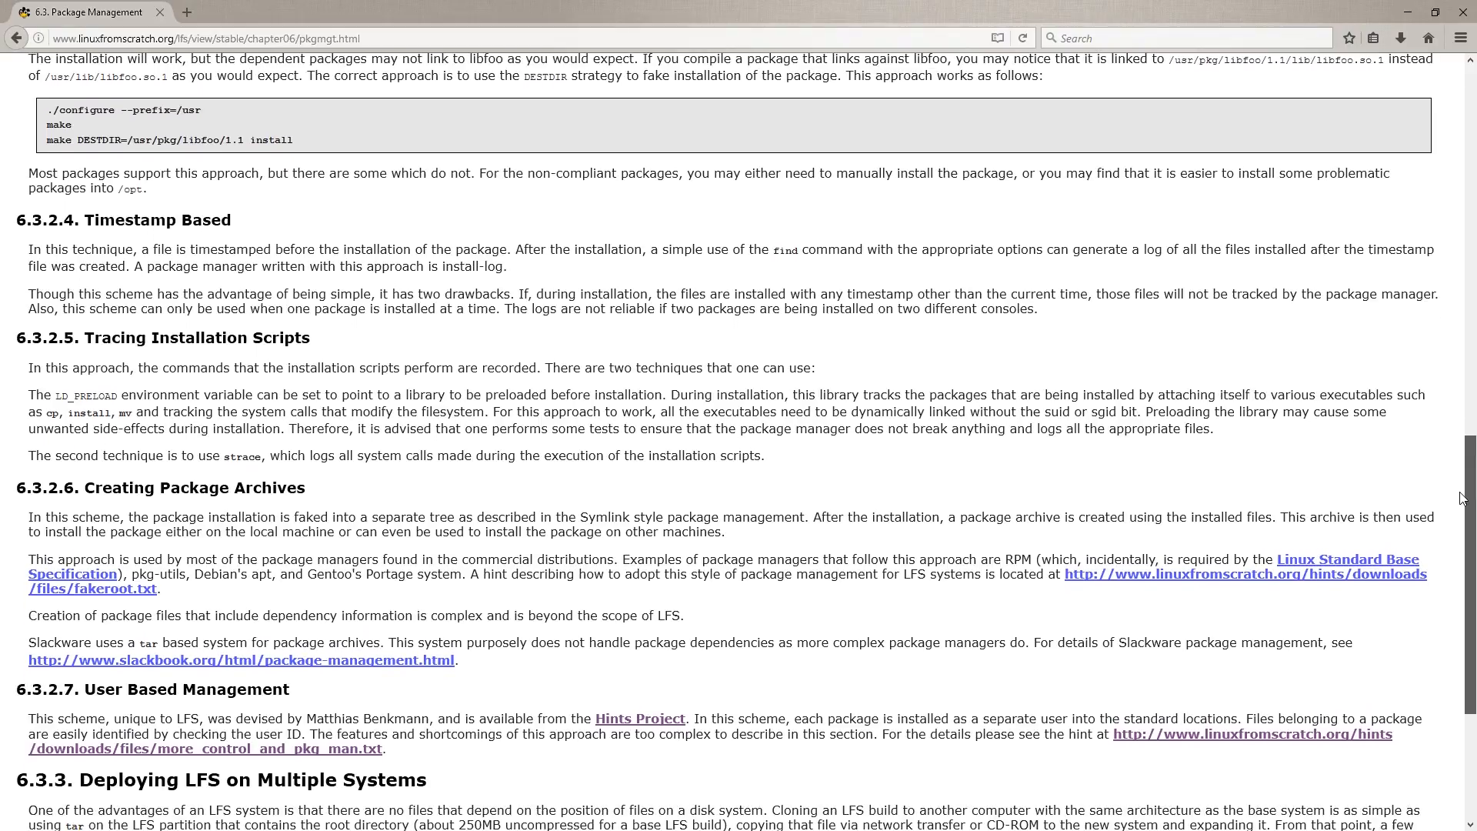
scroll(down, 3)
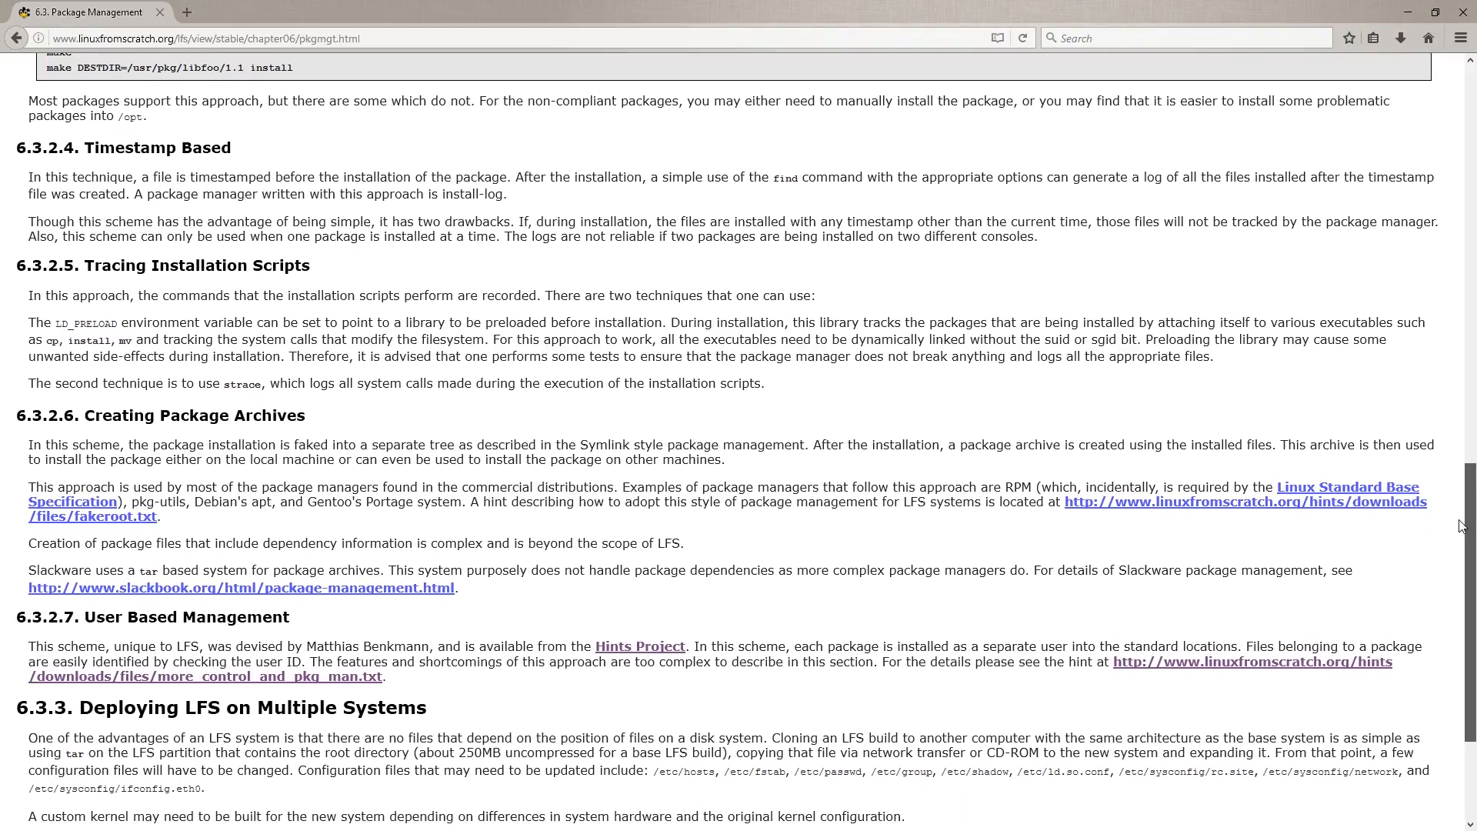
scroll(down, 3)
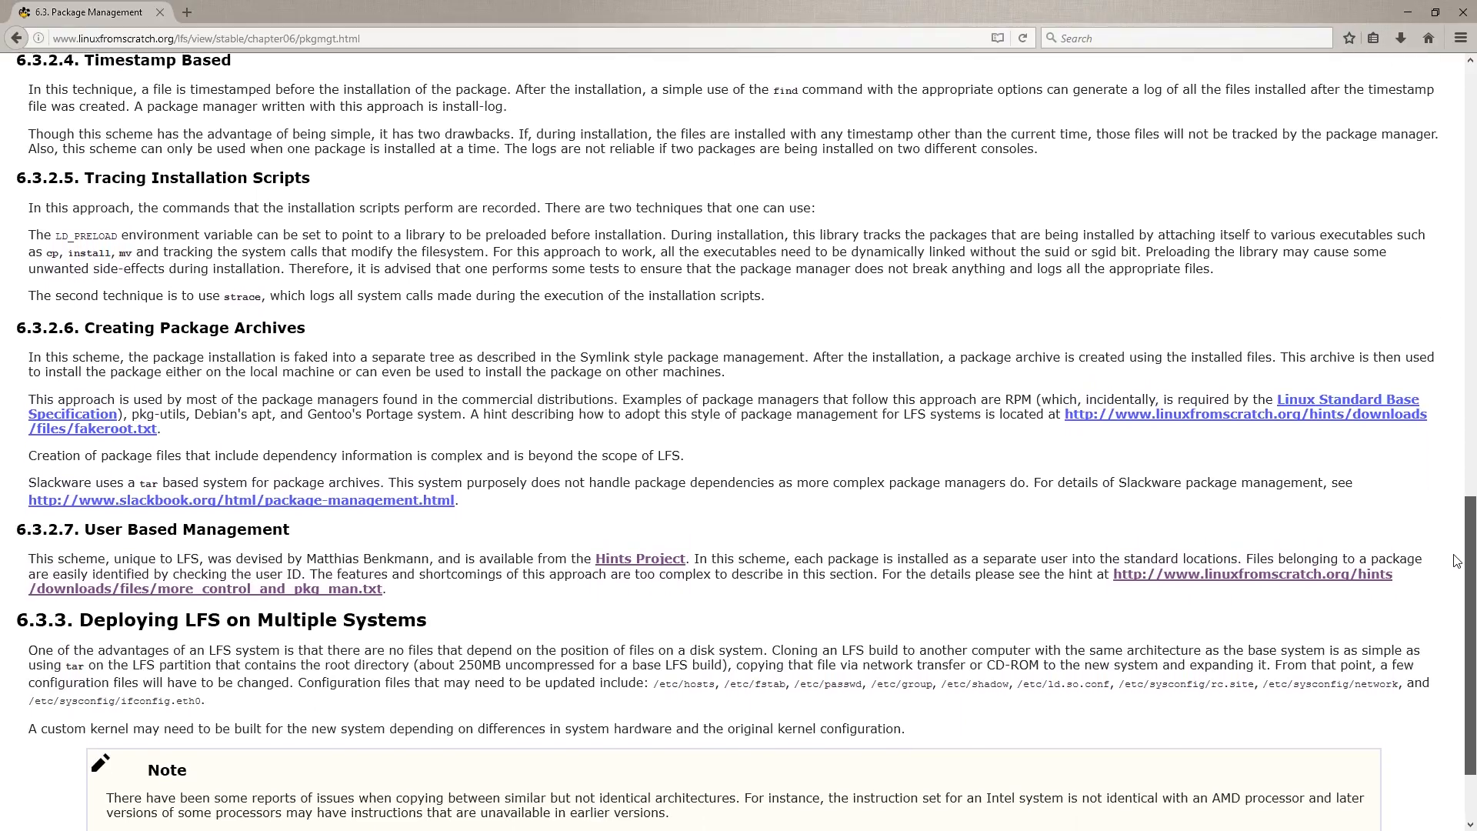
scroll(down, 3)
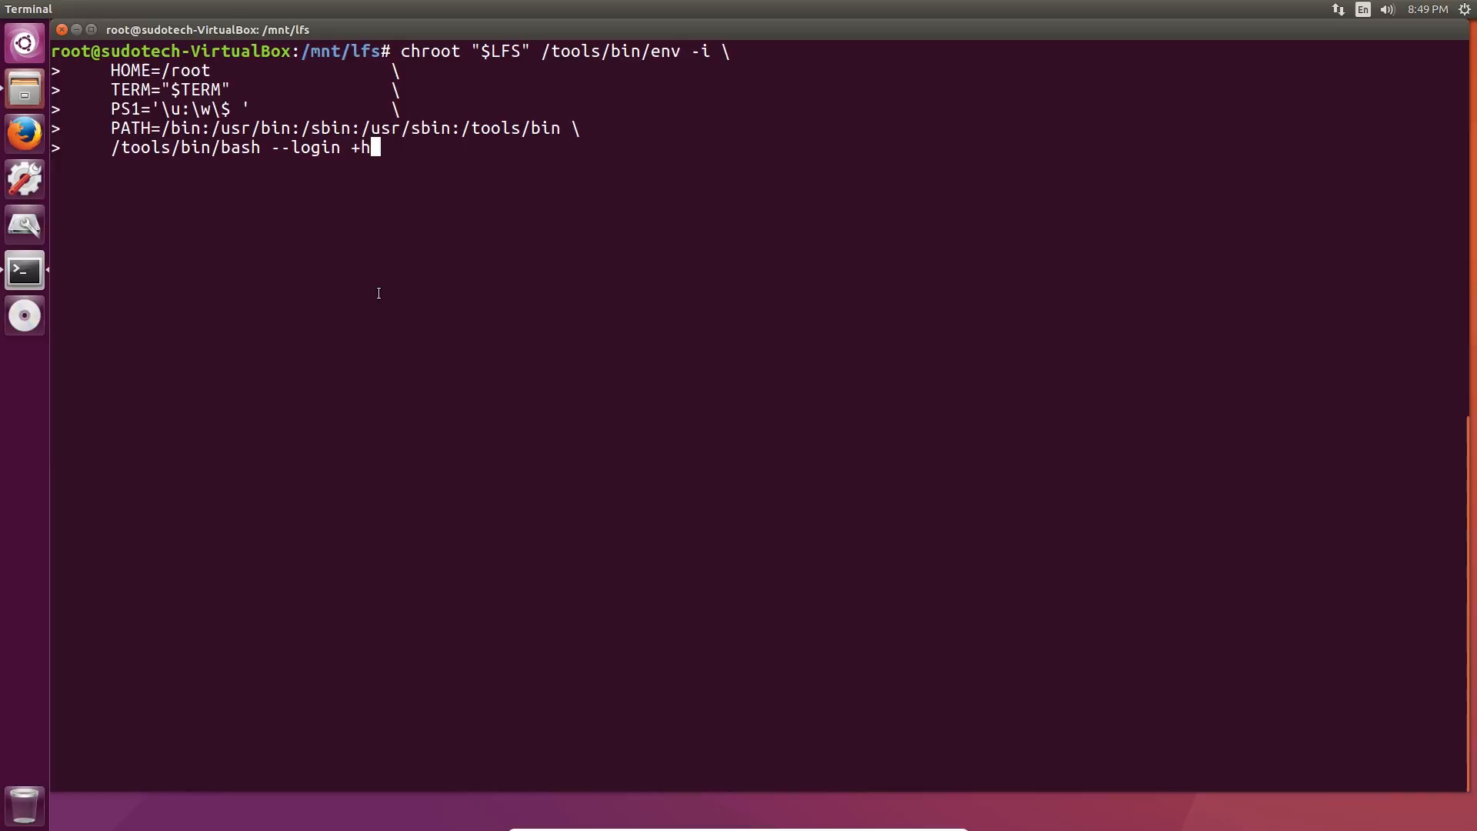
Step: Enter the chroot with /tools/bin/bash --login +h and paste the ln -sv essential symlink commands
key(Return)
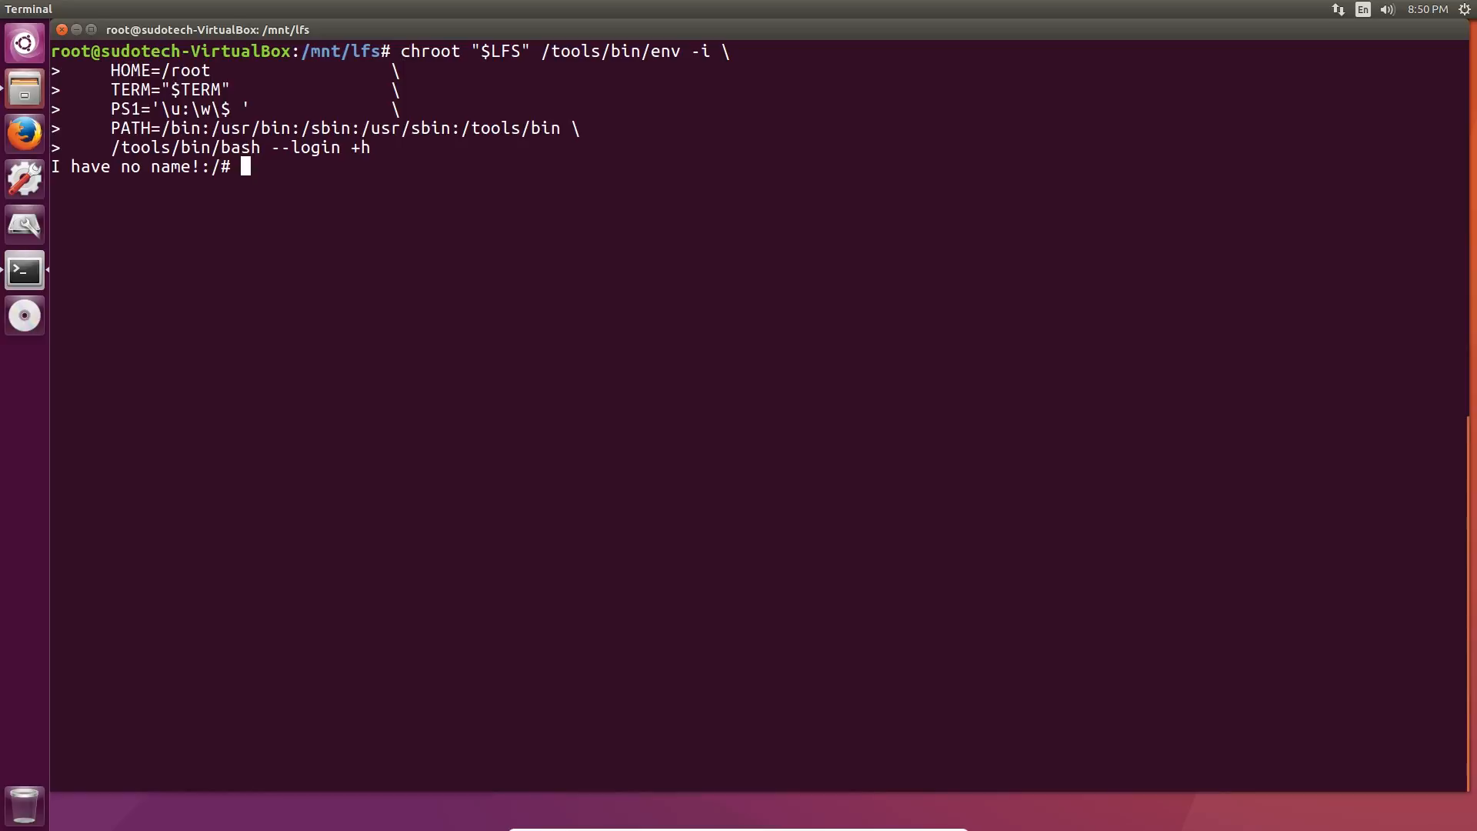
right_click(497, 201)
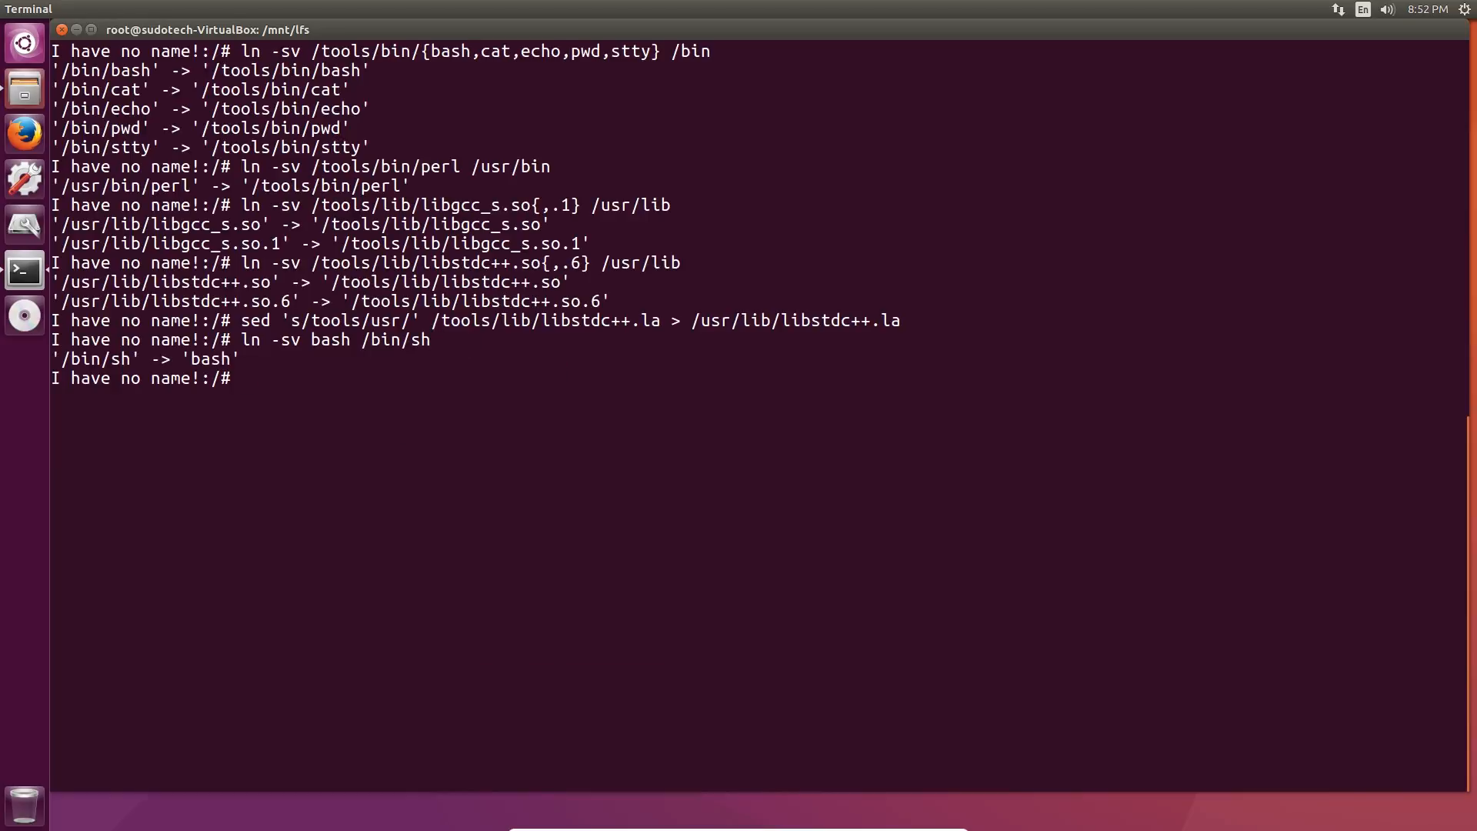
Step: Link /etc/mtab to /proc/self/mounts and re-exec /tools/bin/bash --login +h in the chroot
text(ln -sv /proc/self/mounts /etc/mtab)
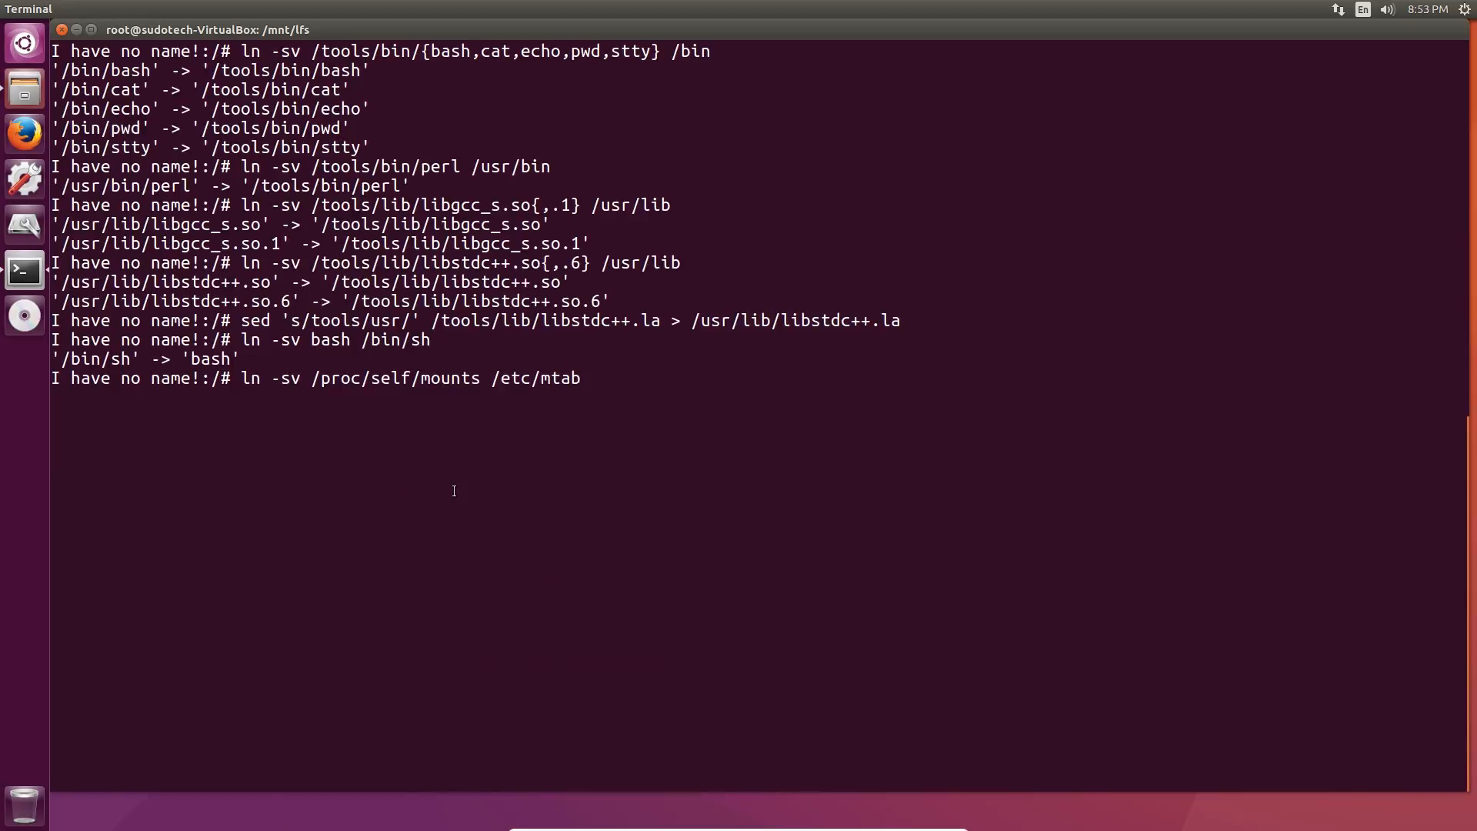
key(Return)
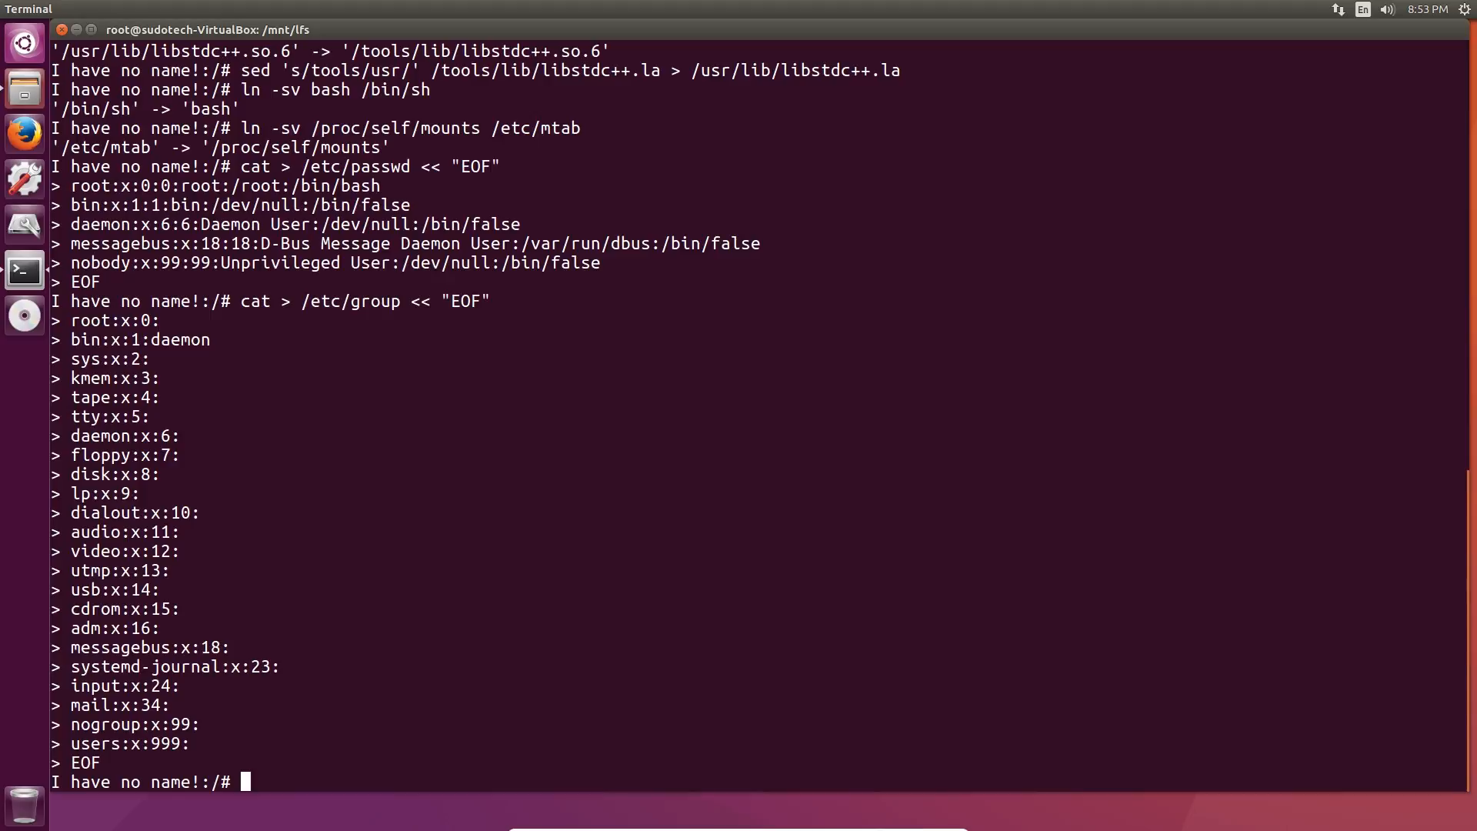
text(exec /tools/bin/bash --login +h)
text(tar -x)
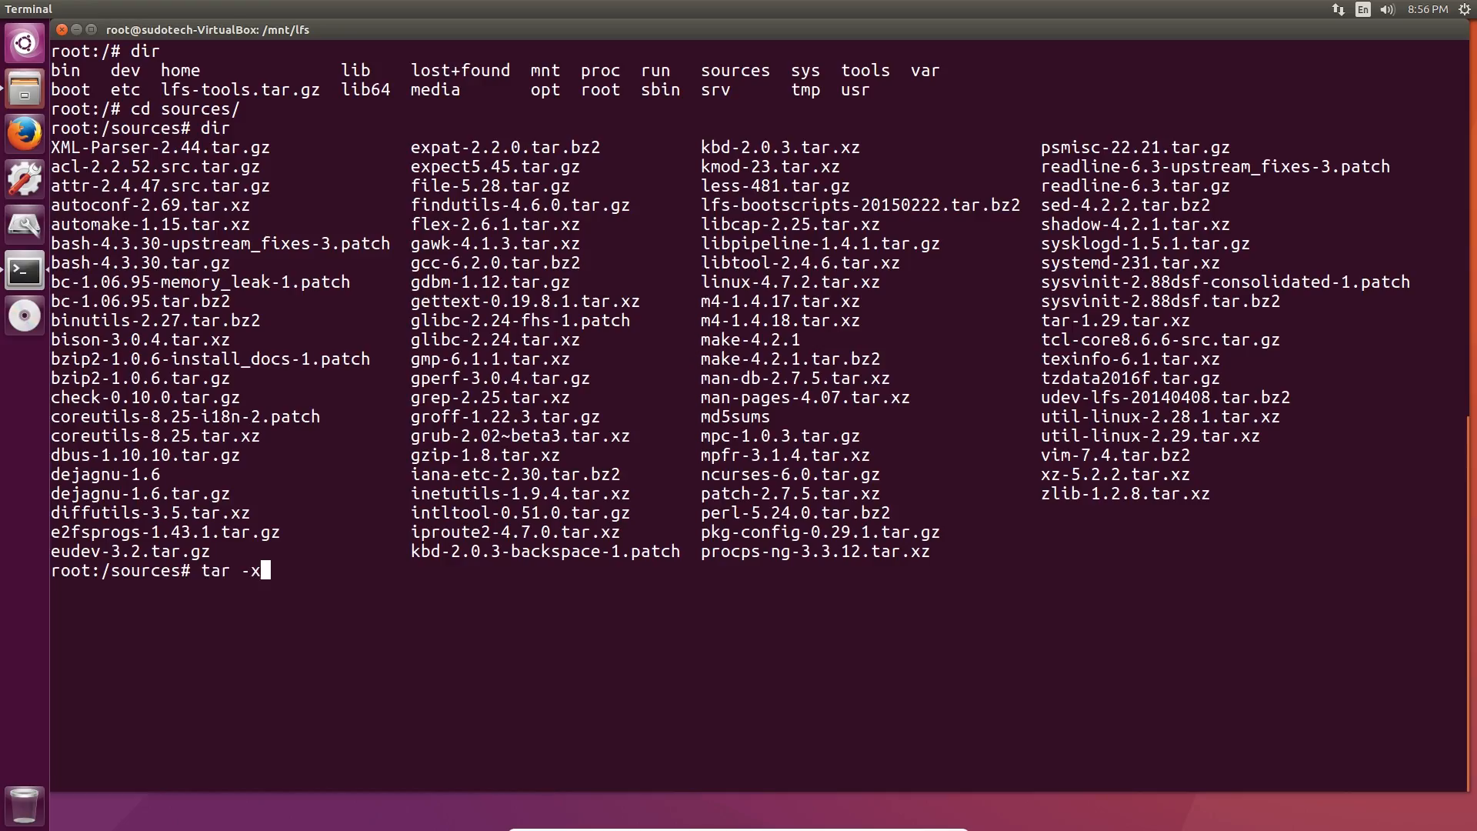
Step: Extract linux-4.7.2, run make mrproper and headers_install into /usr/include, then remove the source tree
text(vf)
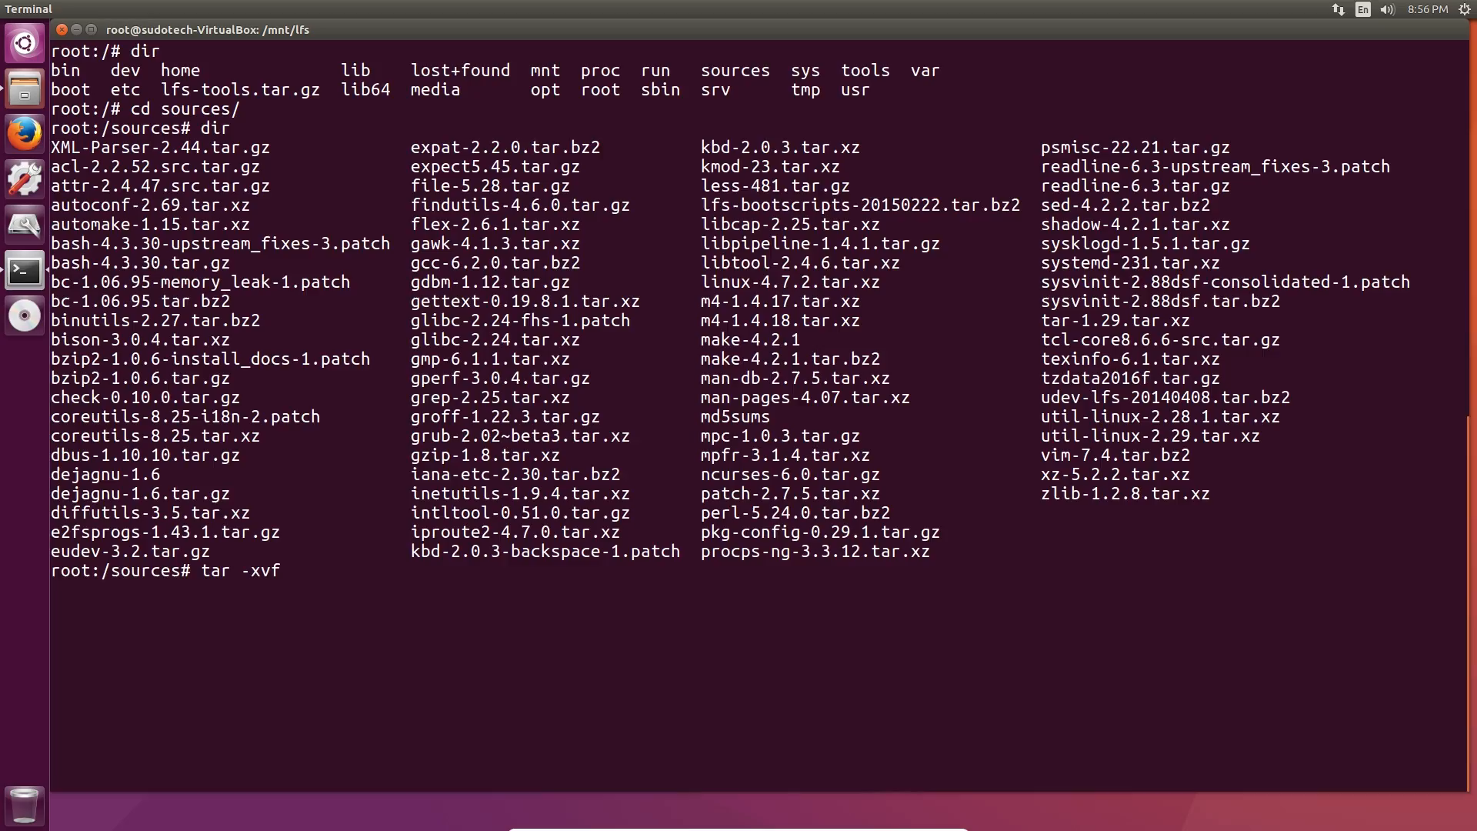
key(Return)
text(cd linux-4.7.2)
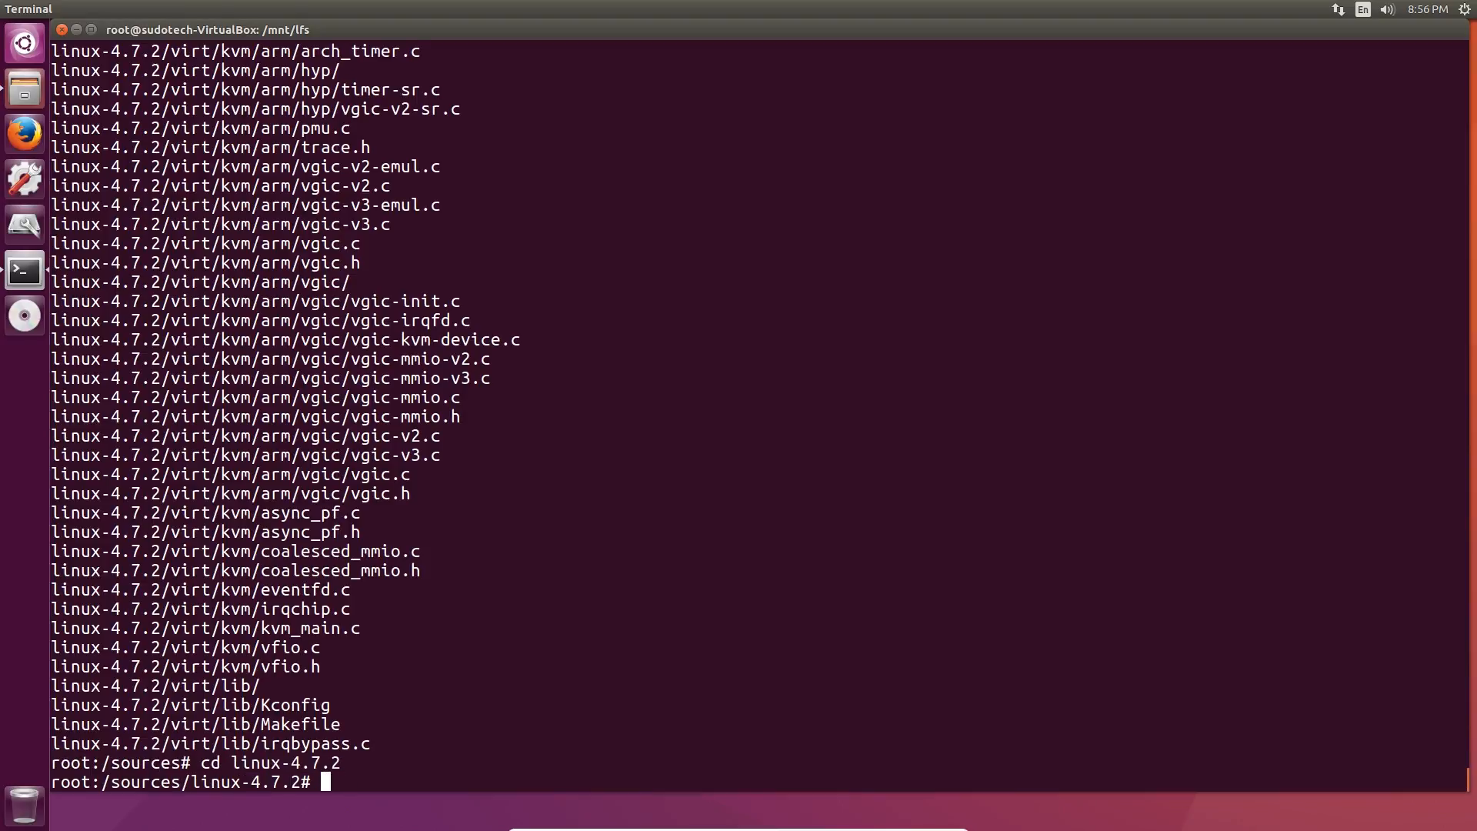
text(make mr)
text(cp -rv dest/include/* /usr/include)
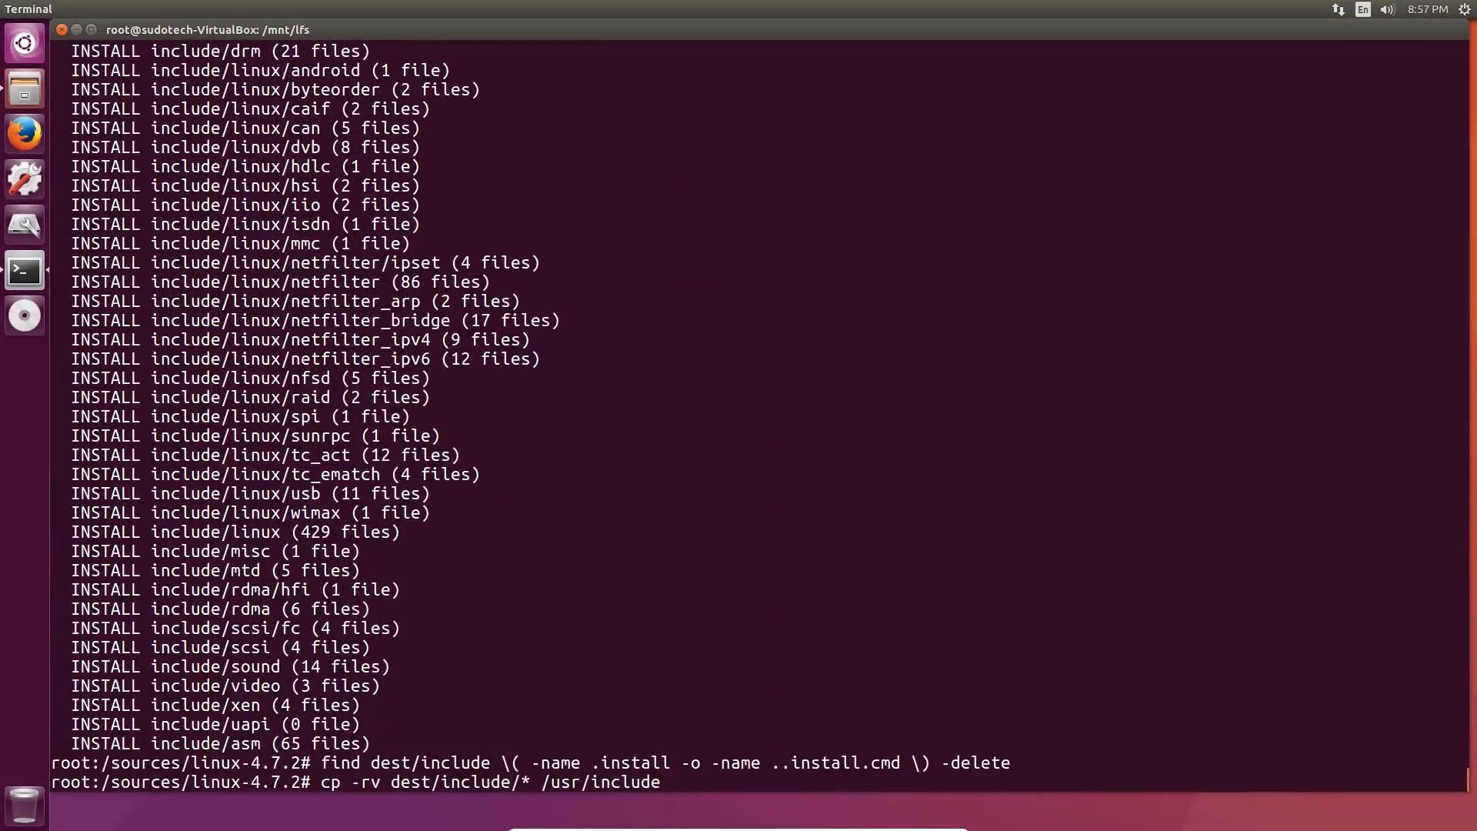
key(Return)
text(rm -)
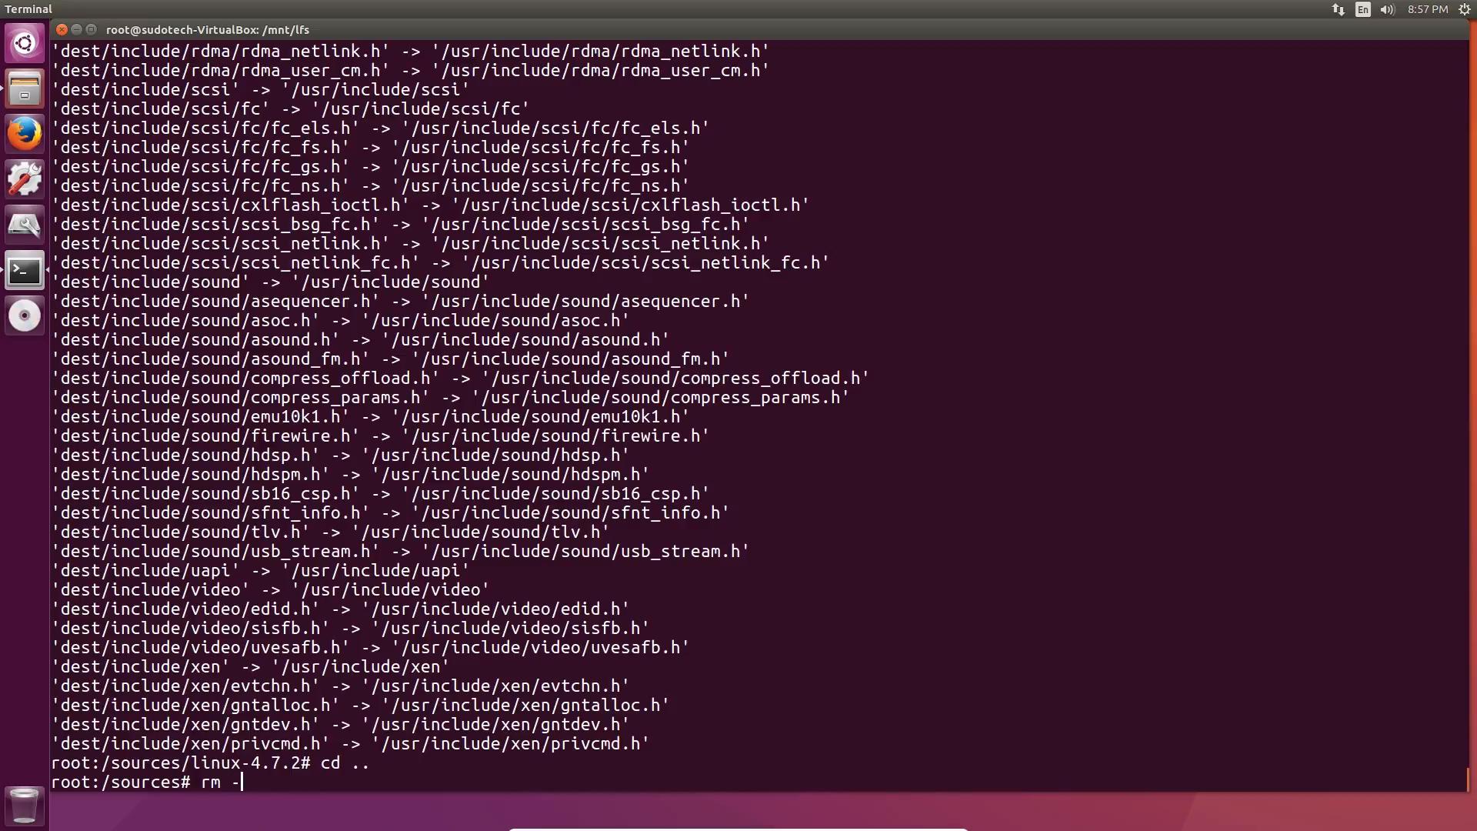
text(rf linux-4.7.2)
text(tar -xvf)
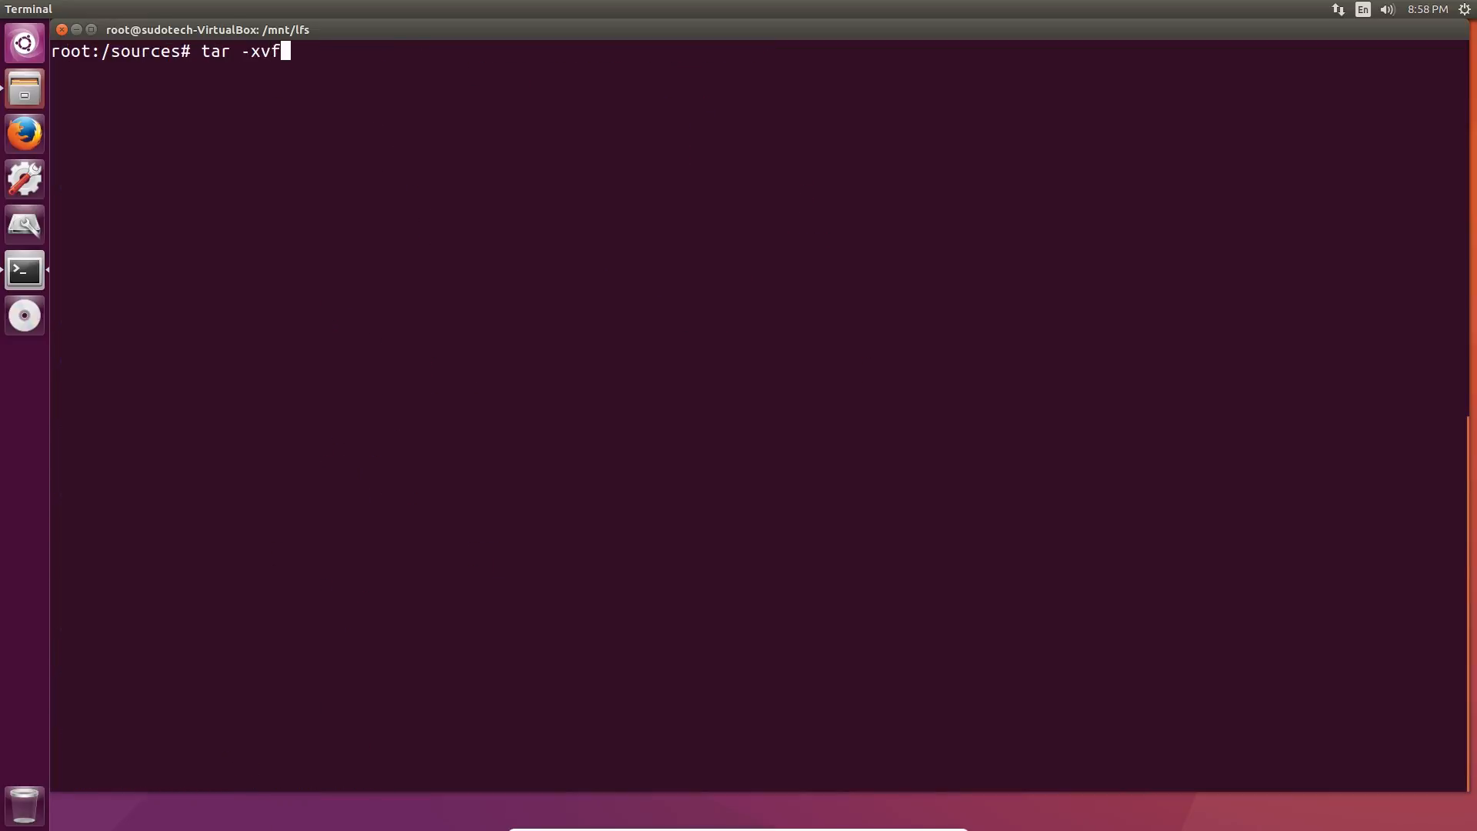
Step: Extract man-pages-4.07 and change into its directory for make install
text(man-)
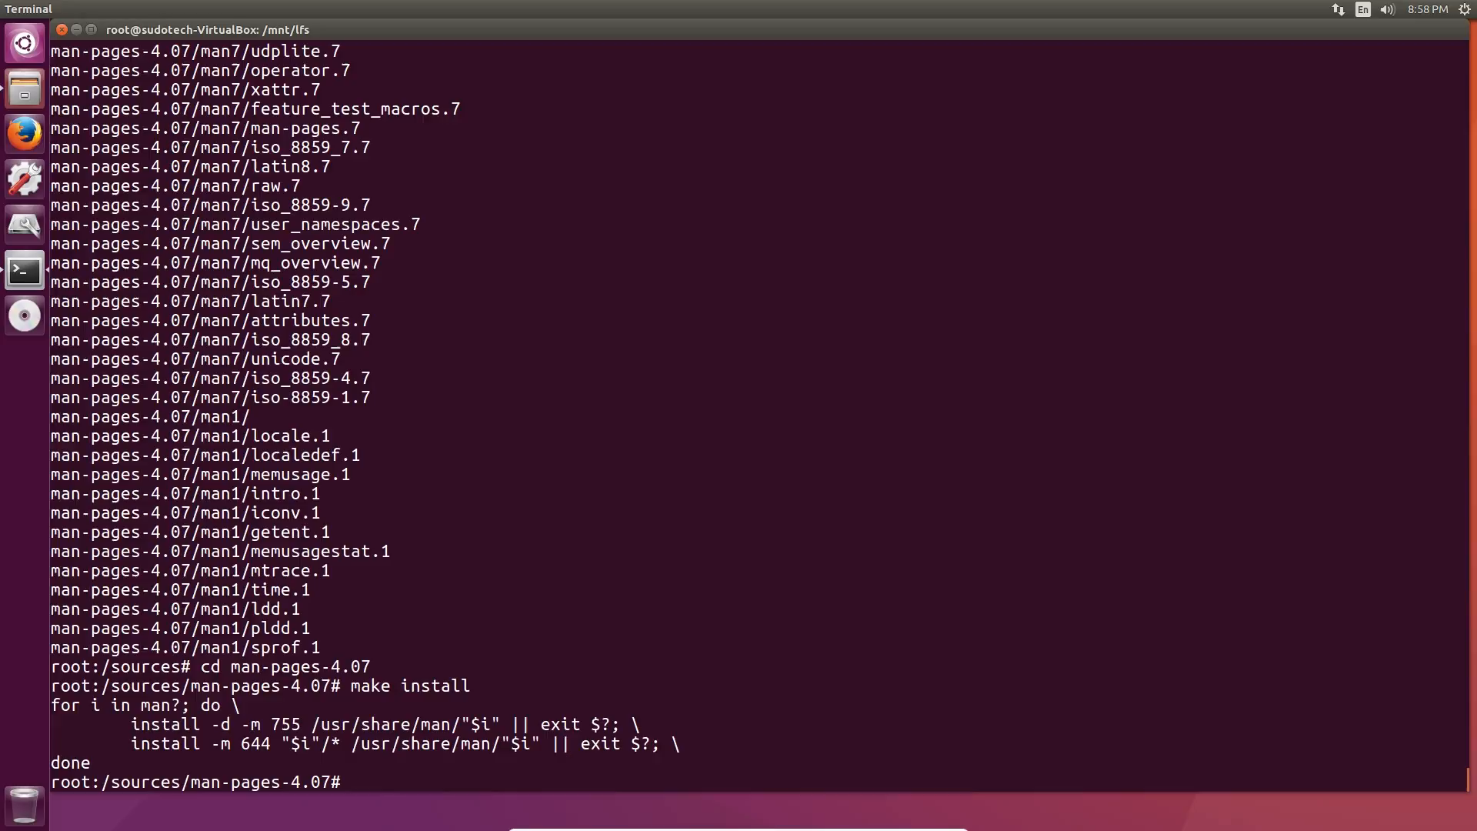
text(cd)
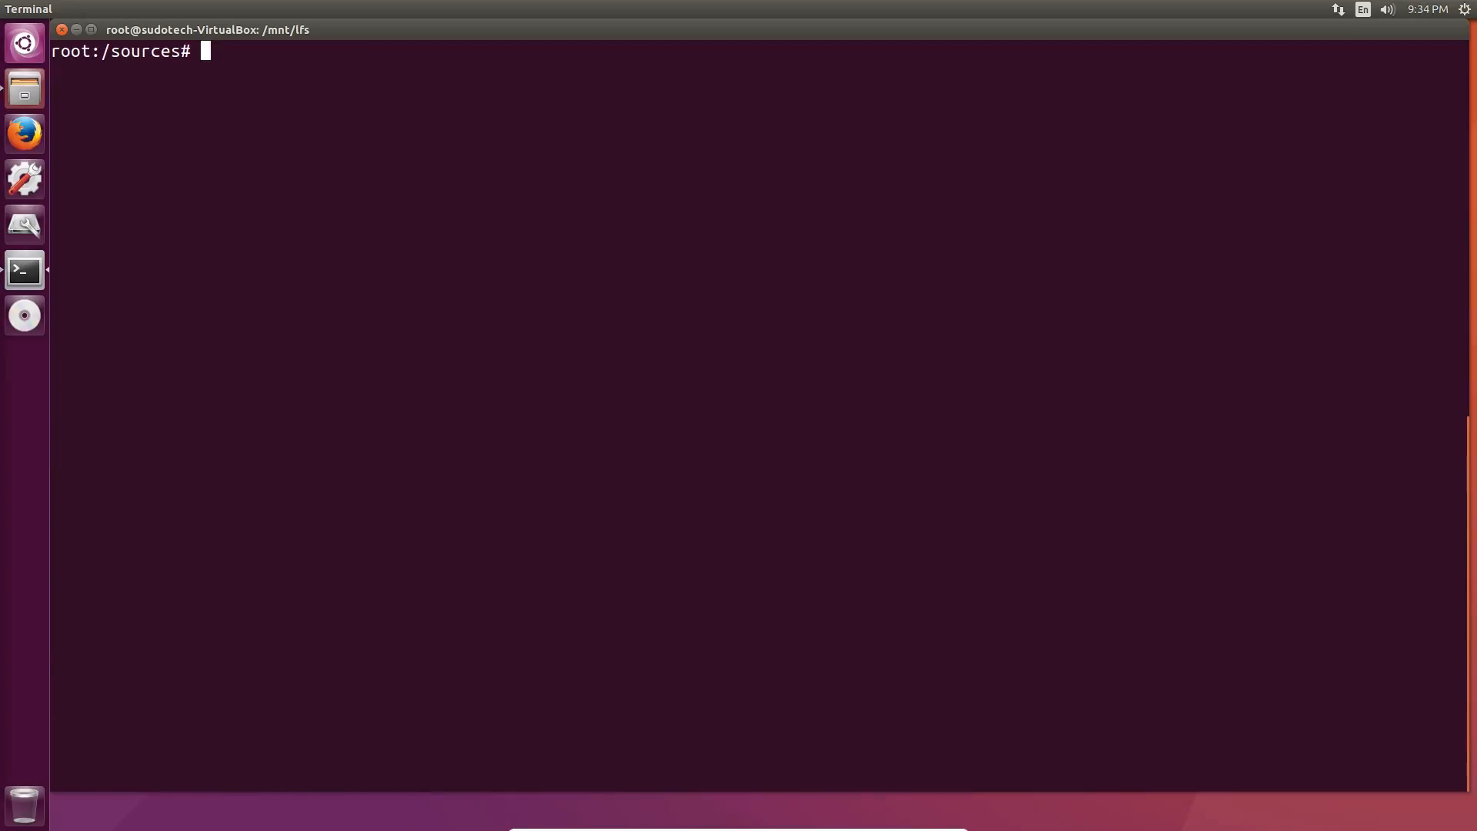
Step: Unpack glibc-2.24.tar.xz with tar -xvf in the sources directory
text(tar)
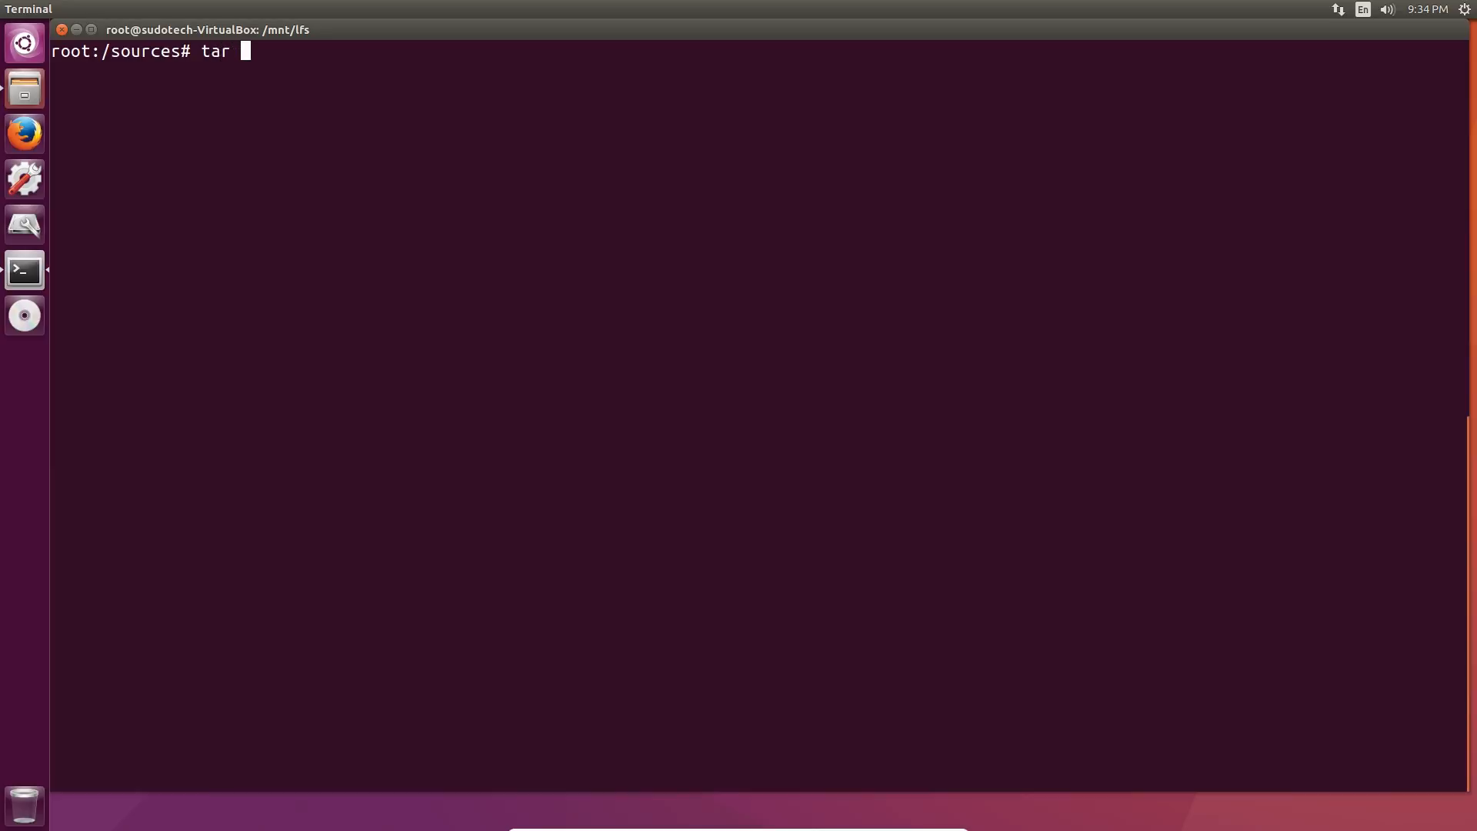
text(-xvf)
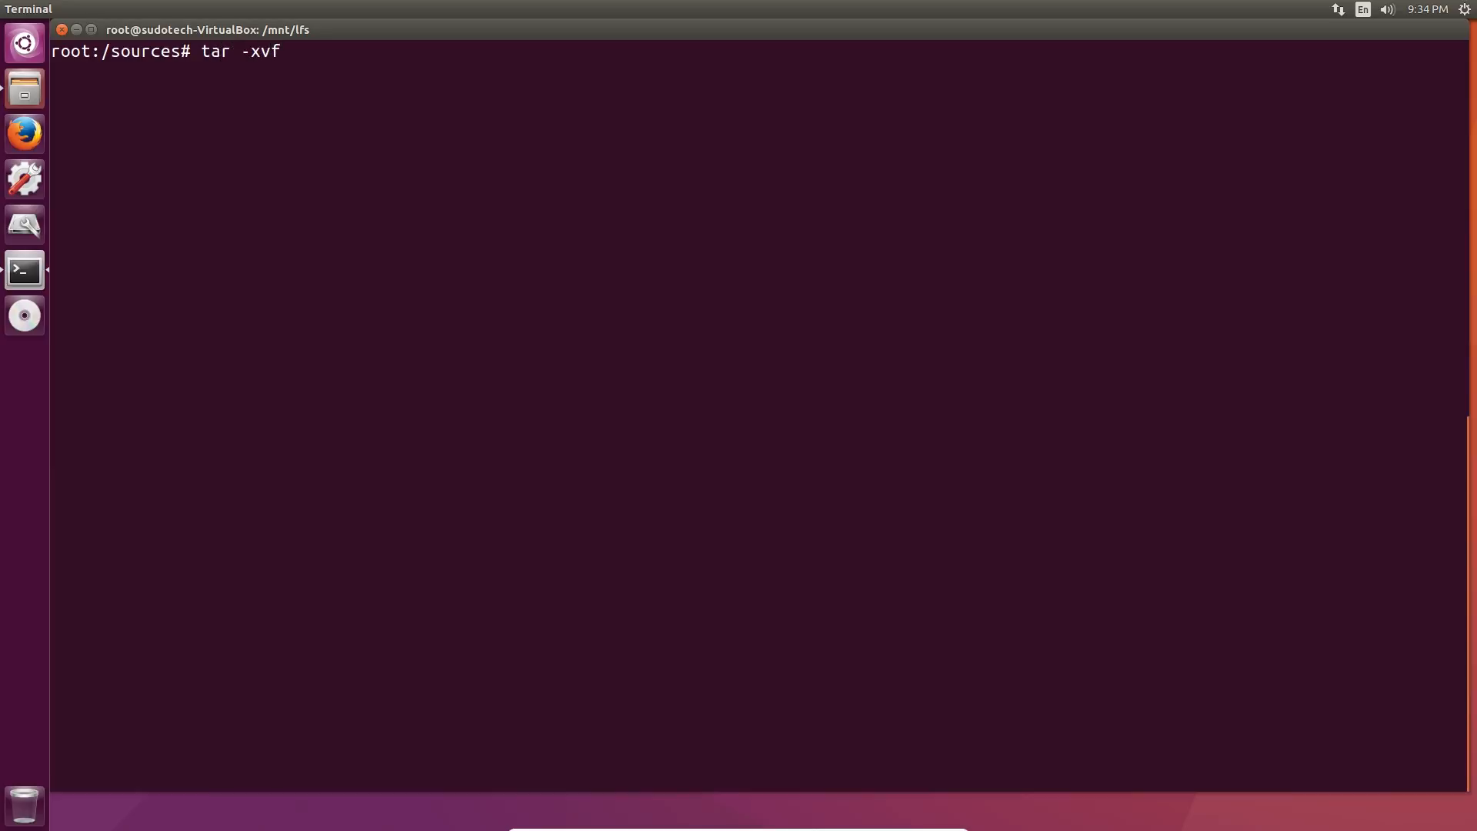
text(glibc-2.24.tar.xz)
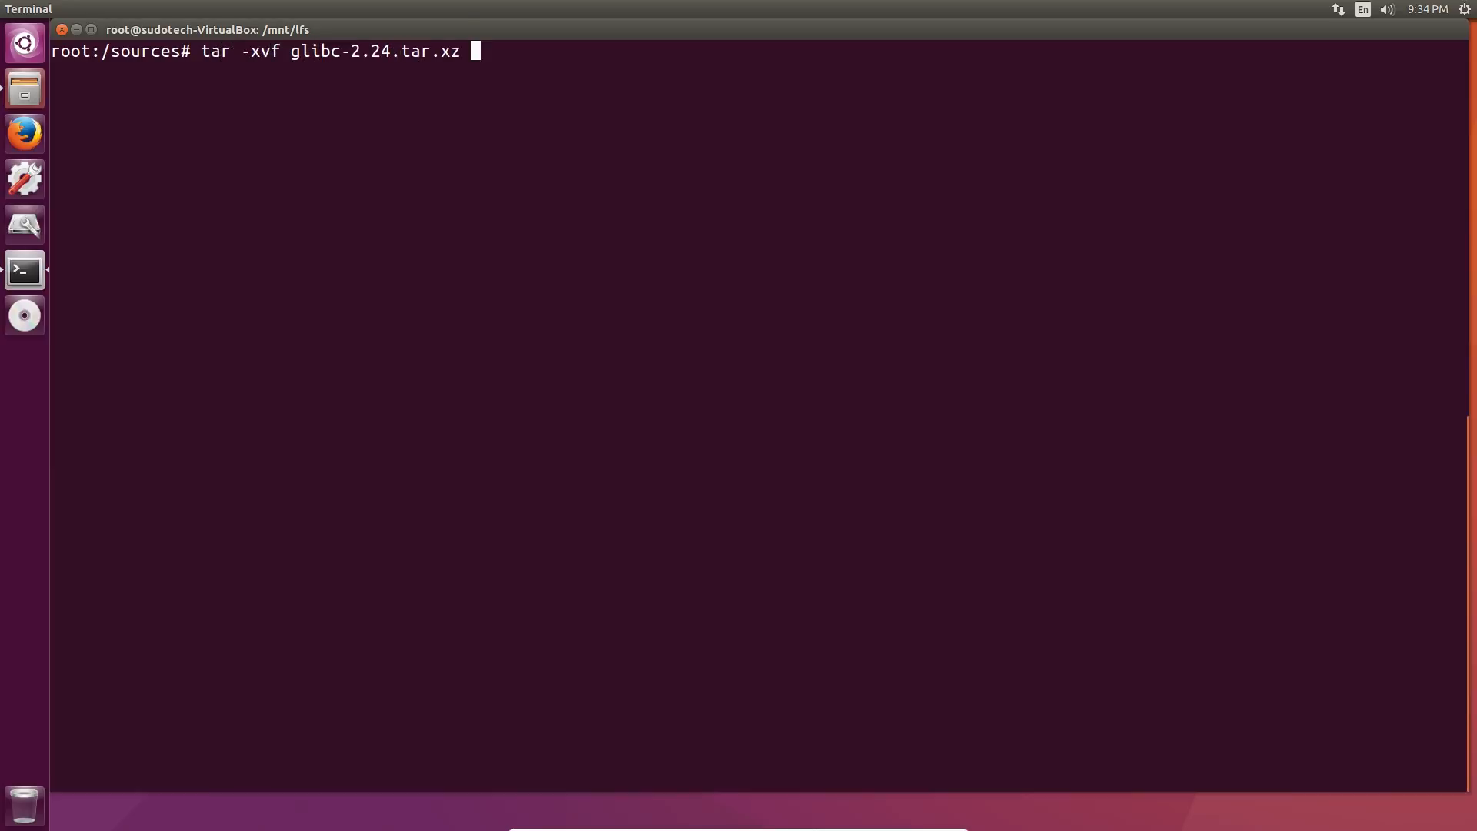
key(Return)
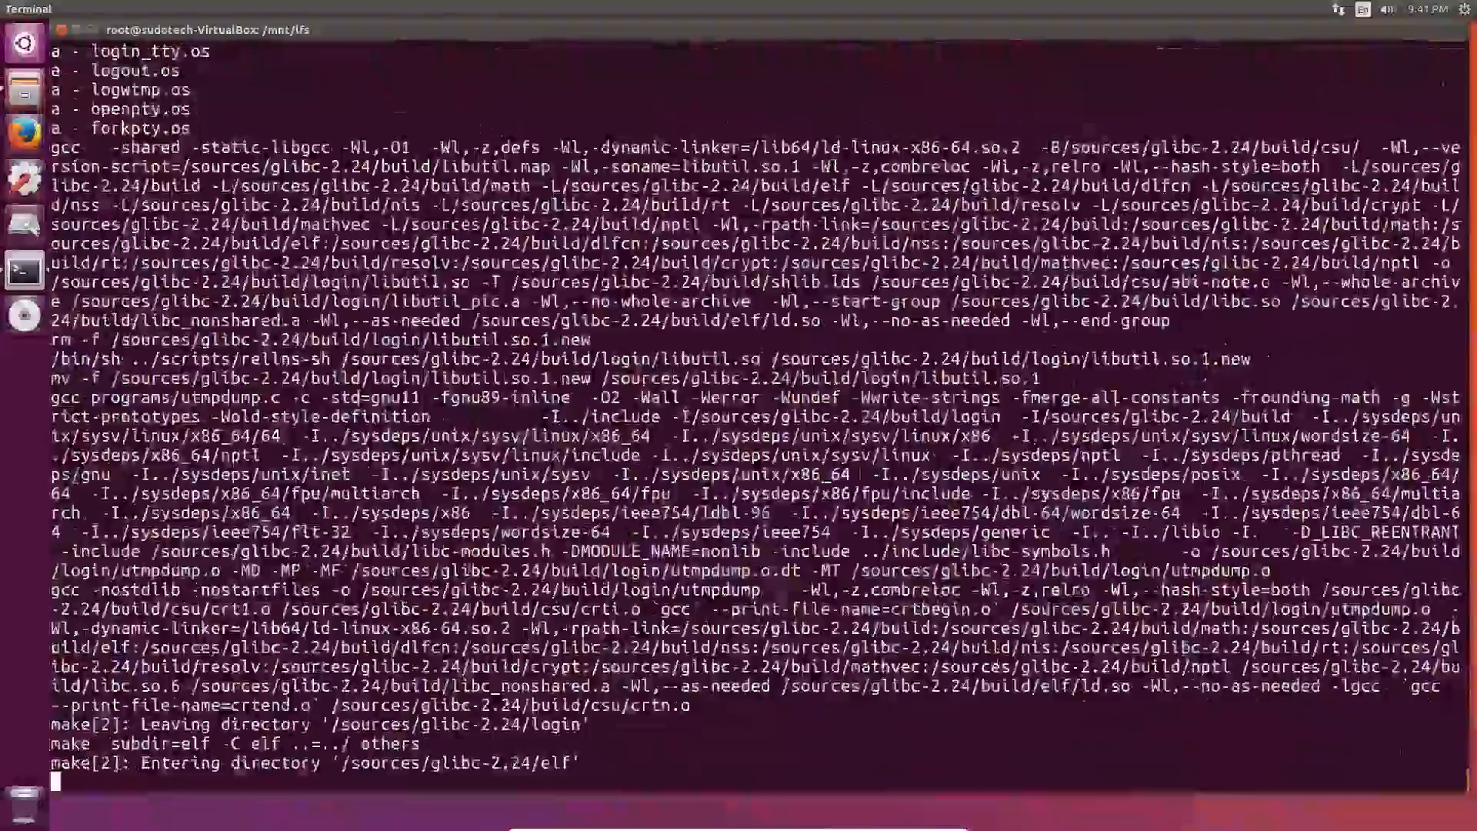
Step: Run make check to start the glibc 2.24 test suite
text(make check)
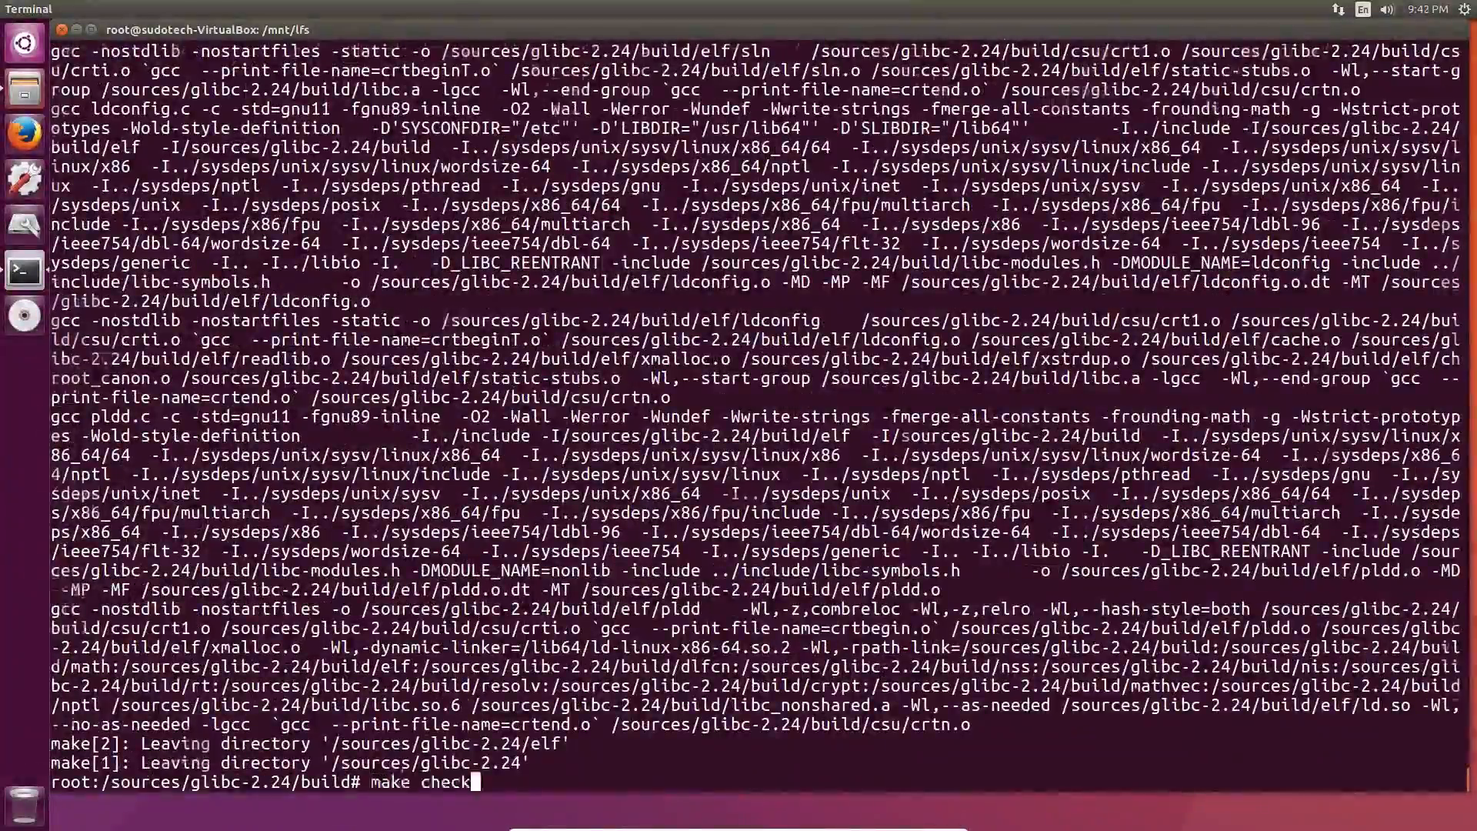
key(Return)
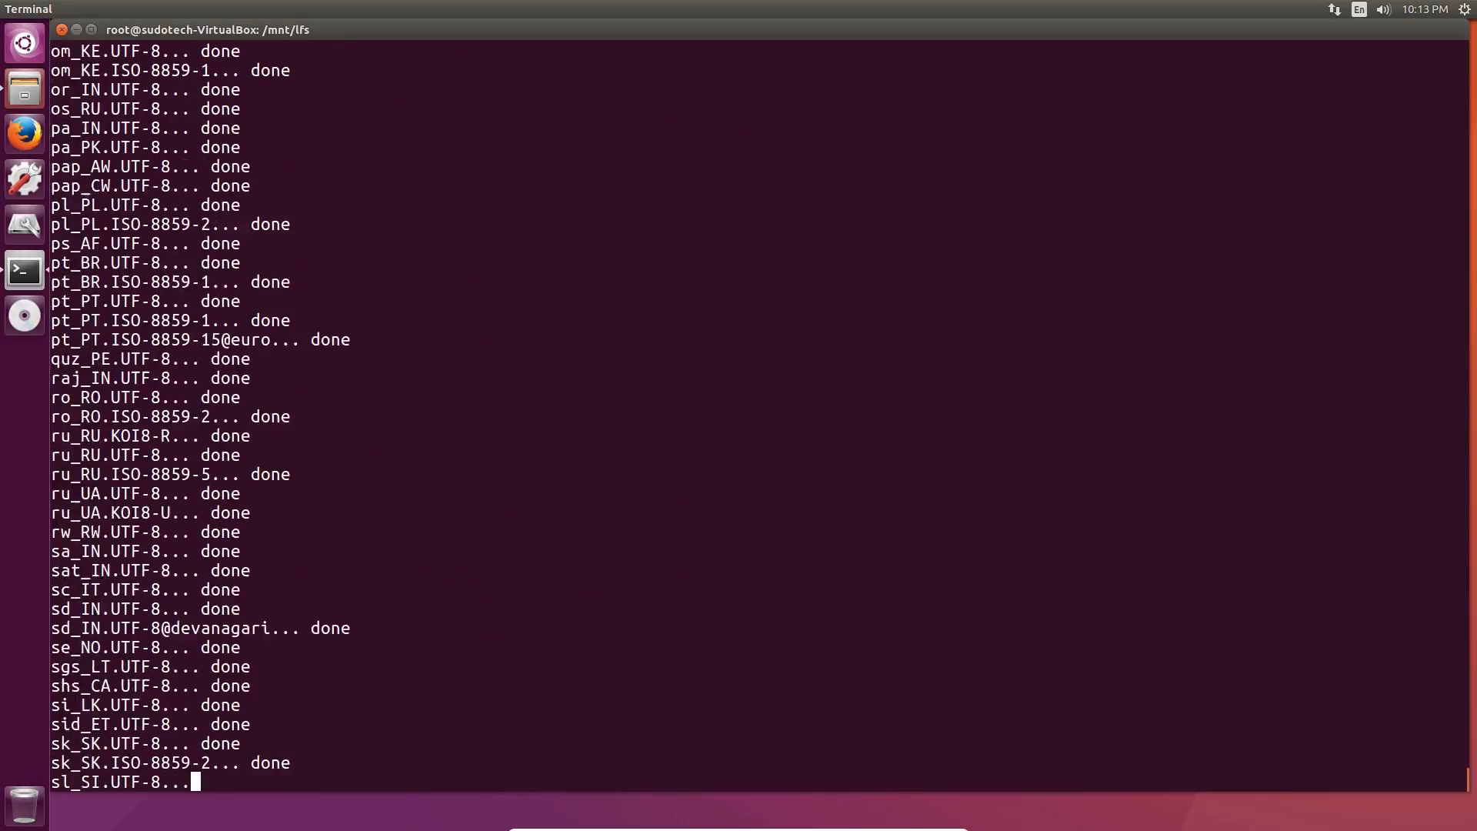
Step: Paste the nsswitch.conf and tzdata setup commands, then run tzselect and confirm with yes
right_click(389, 761)
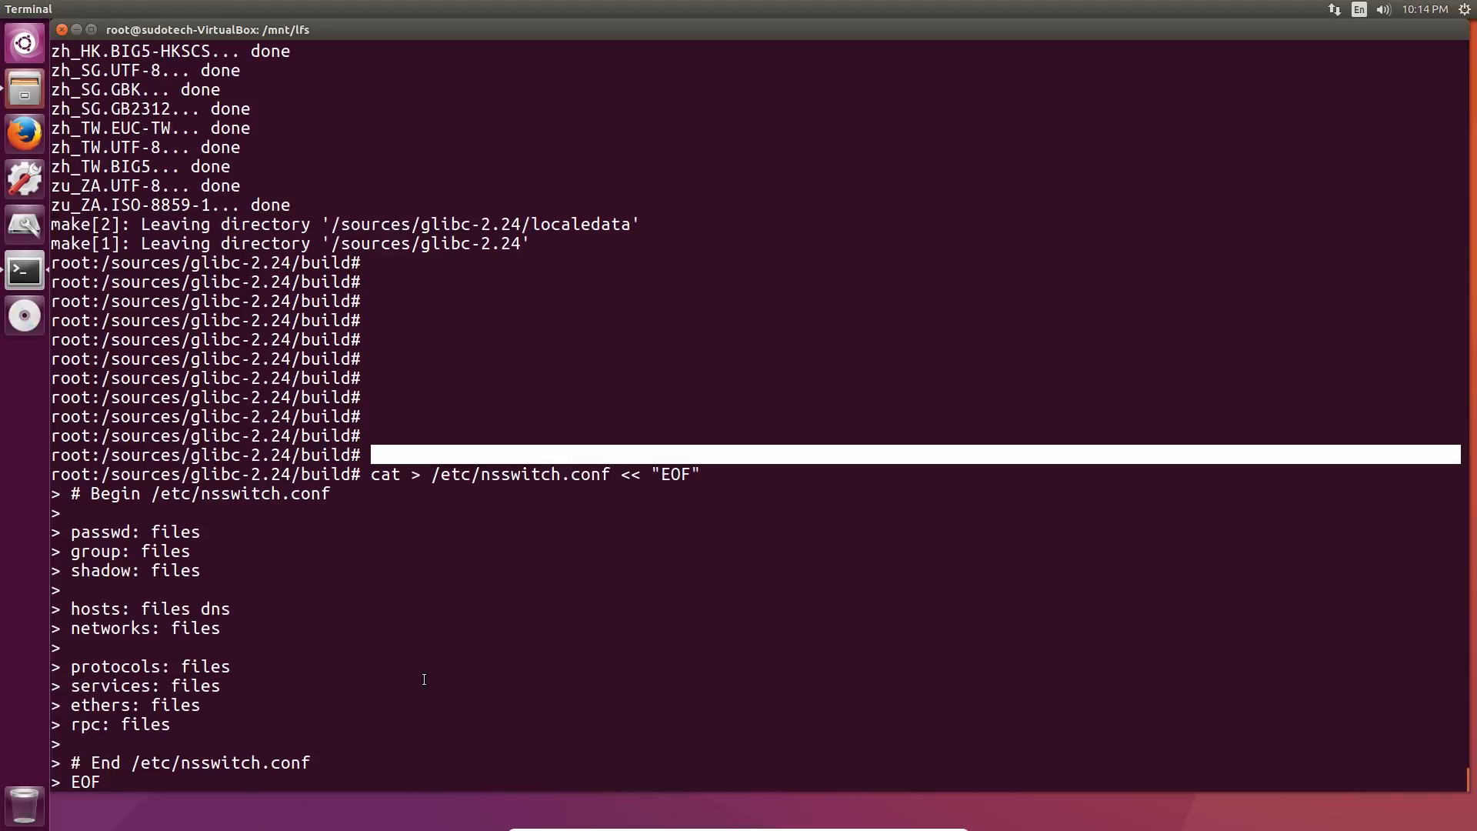
right_click(425, 680)
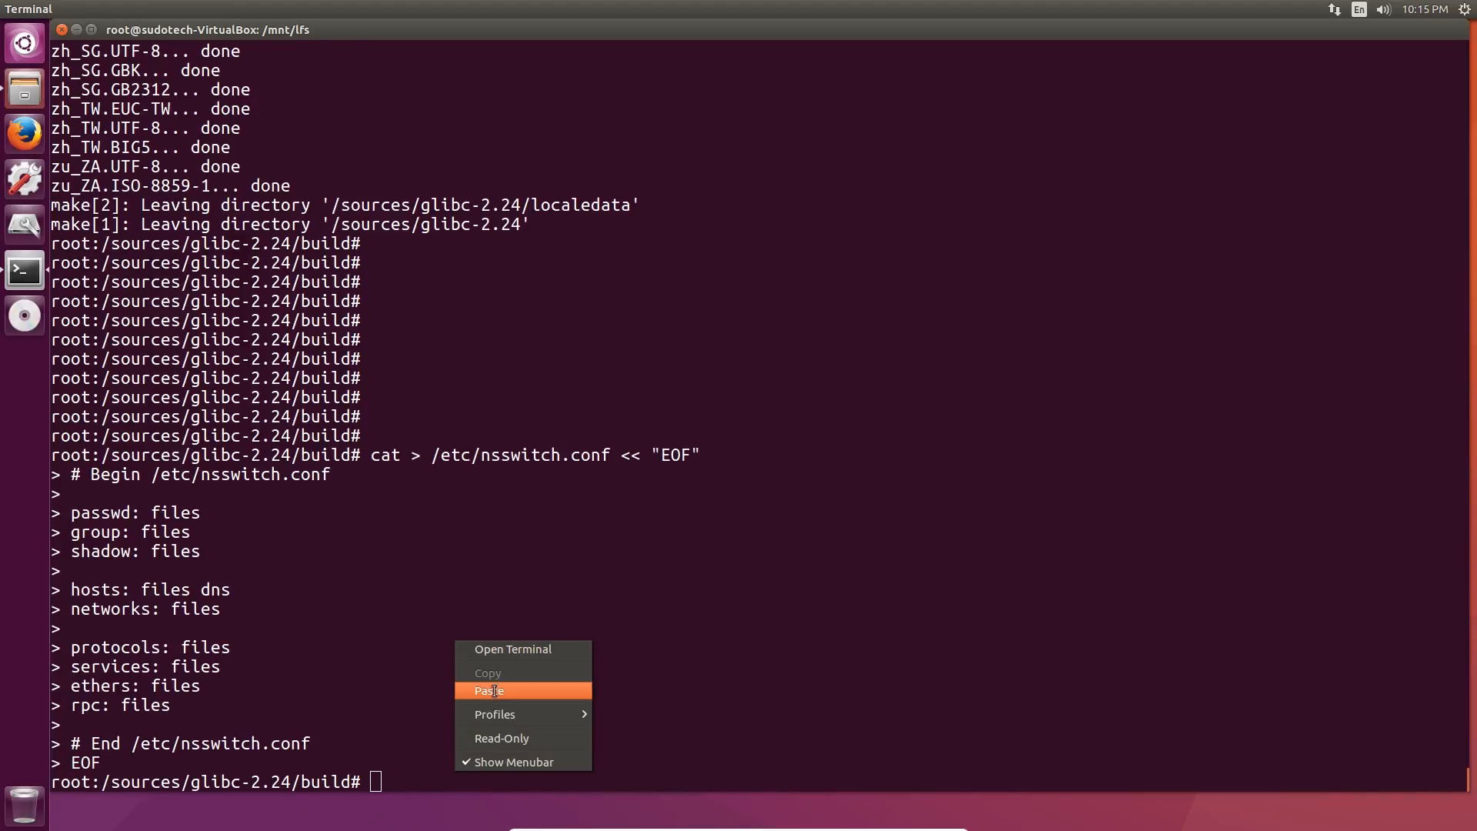
click(489, 691)
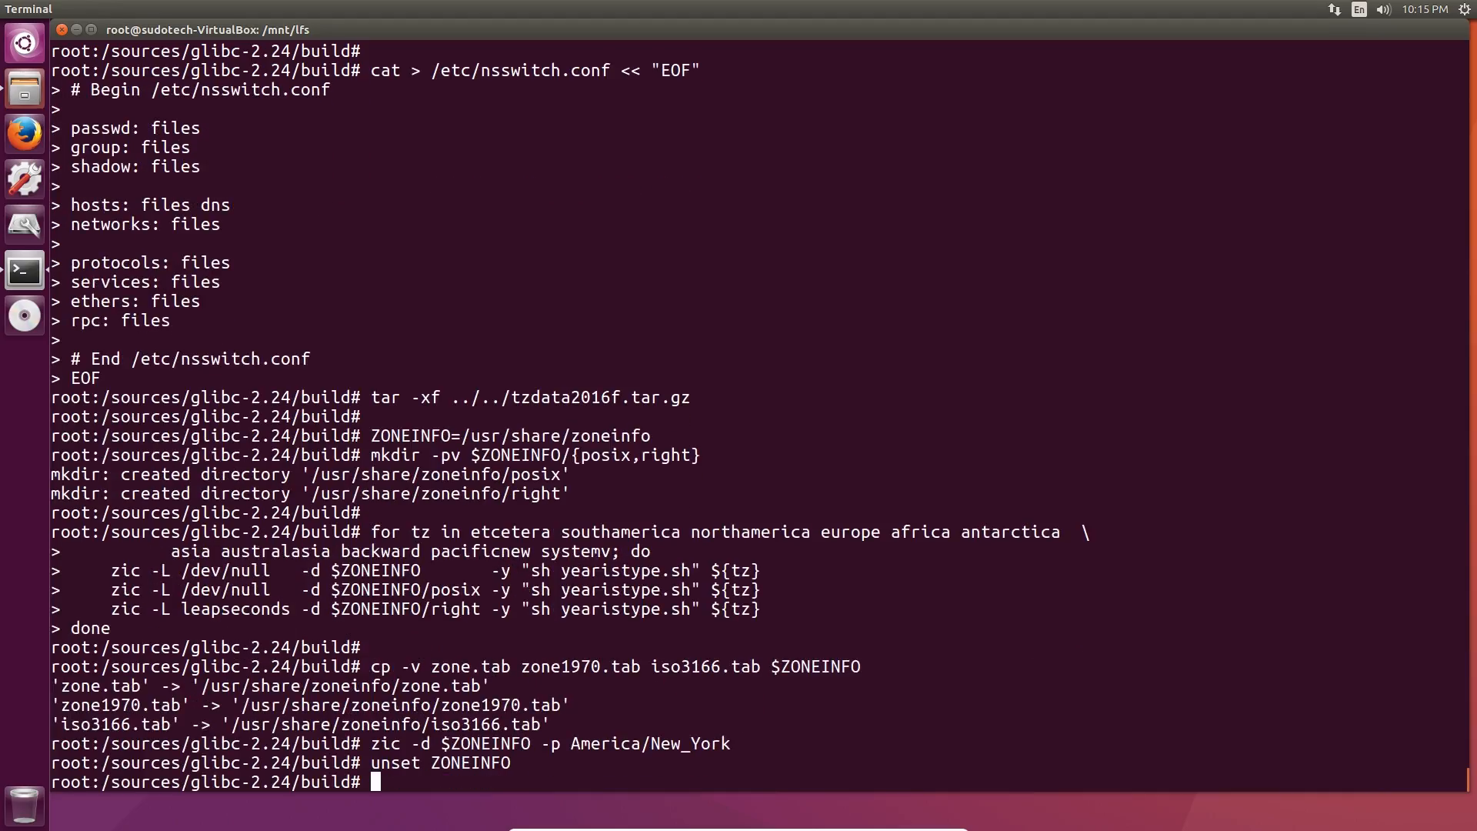
text(tzse)
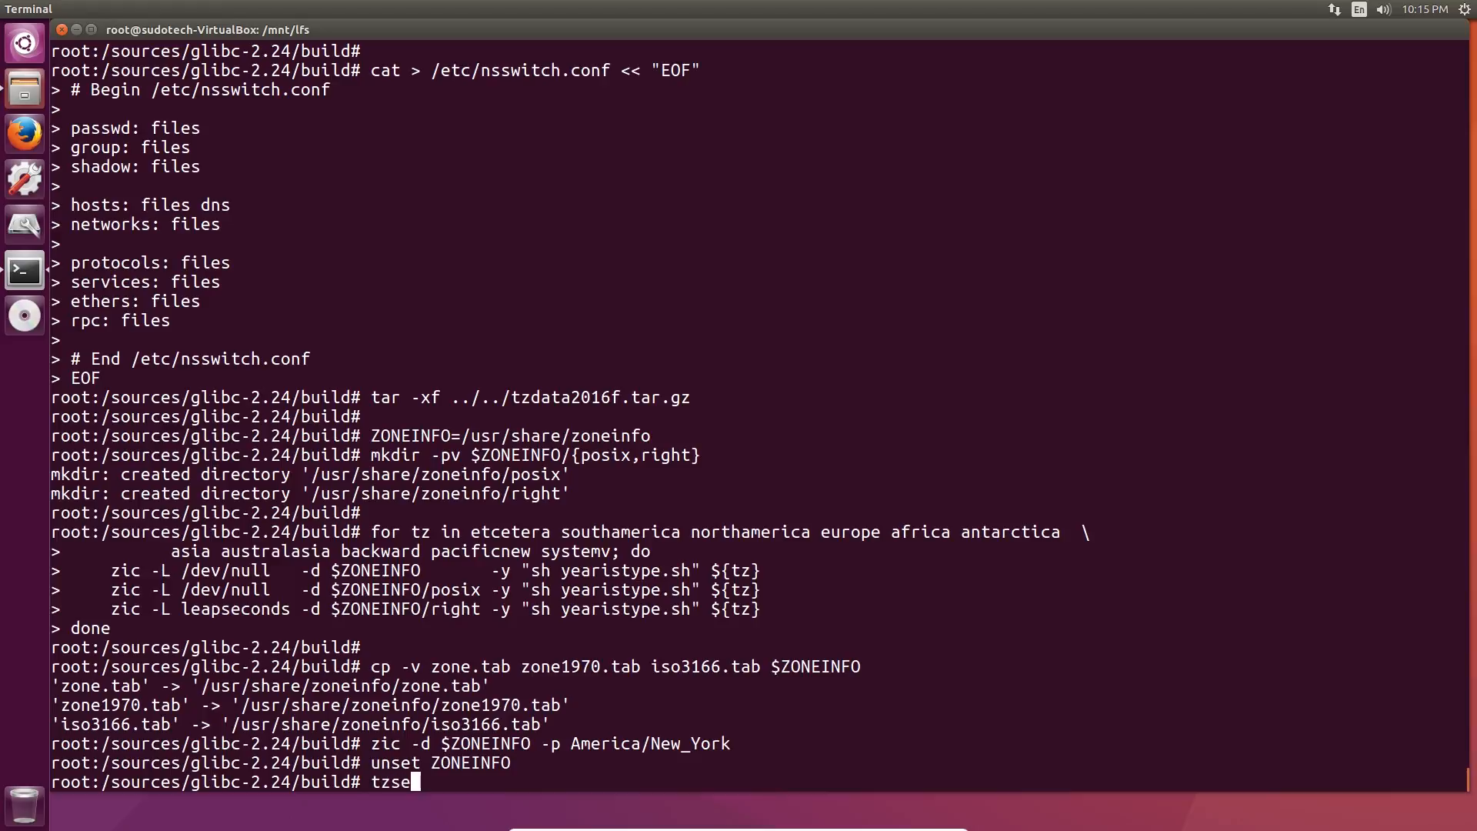
text(lect)
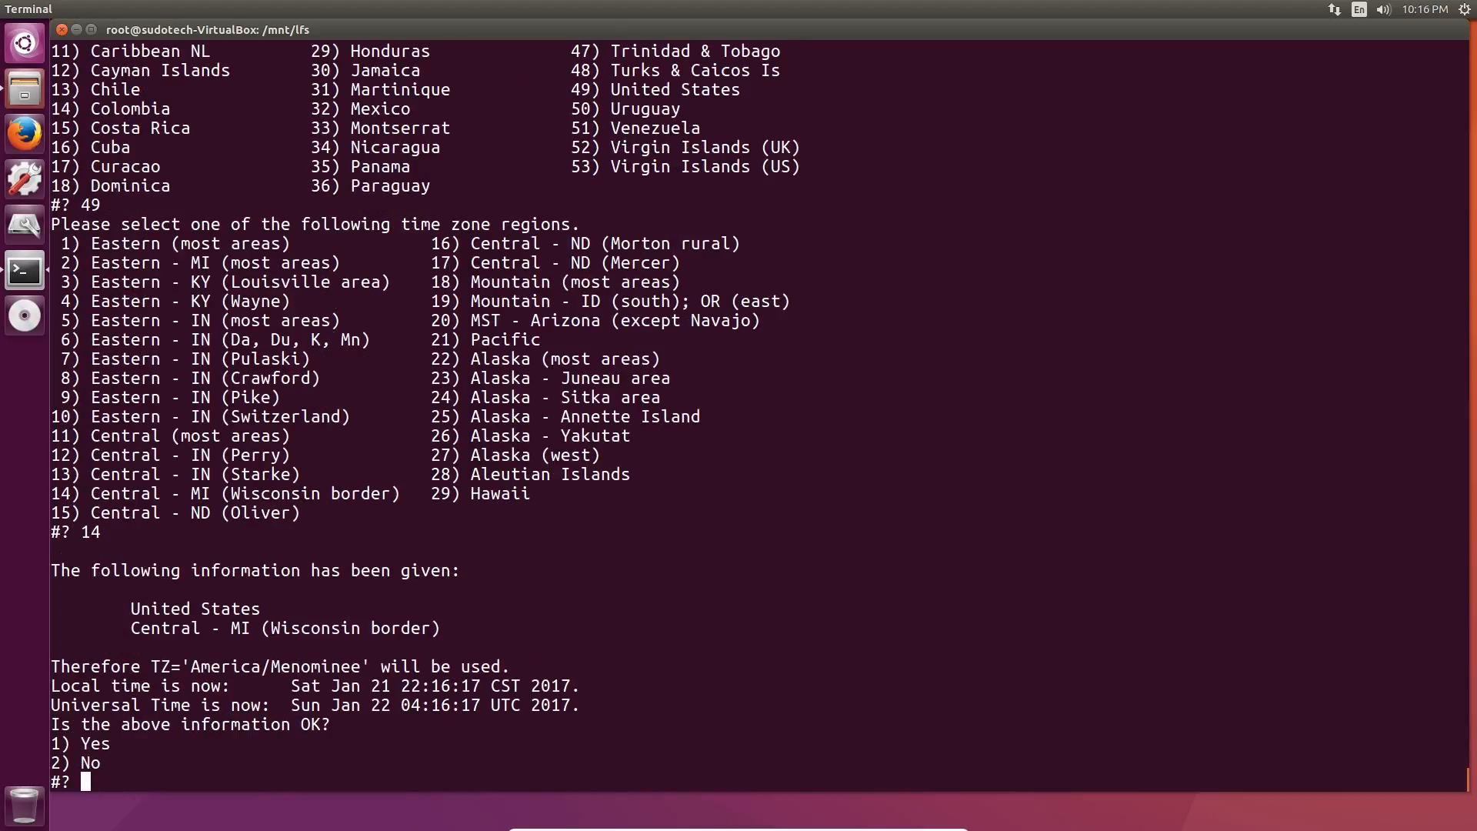
text(yes)
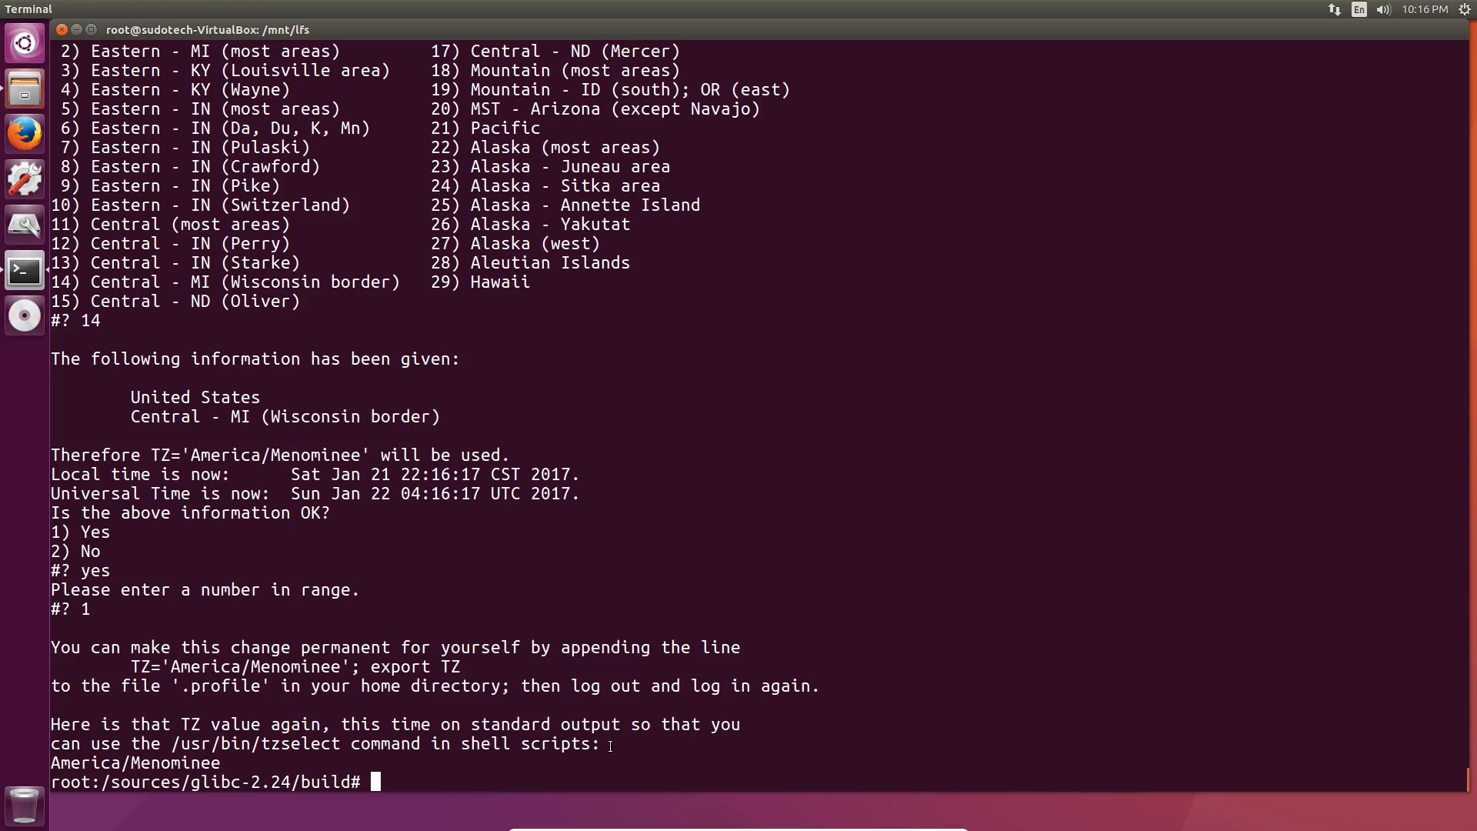
Step: Copy /usr/share/zoneinfo/America/Menominee to /etc/localtime as the system time zone
text(cp -v /usr/share/)
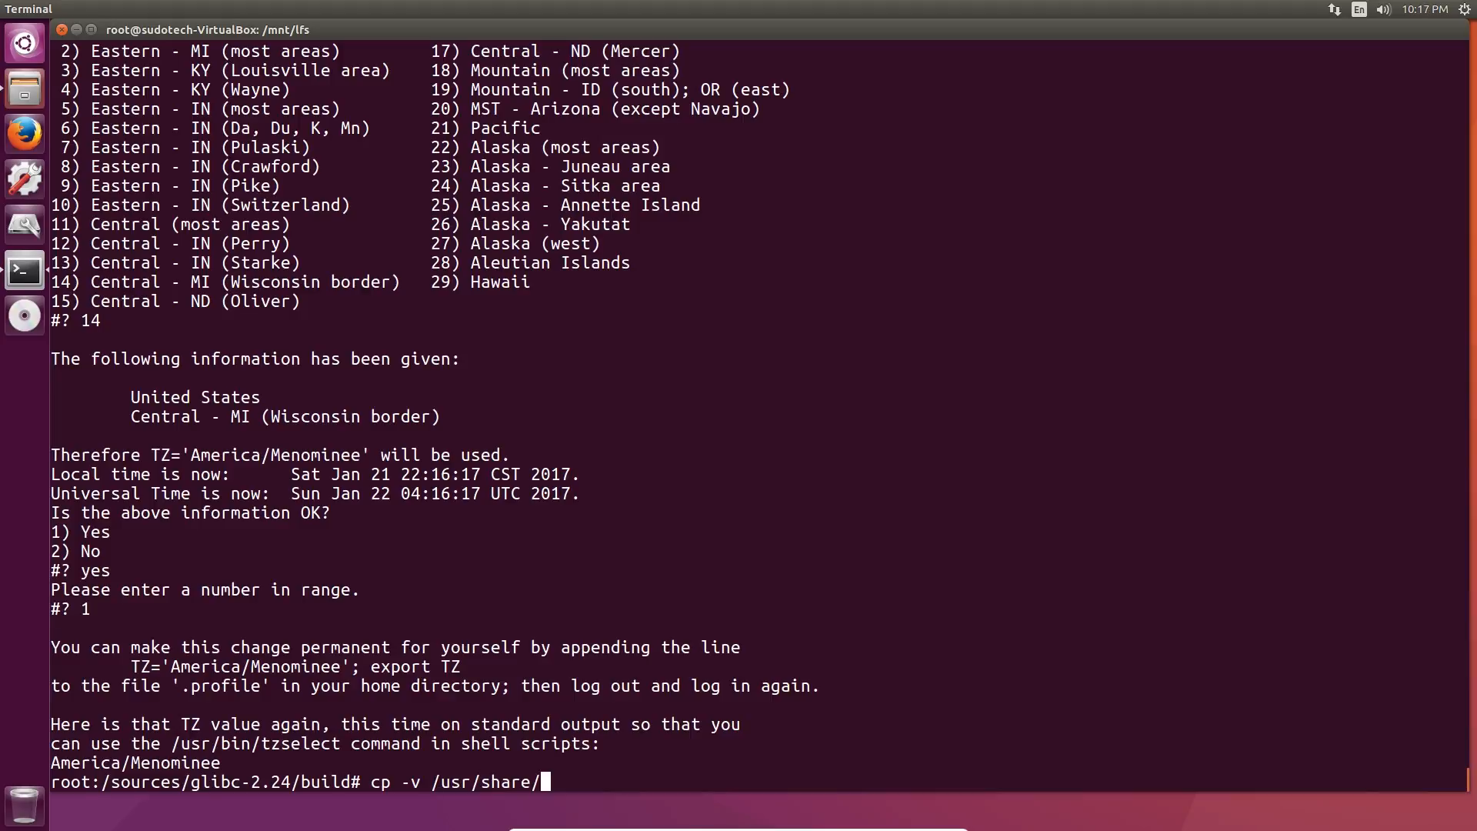
text(zoneinfo/America/Menominee /etc/loc)
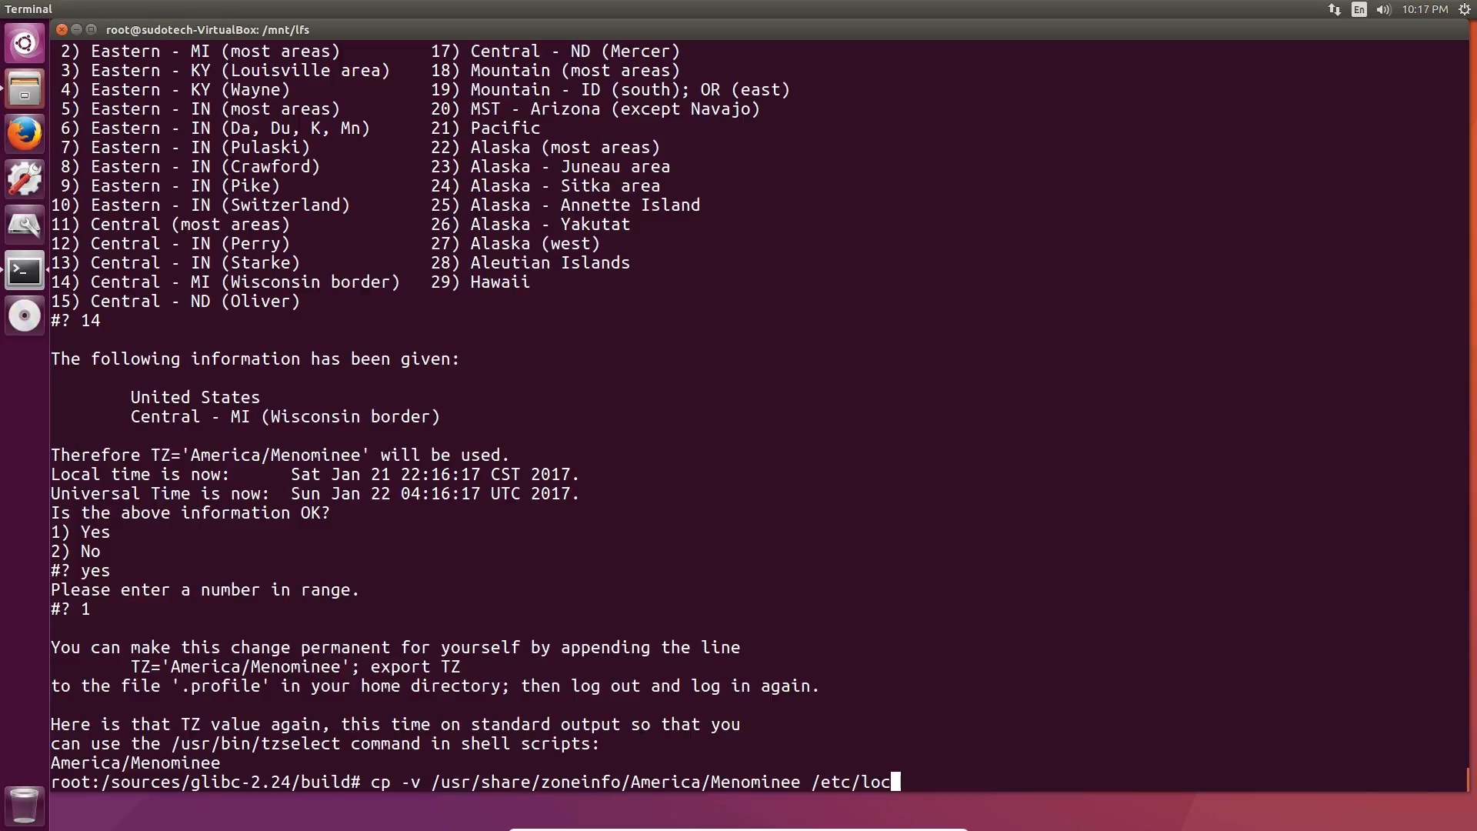
key(Return)
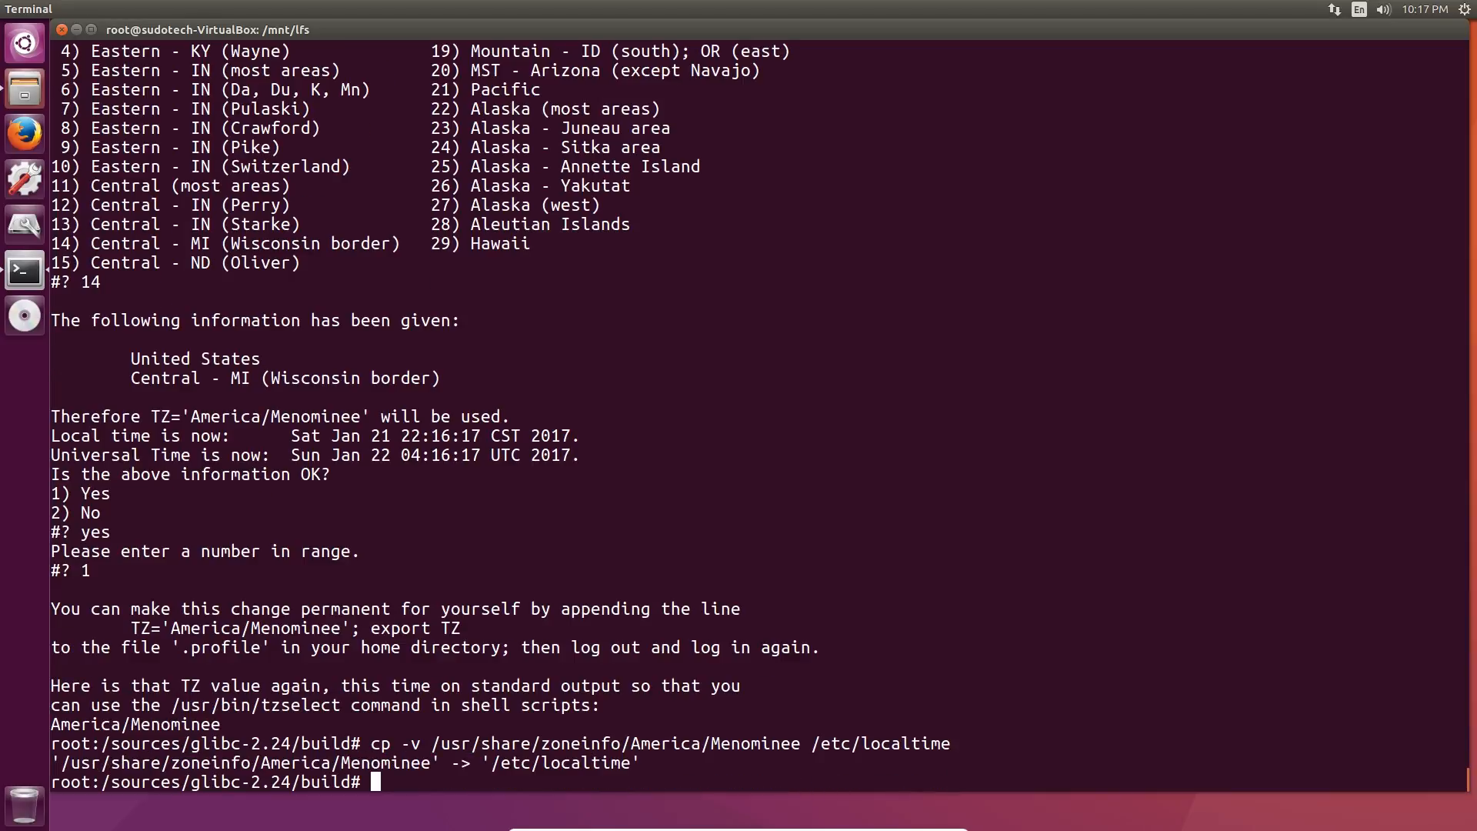
Step: Write /etc/ld.so.conf with a cat heredoc and create /etc/ld.so.conf.d
text(cat > /etc/ld.so.conf << "EOF")
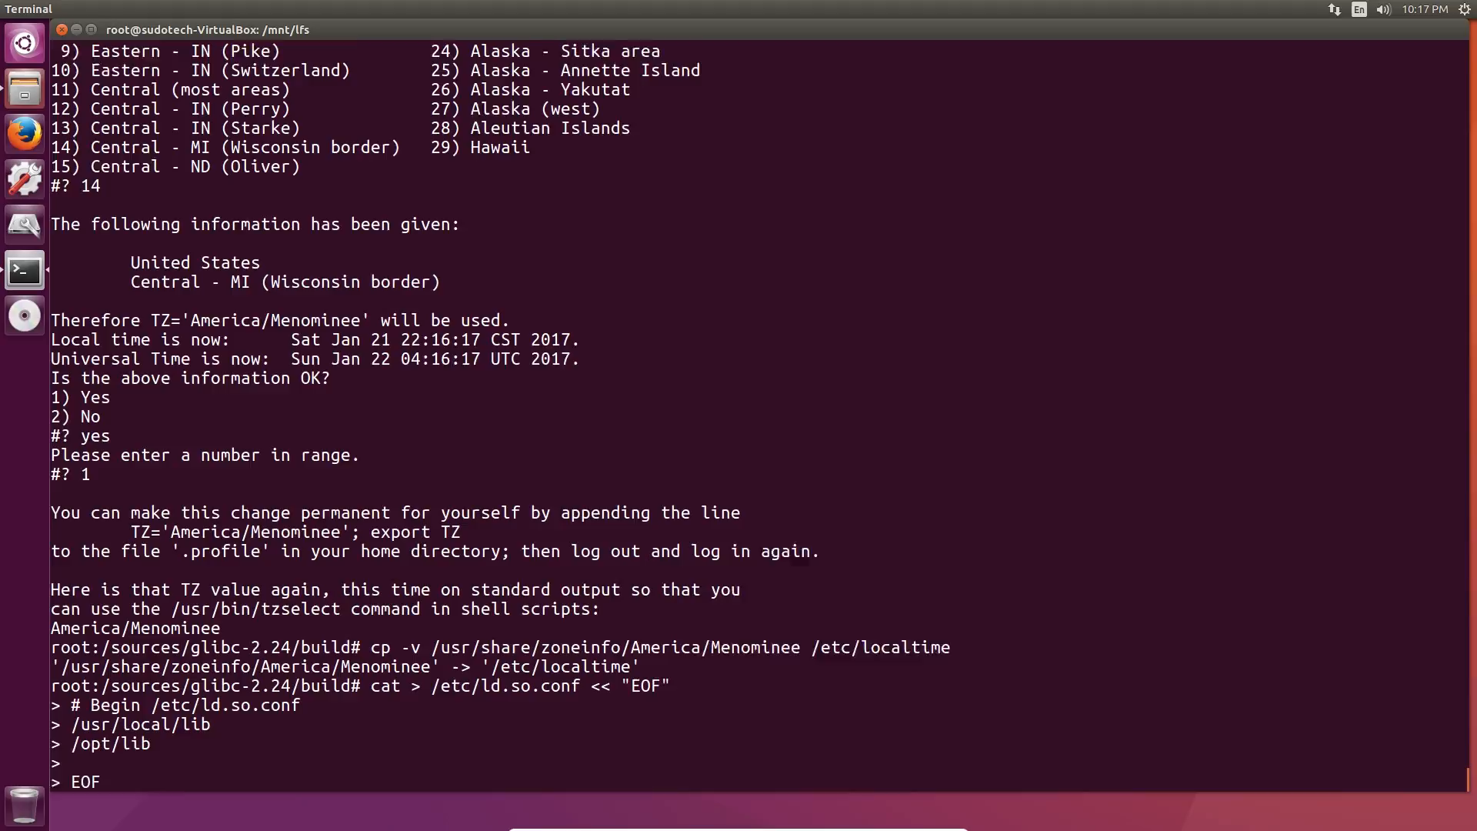
text(mkdir -pv /etc/ld.so.conf.d)
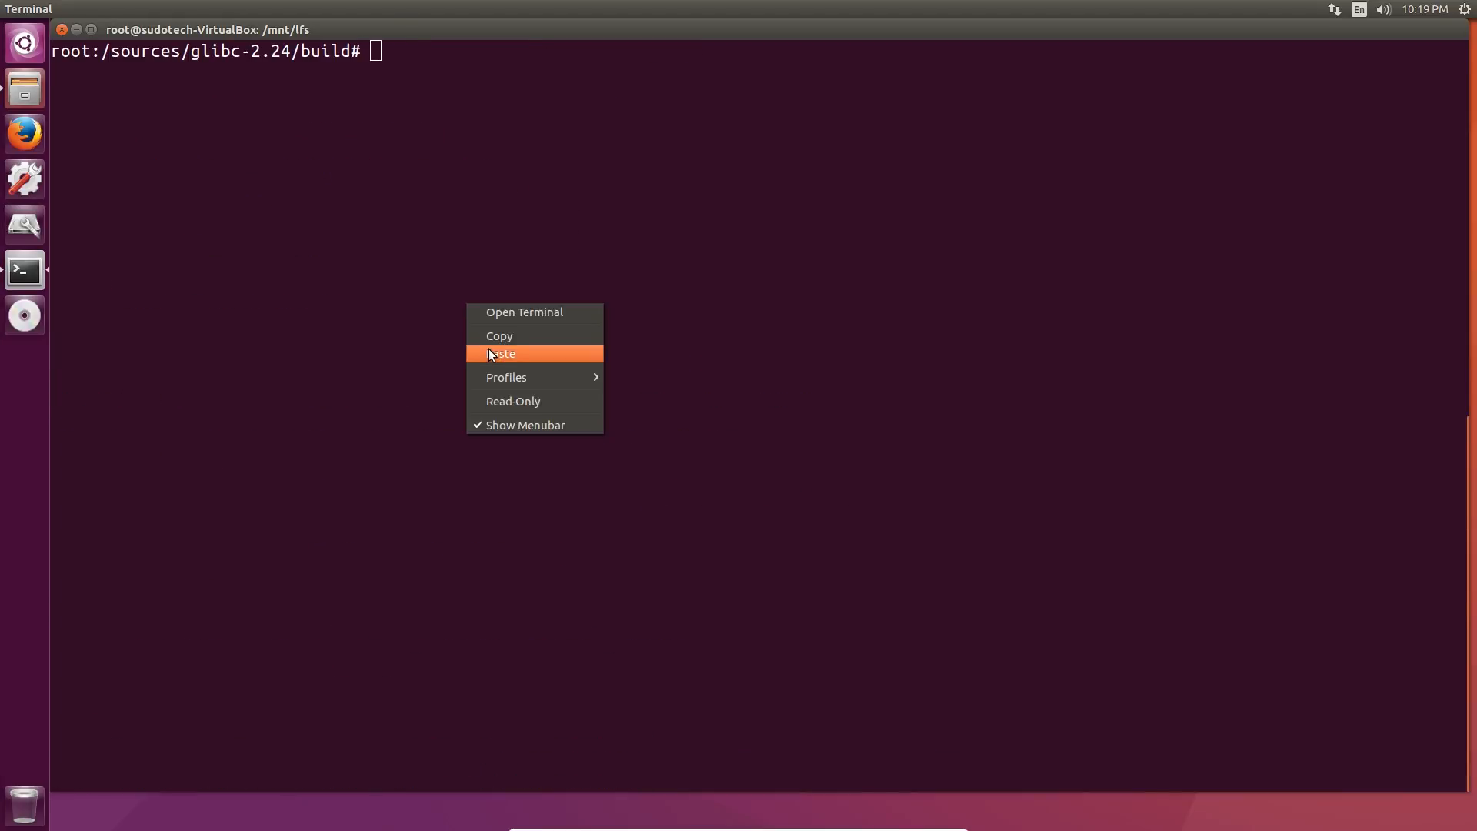
Step: Paste the mv/ln/specs toolchain adjustments and check dummy.log for crt start files and /usr/include headers
click(502, 354)
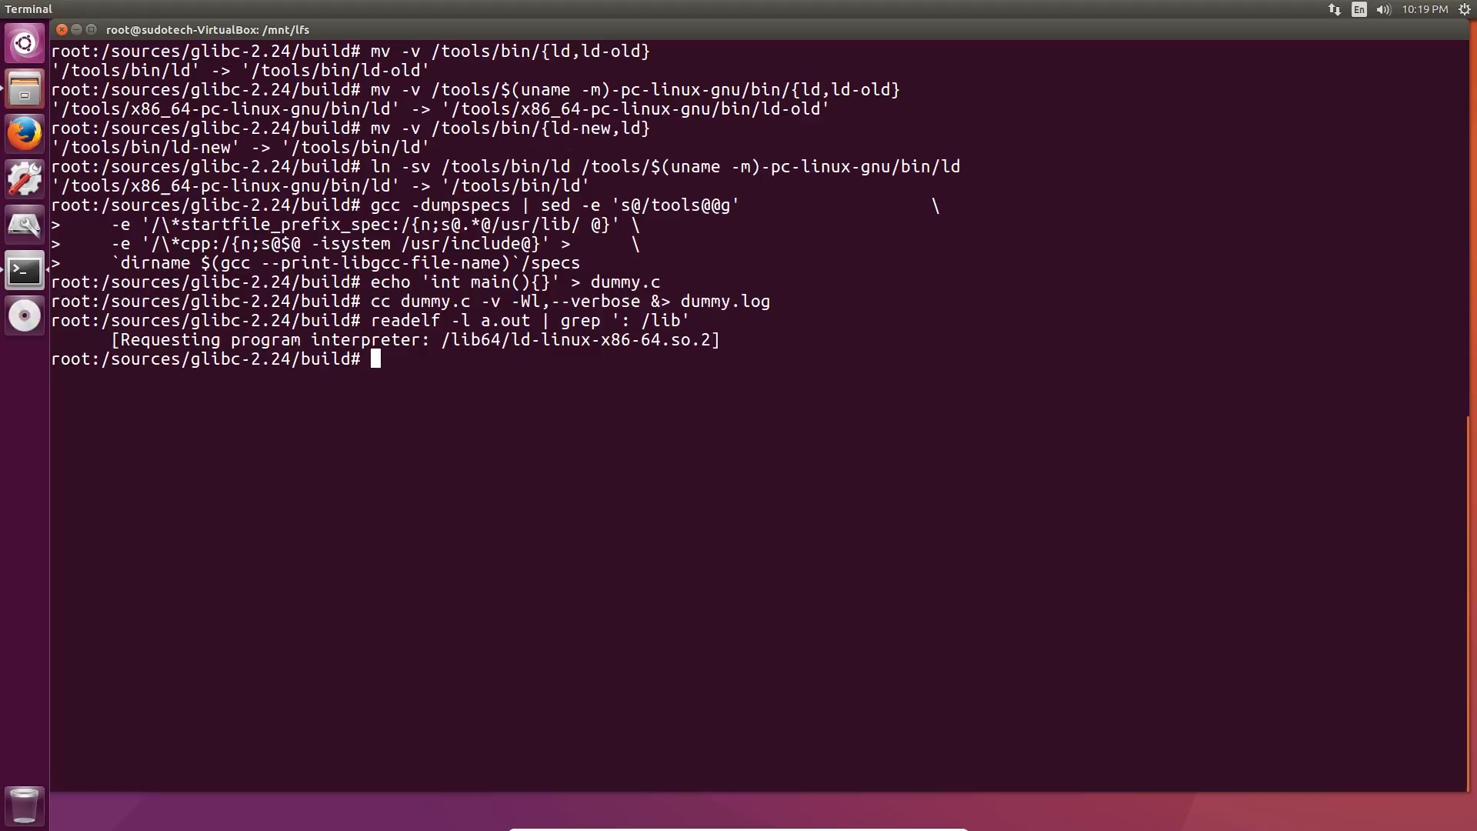
text(grep -o '/usr/lib.*/crt[1in].*succeeded' dummy.log)
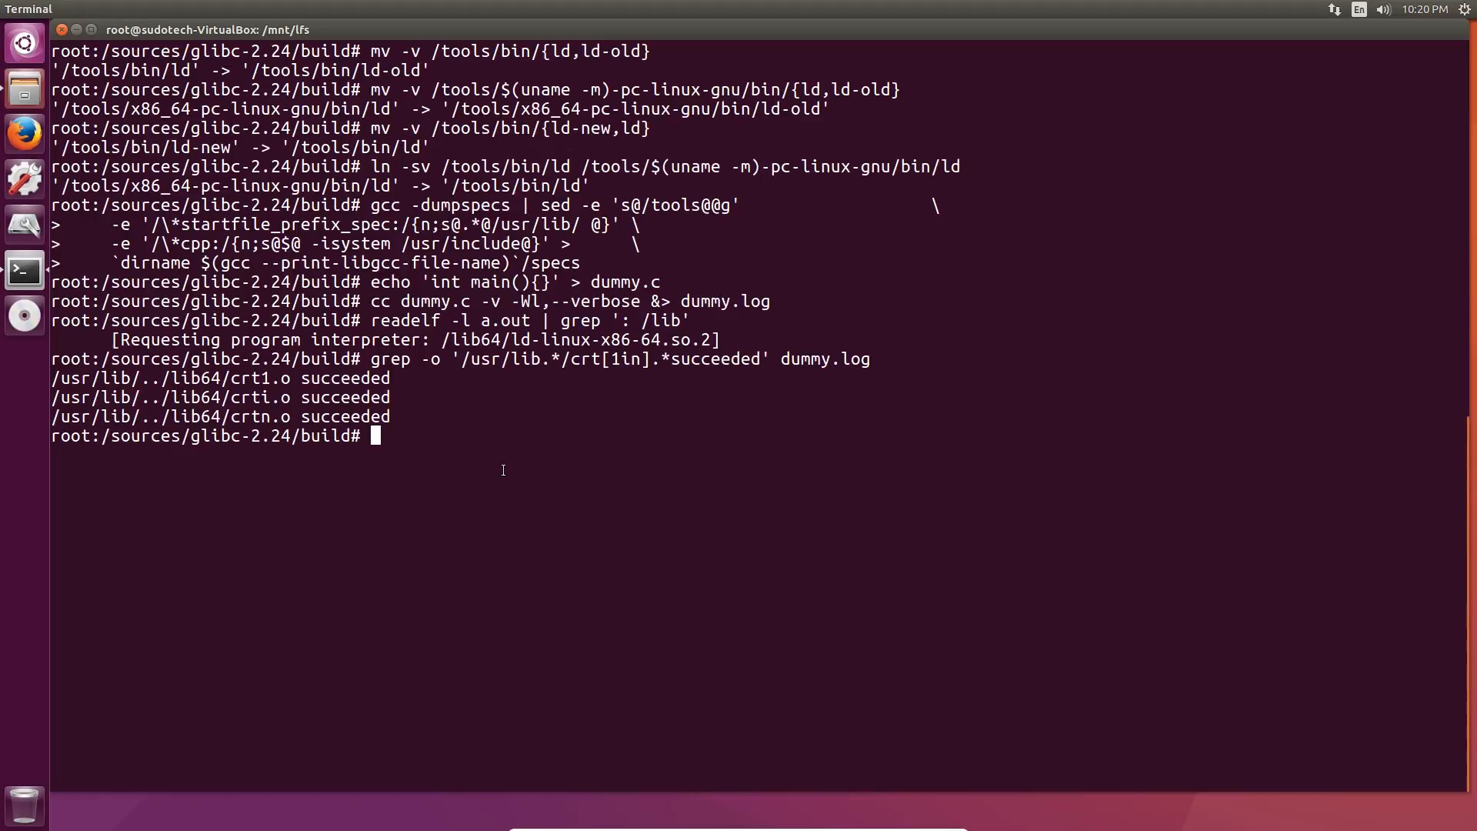
text(grep -B1 '^ /usr/include' dummy.log)
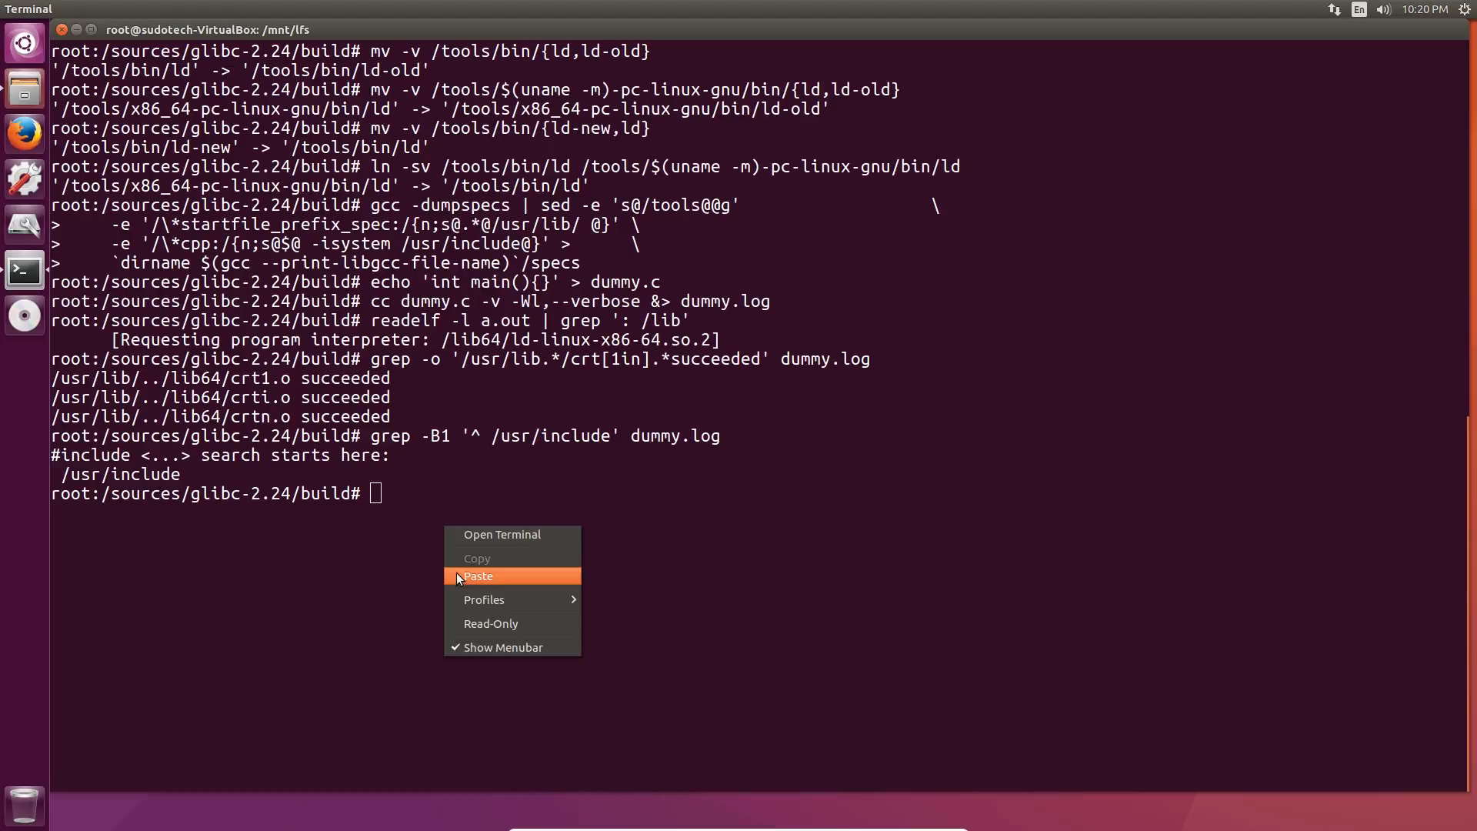
Step: Run the remaining readelf/grep loader and library checks on dummy.log, then remove dummy.c, a.out and dummy.log
click(477, 575)
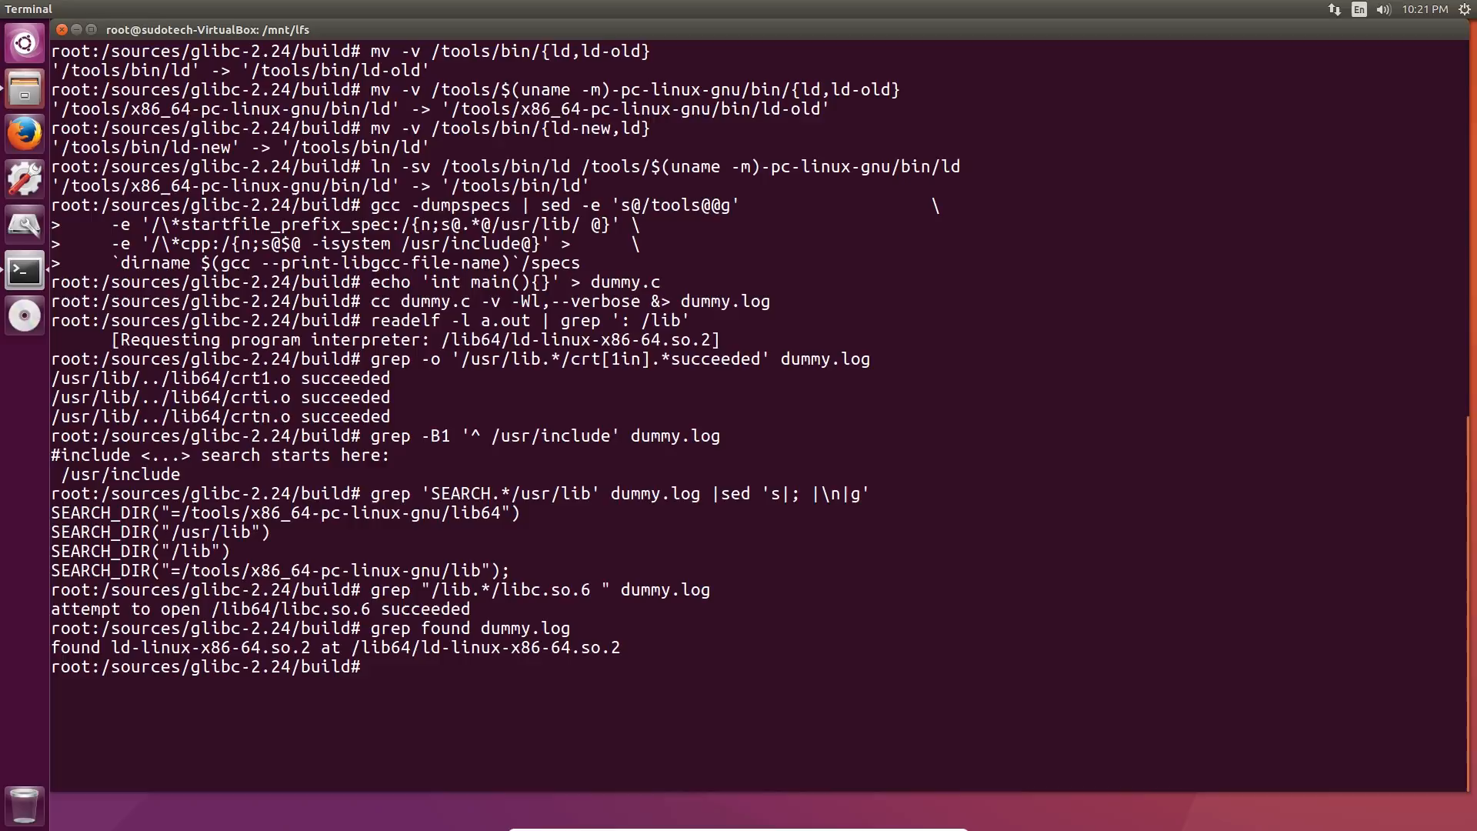
mouse_move(385, 721)
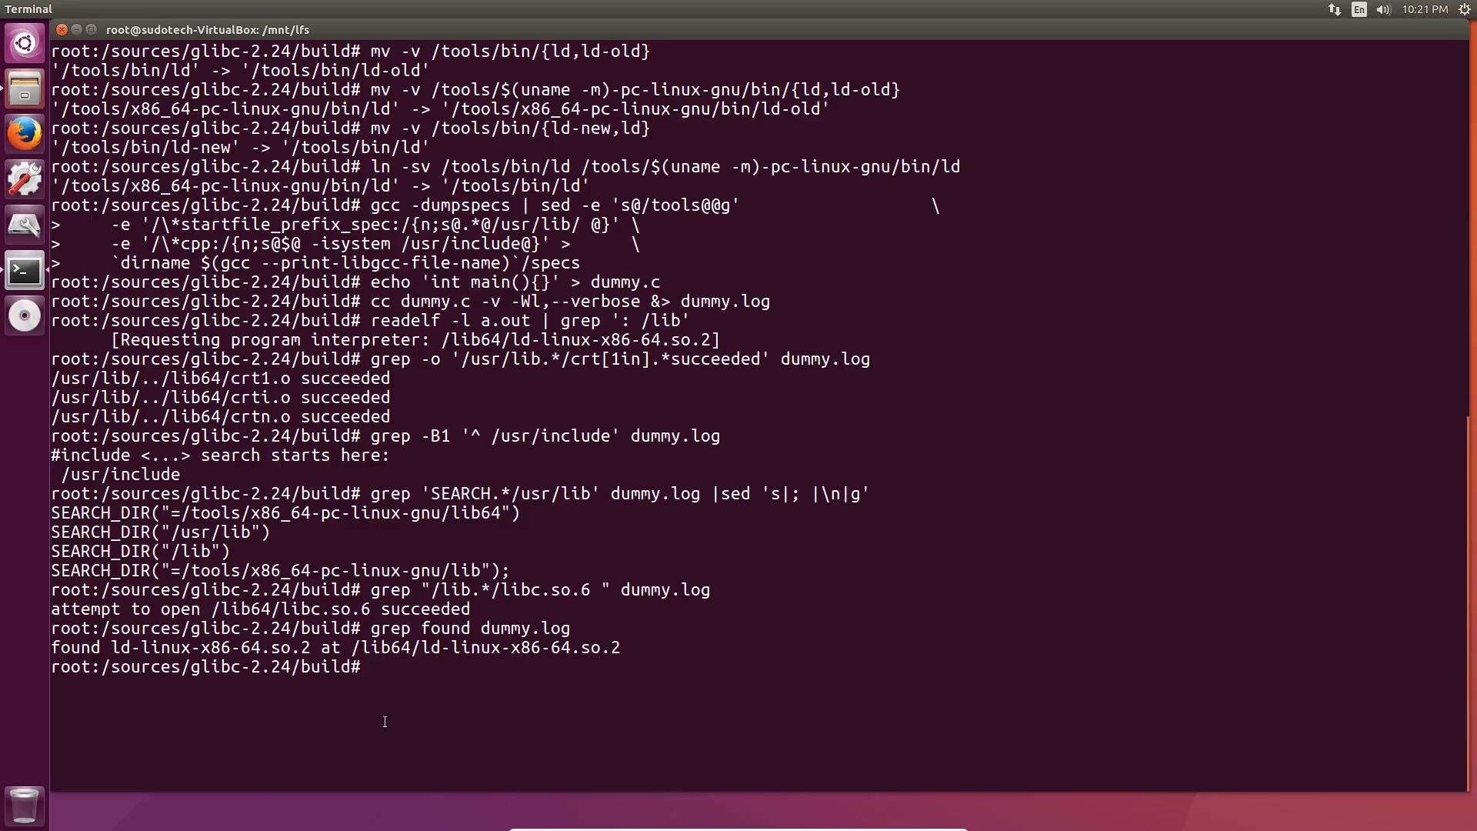
text(rm -v dummy.c a.out dummy.log)
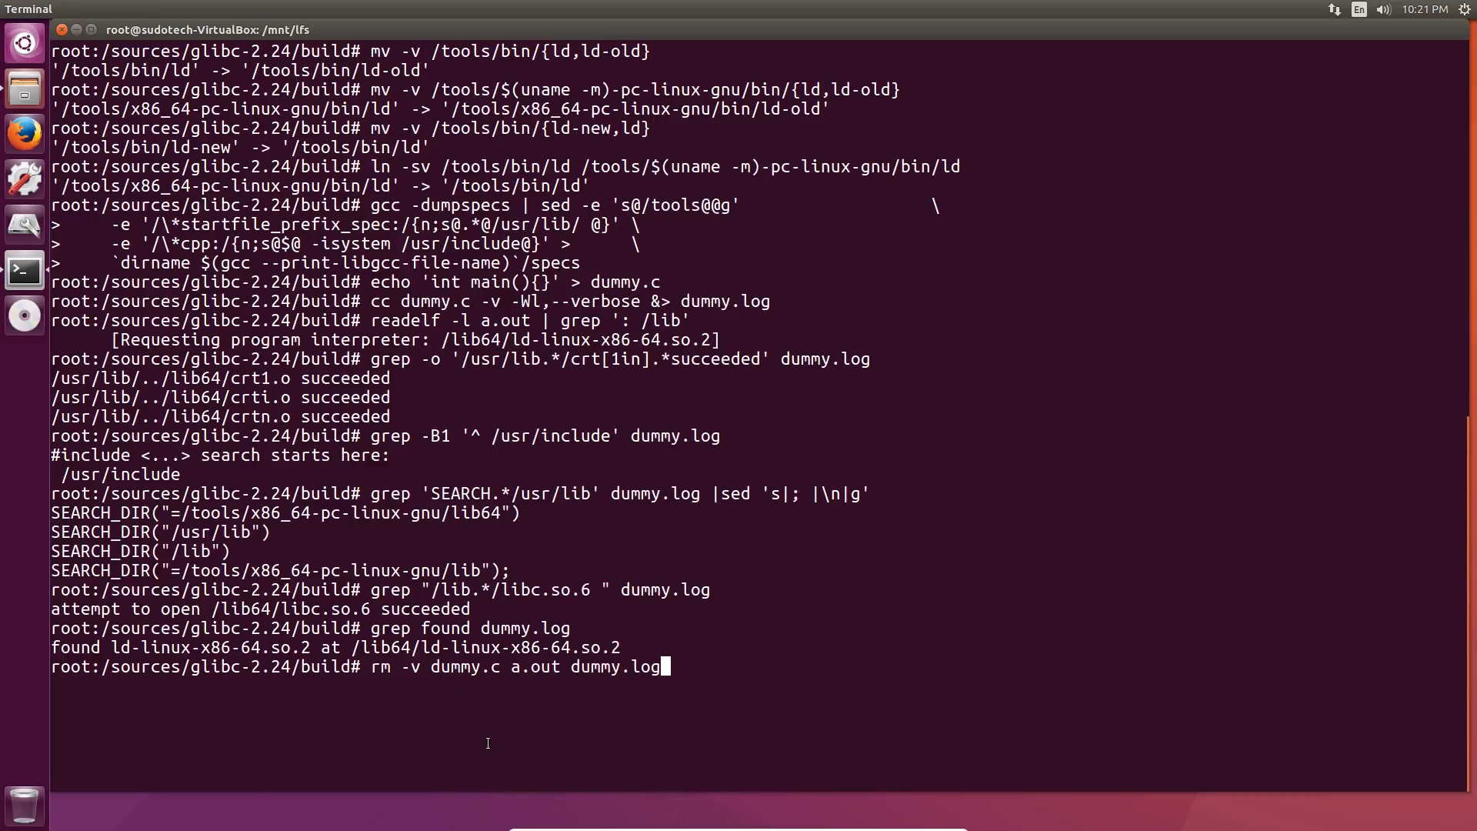